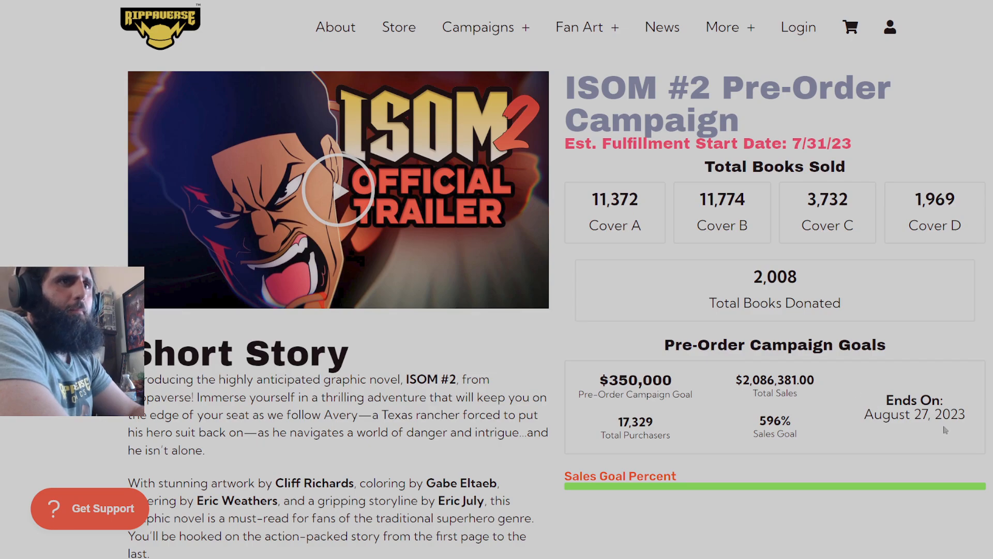
pyautogui.moveTo(612, 219)
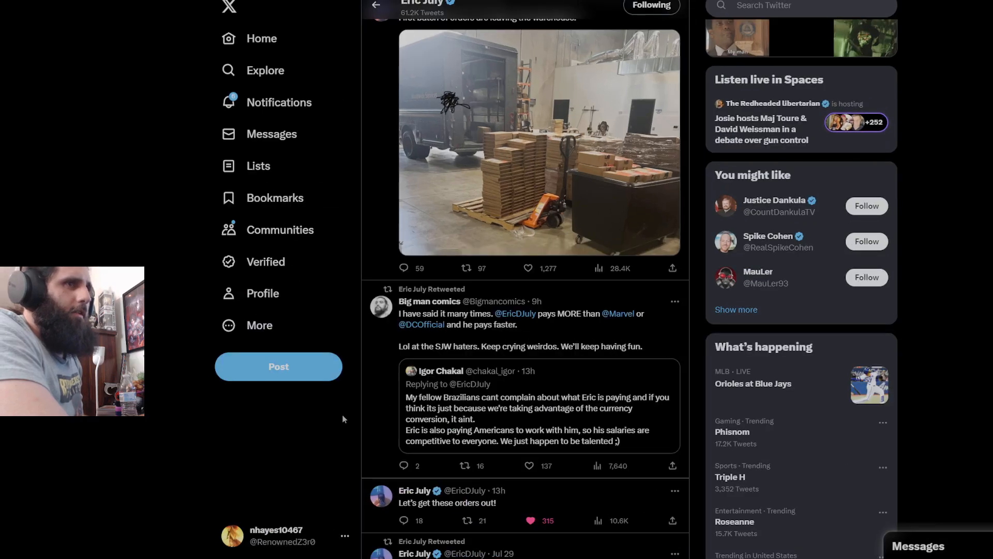
# Step: Scroll down Eric July's timeline past the warehouse posts to the 'Damn truck is filled to the brim!' photo
pyautogui.scroll(-3)
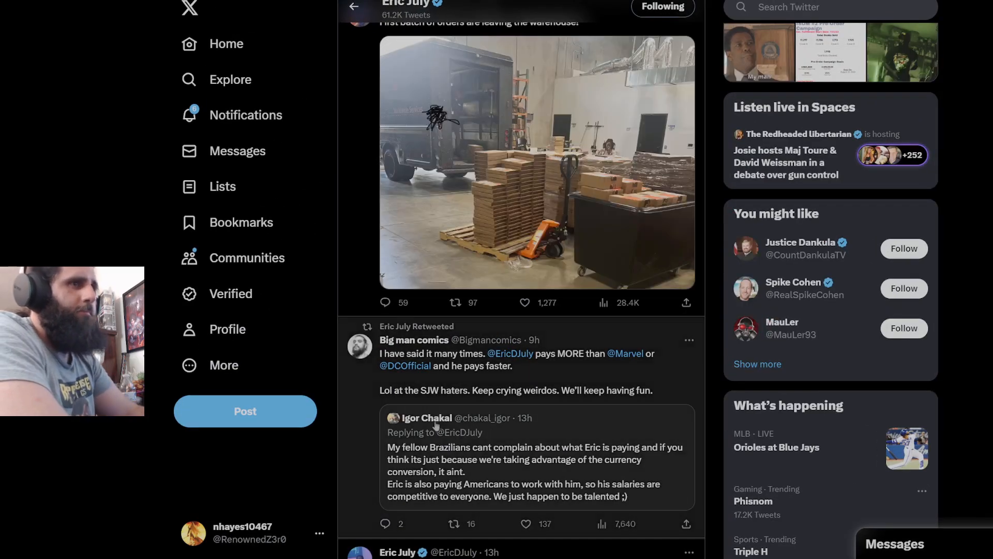
pyautogui.moveTo(427, 417)
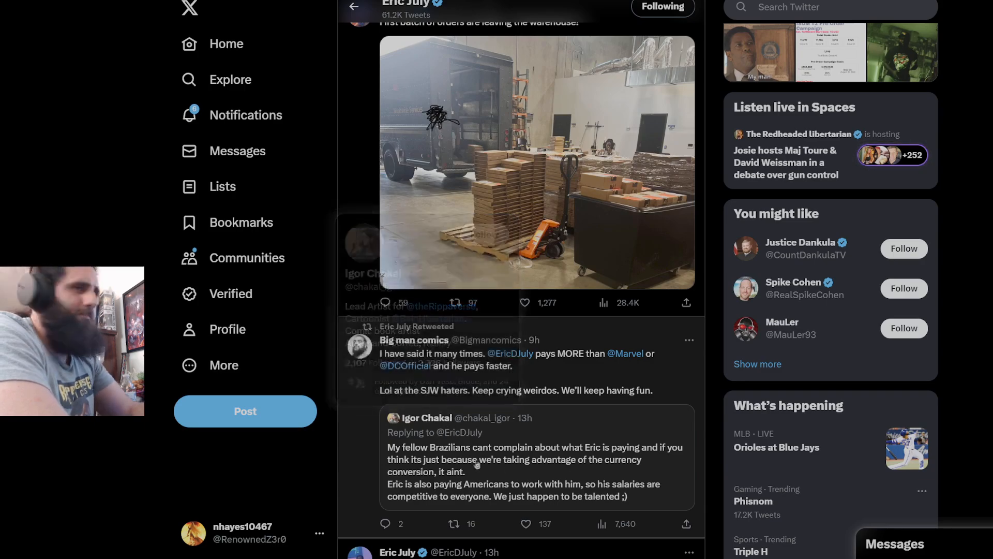
pyautogui.moveTo(551, 431)
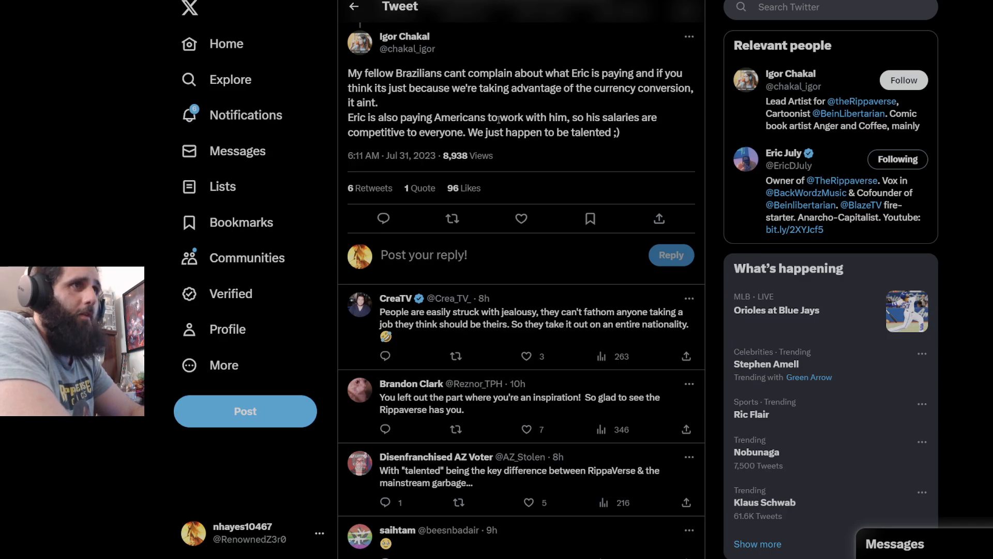
pyautogui.moveTo(455, 149)
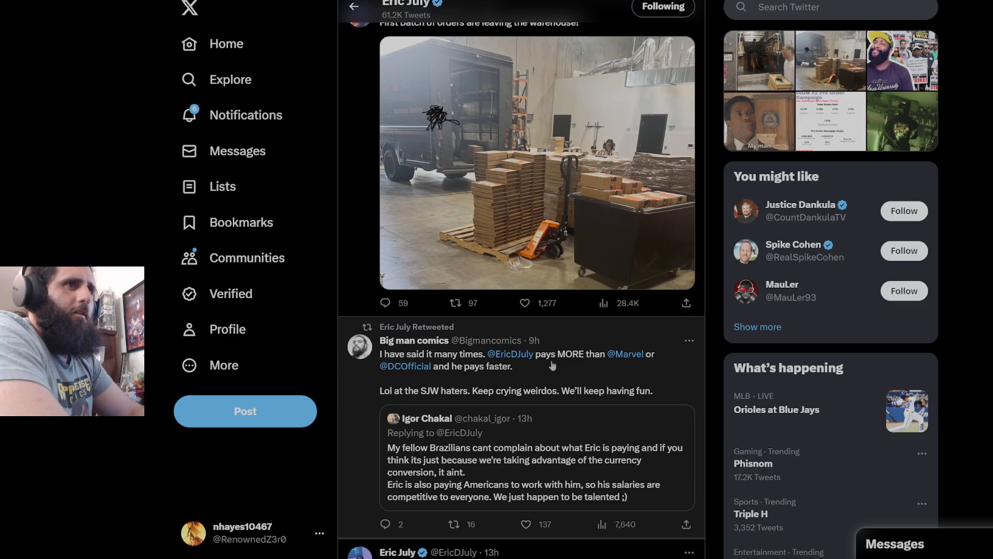
pyautogui.moveTo(463, 380)
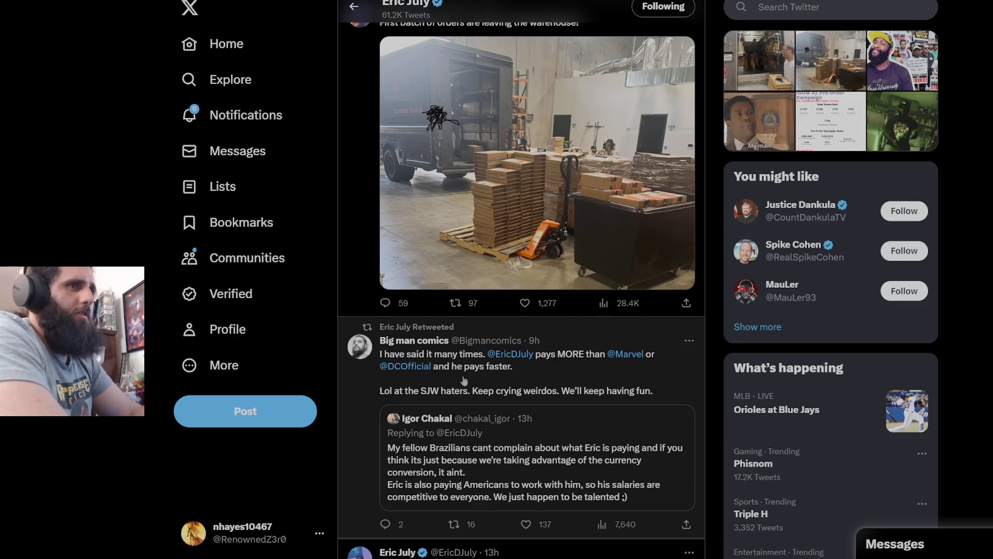
pyautogui.moveTo(497, 403)
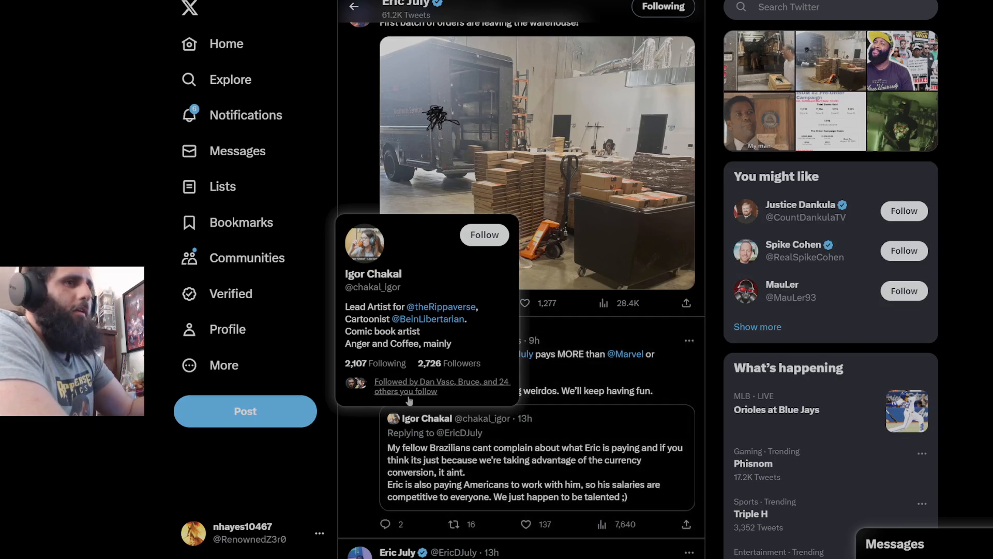
pyautogui.moveTo(712, 368)
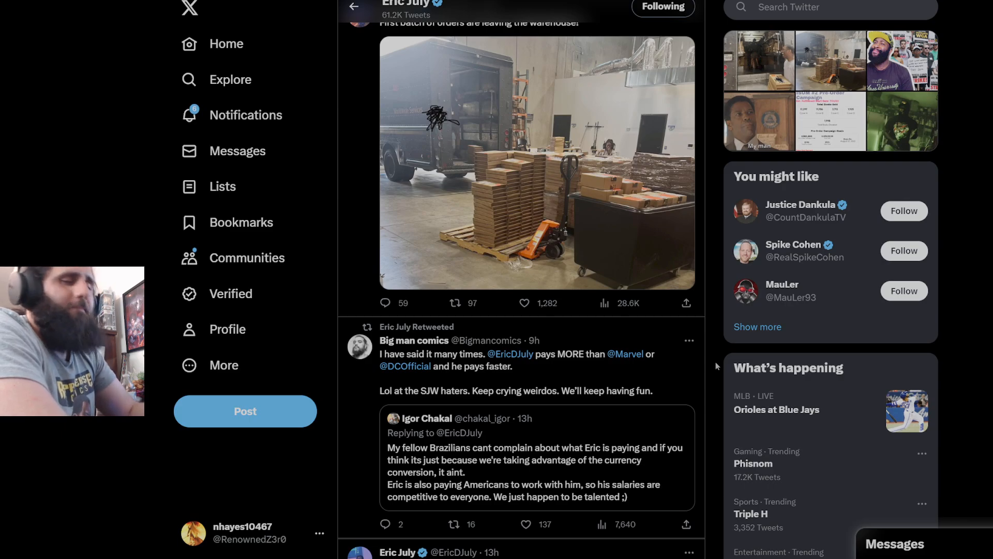
pyautogui.scroll(-3)
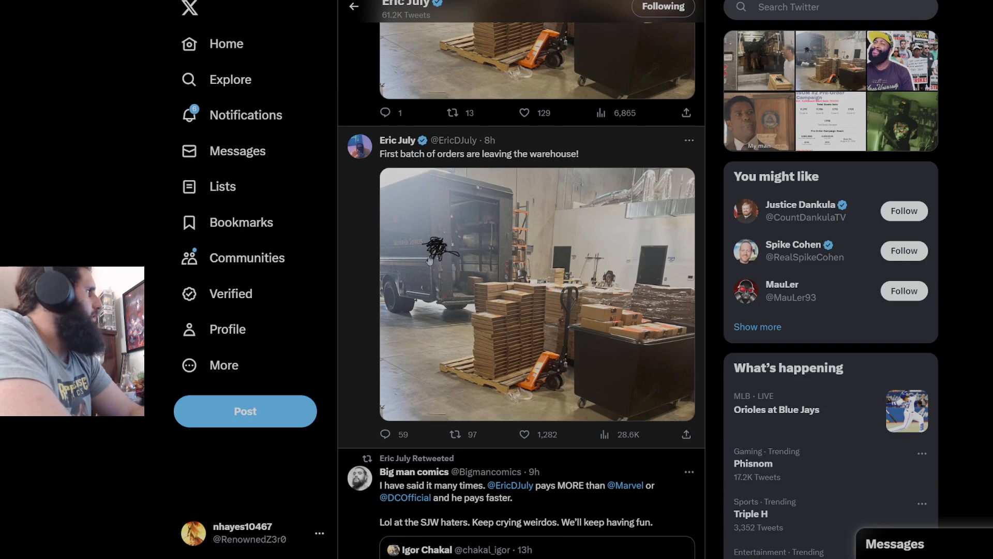
pyautogui.scroll(-3)
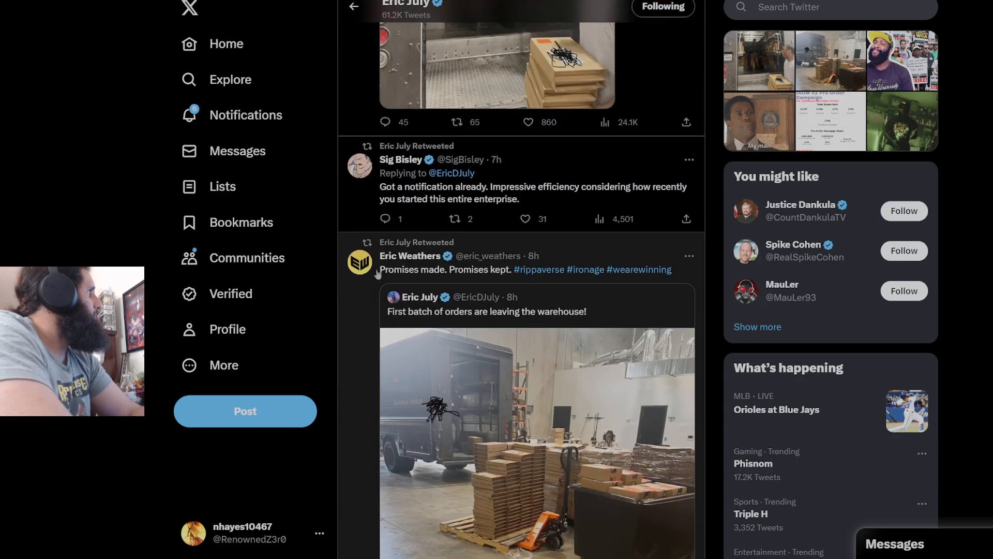
pyautogui.scroll(-3)
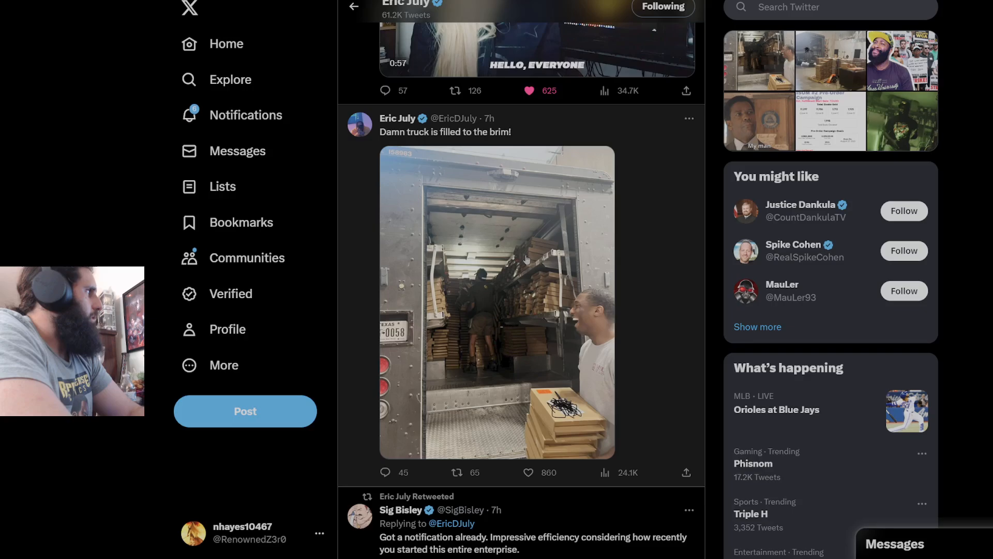
pyautogui.scroll(-3)
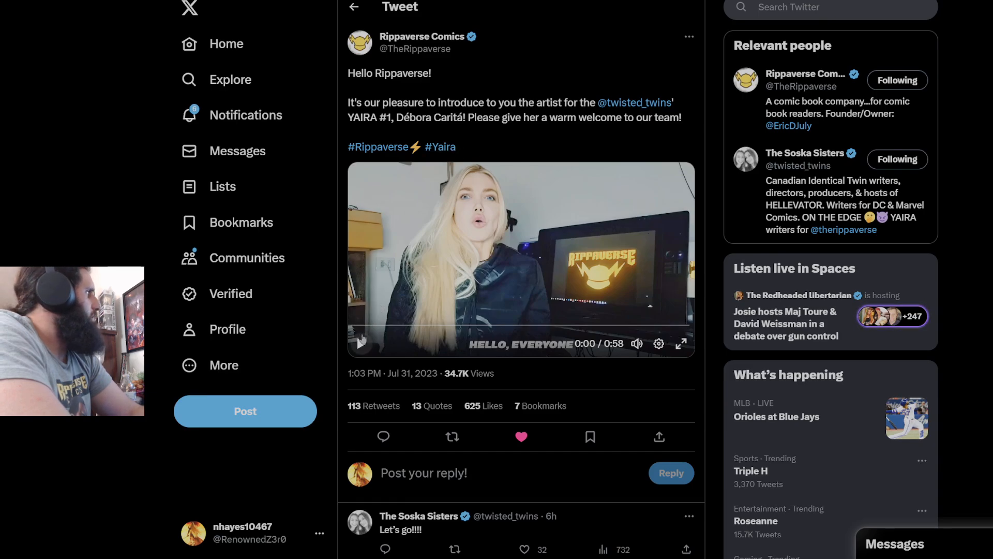
# Step: Play Débora Caritá's YAIRA #1 intro video, view the Soska Sisters reply's art pages, and return to the post
pyautogui.click(360, 344)
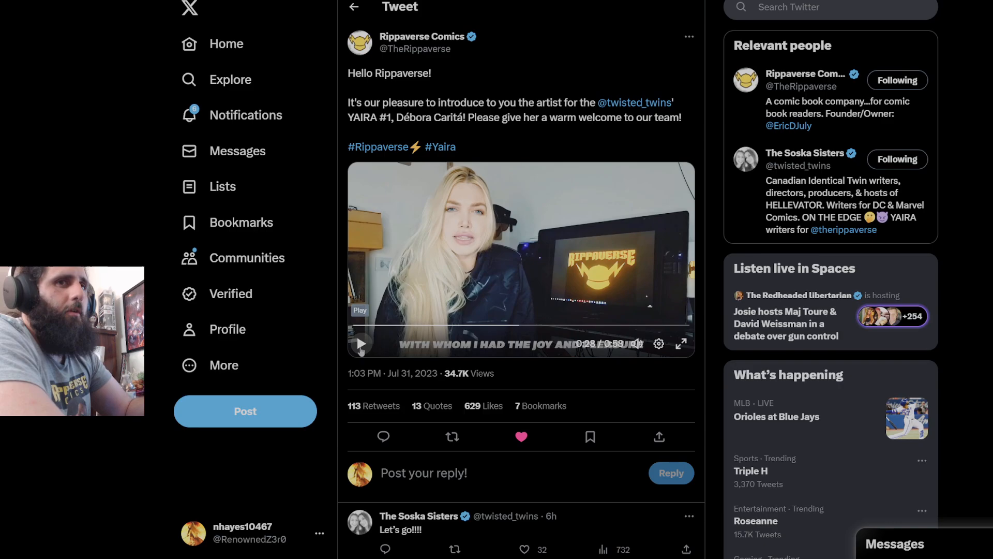
pyautogui.scroll(-3)
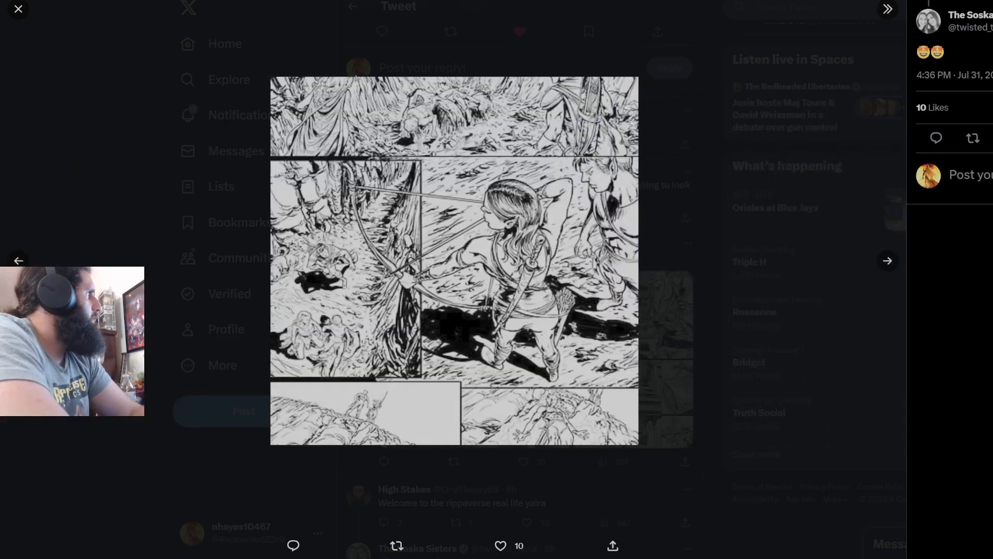
pyautogui.click(886, 260)
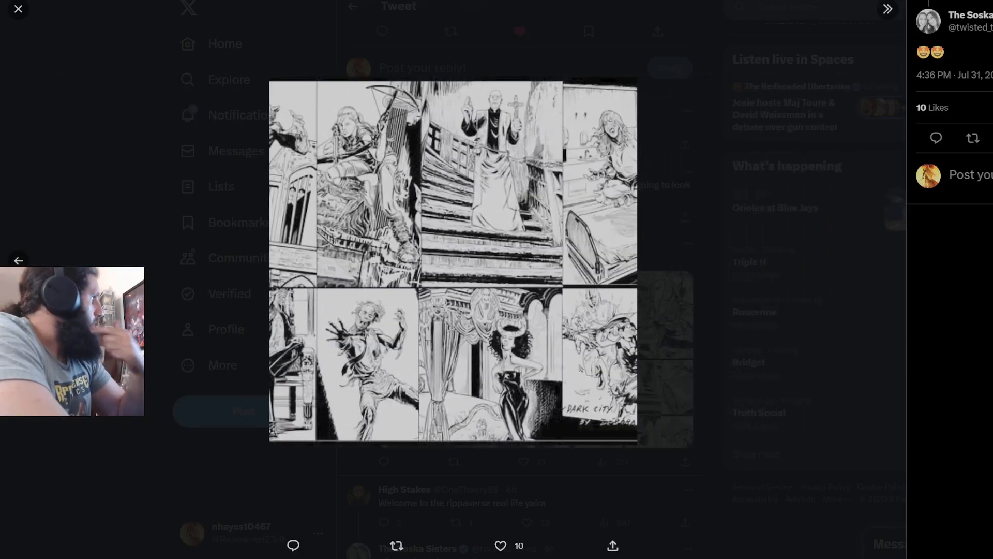
pyautogui.click(18, 9)
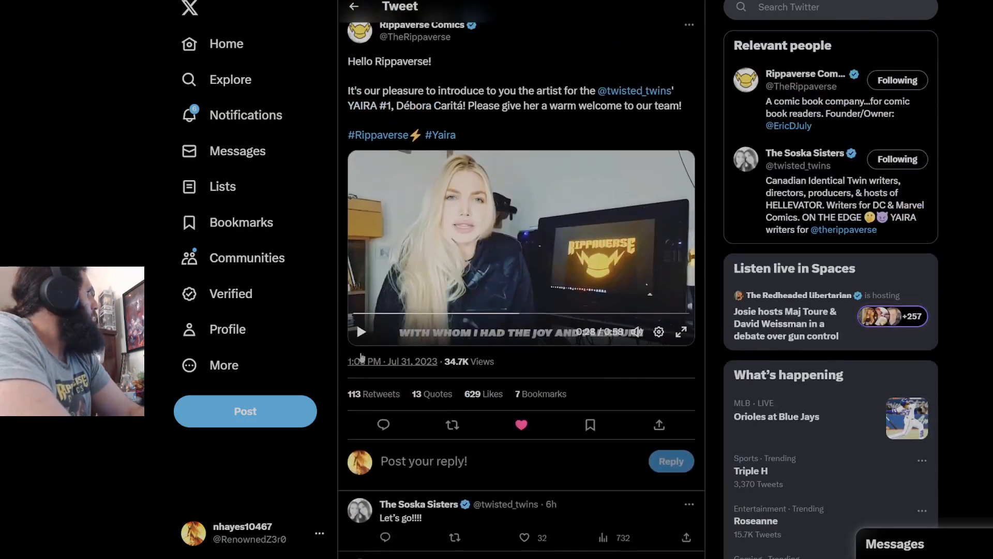
pyautogui.scroll(-3)
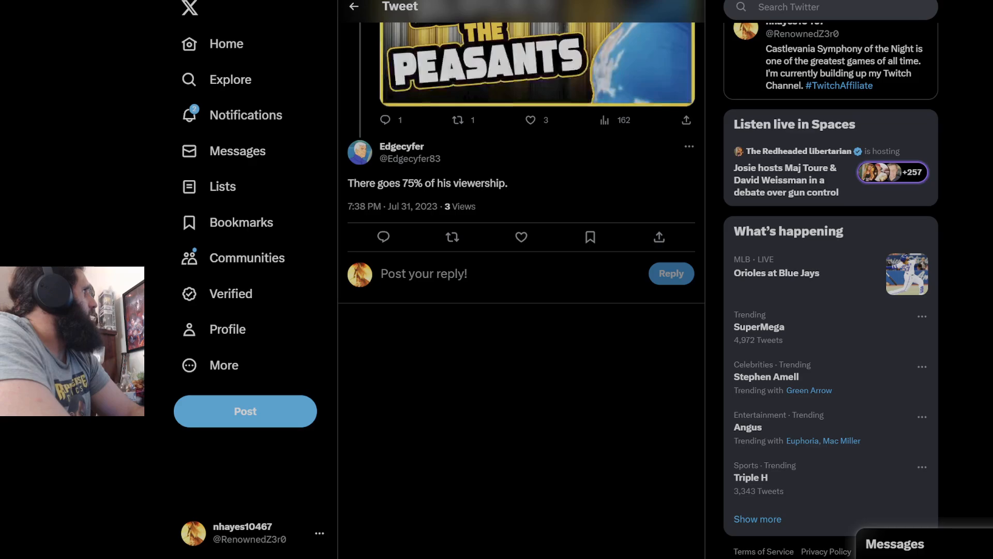
pyautogui.click(531, 120)
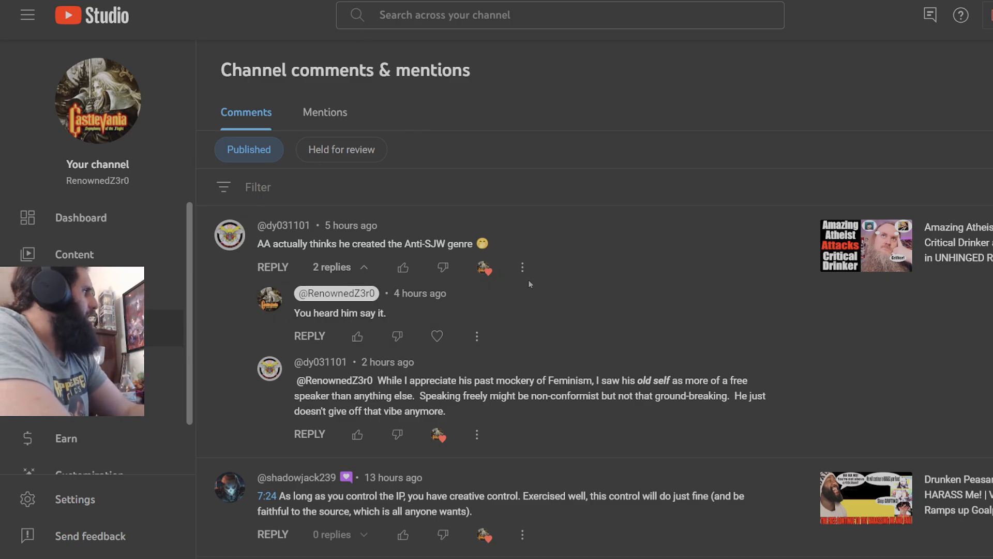
pyautogui.scroll(-3)
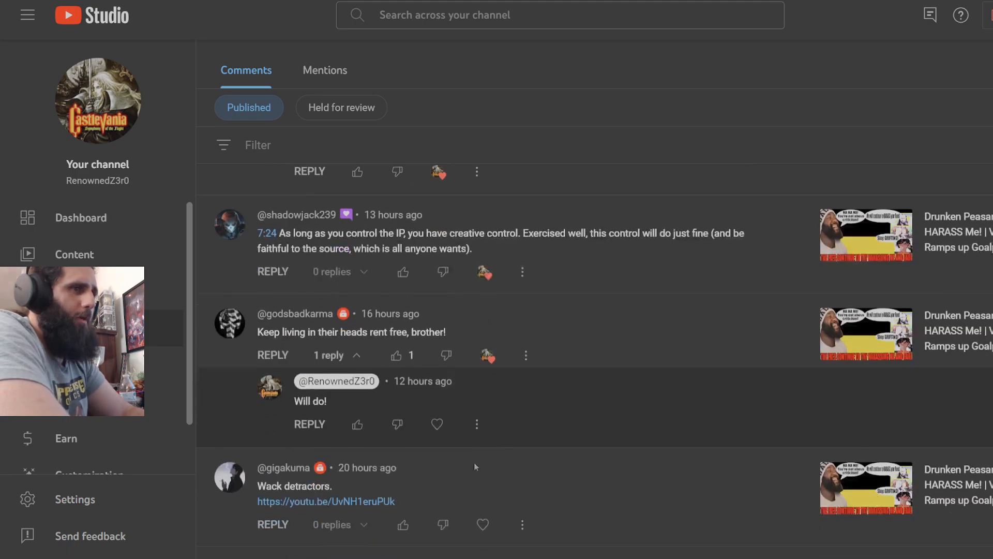
pyautogui.scroll(-3)
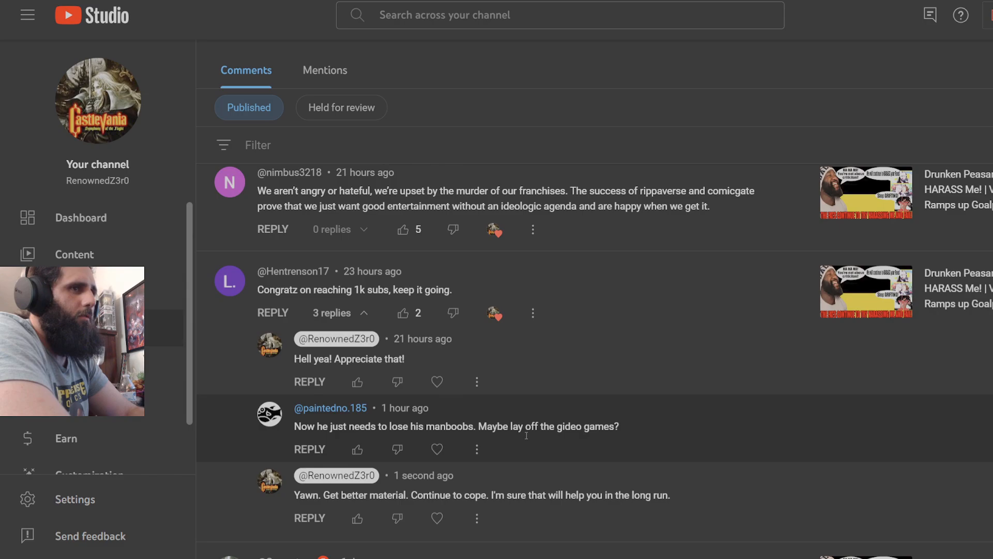
# Step: Scroll the Comments list to the satisfied-customers comment and select text in its hostile reply
pyautogui.scroll(-3)
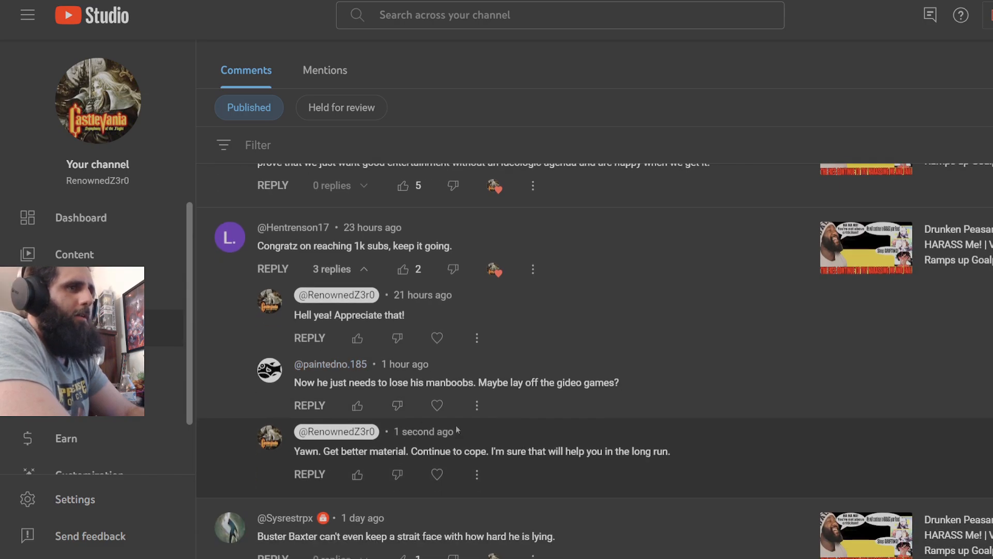
pyautogui.scroll(-3)
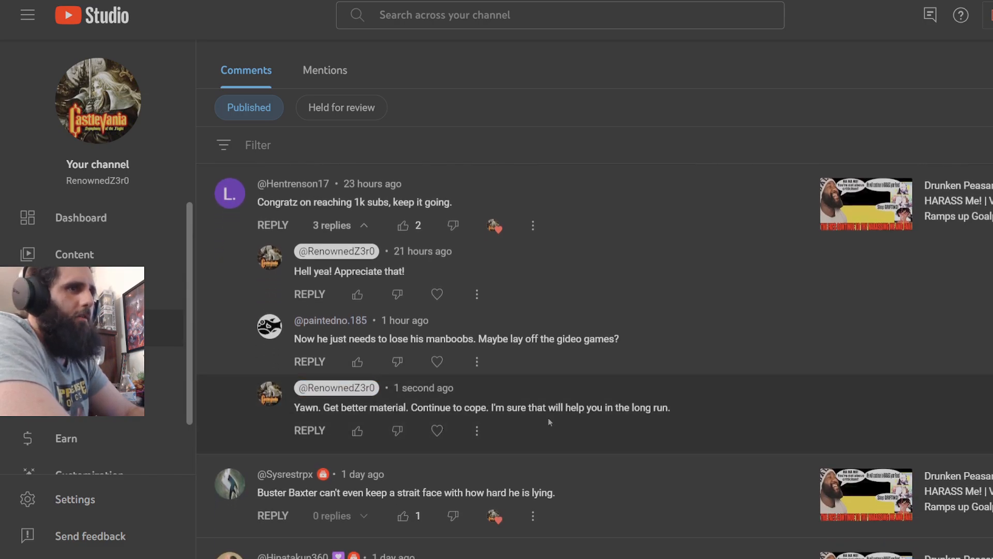
pyautogui.scroll(-3)
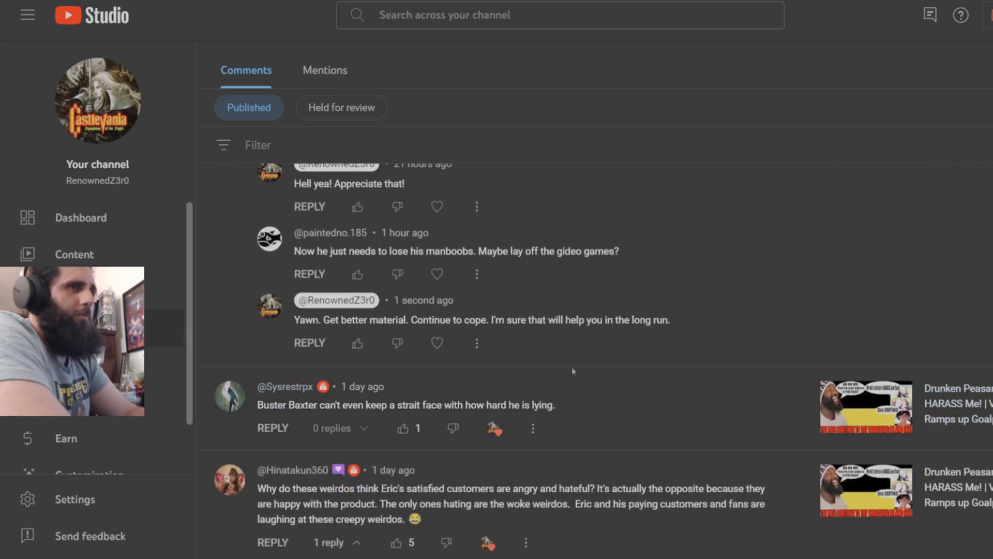
pyautogui.scroll(-3)
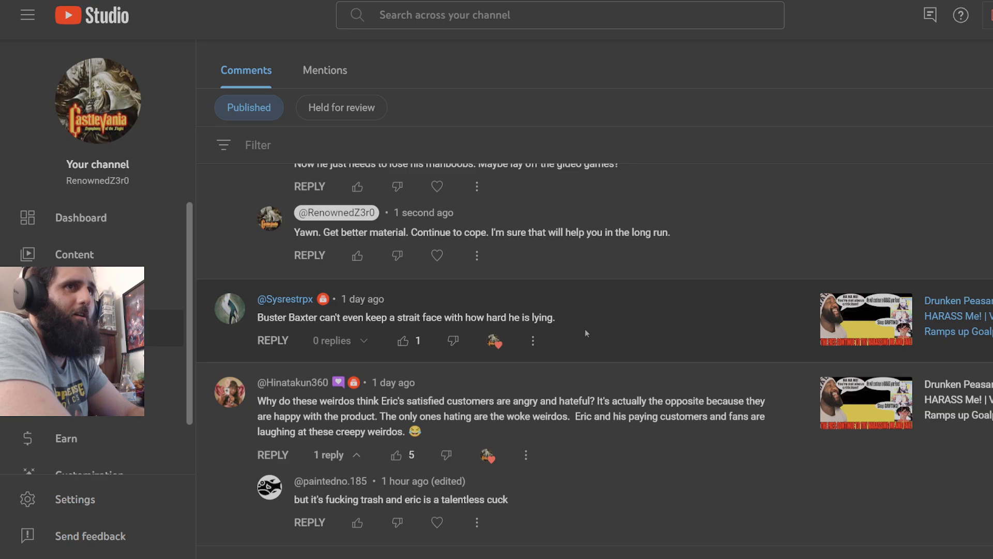
pyautogui.scroll(-3)
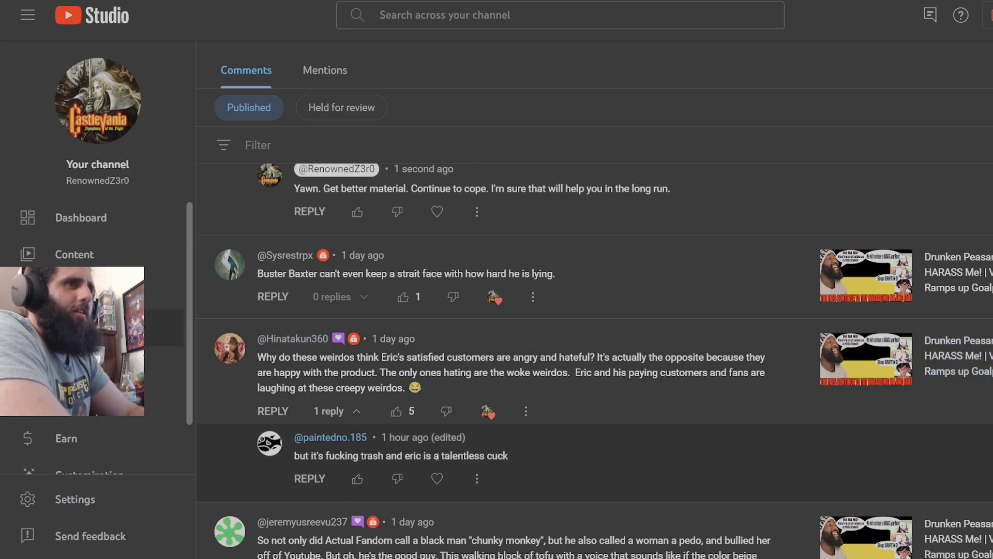
pyautogui.doubleClick(497, 455)
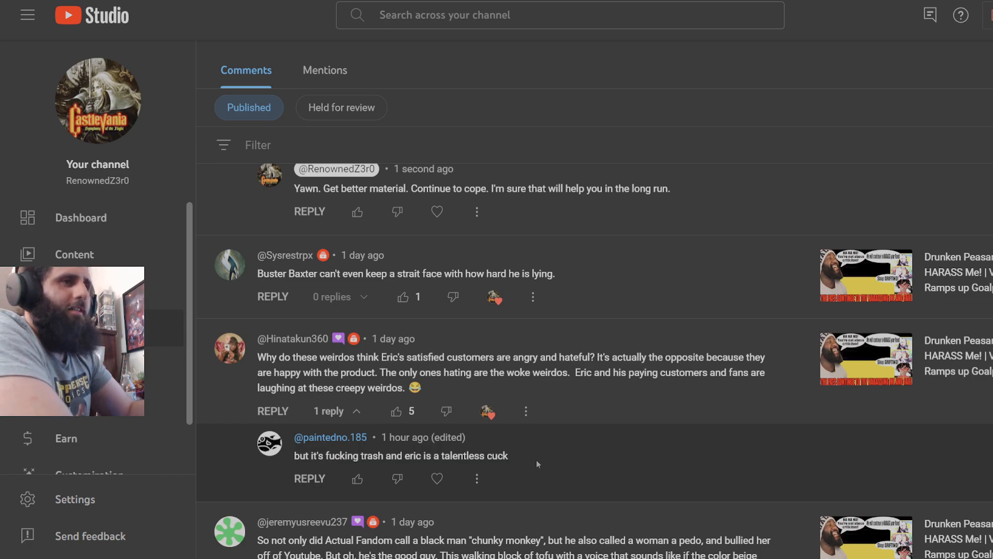
pyautogui.scroll(-3)
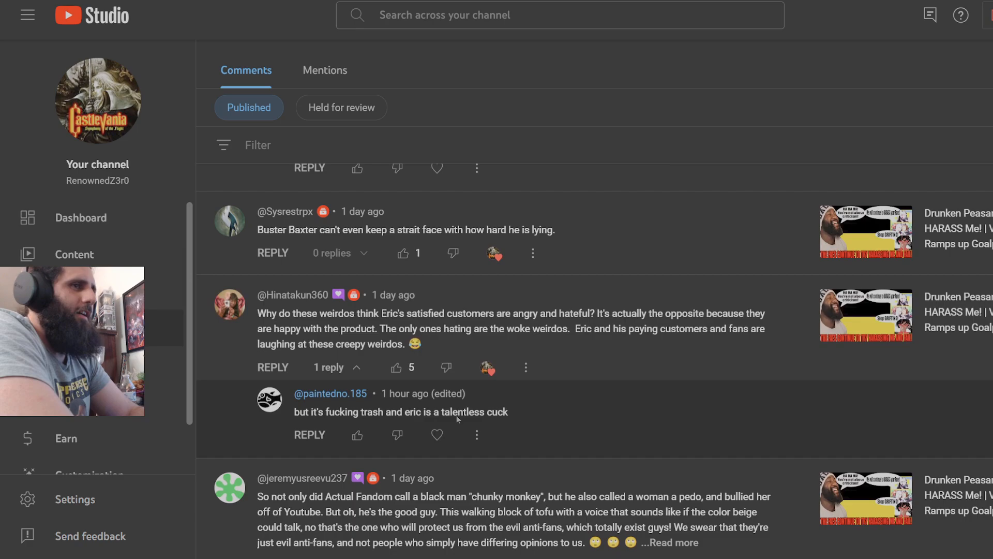
pyautogui.moveTo(331, 412); pyautogui.dragTo(508, 412)
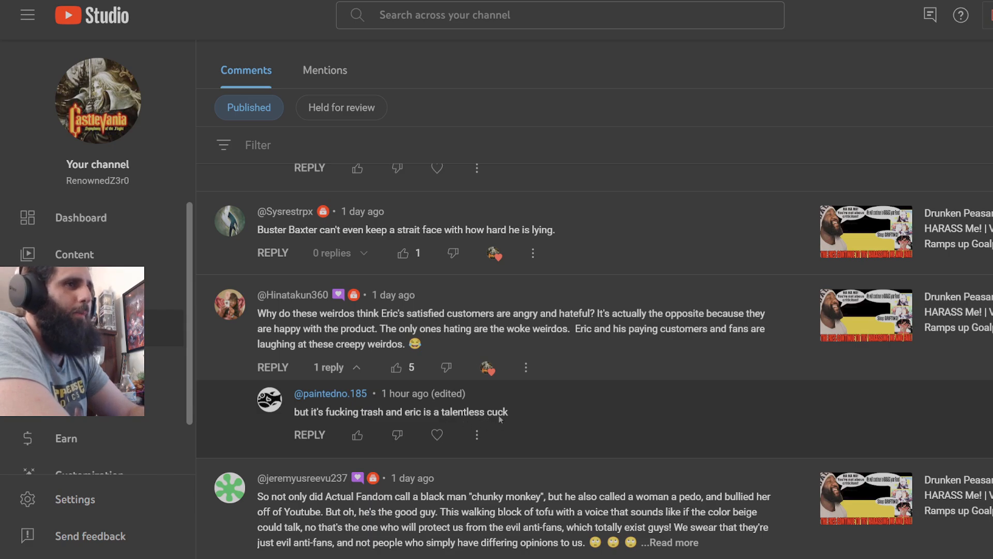
# Step: Expand the truncated chunky monkey comment to show its full text
pyautogui.scroll(-3)
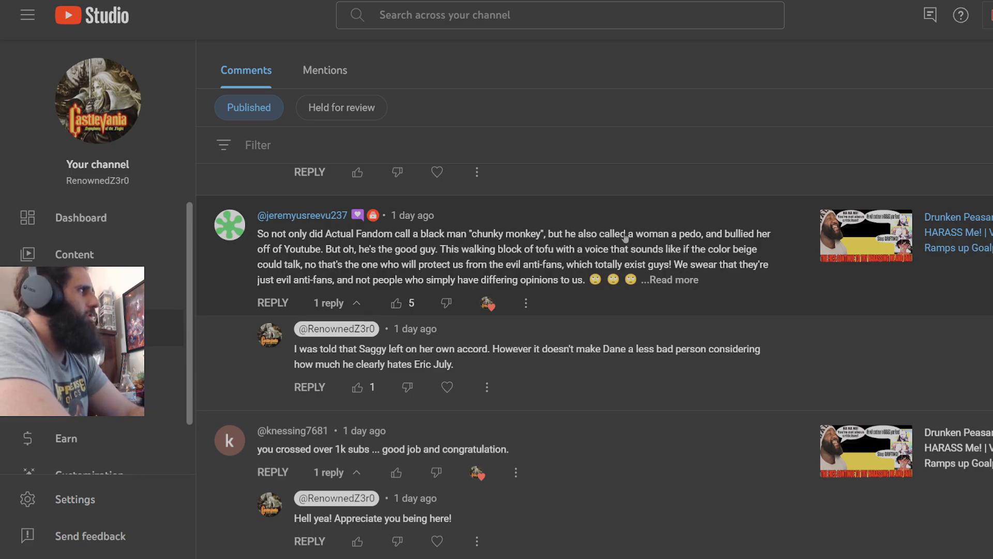
pyautogui.moveTo(283, 261)
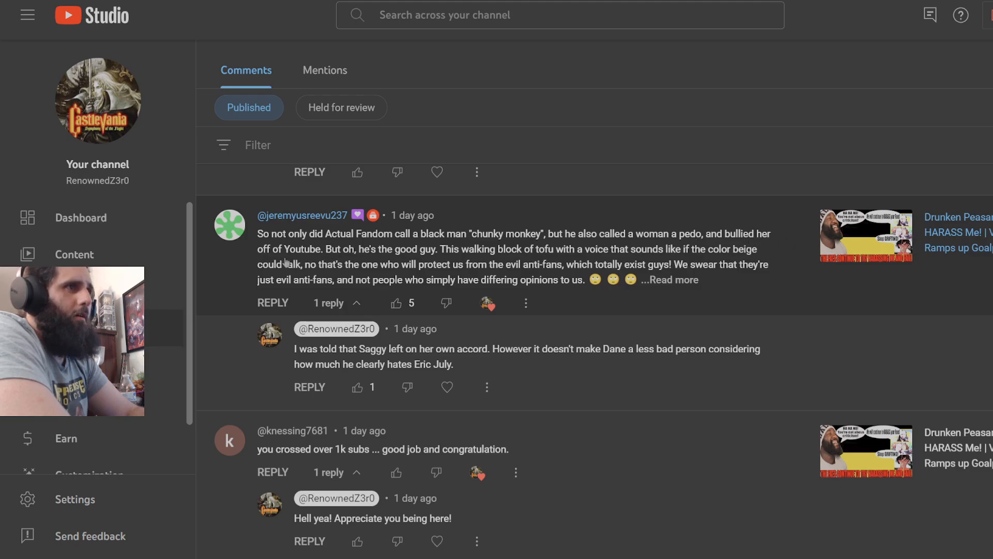
pyautogui.moveTo(377, 352)
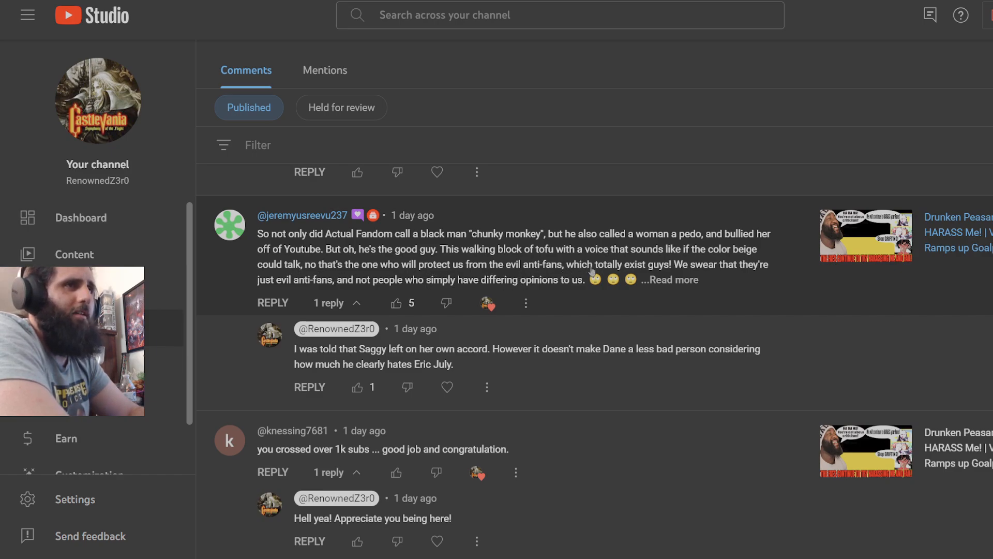
pyautogui.moveTo(288, 289)
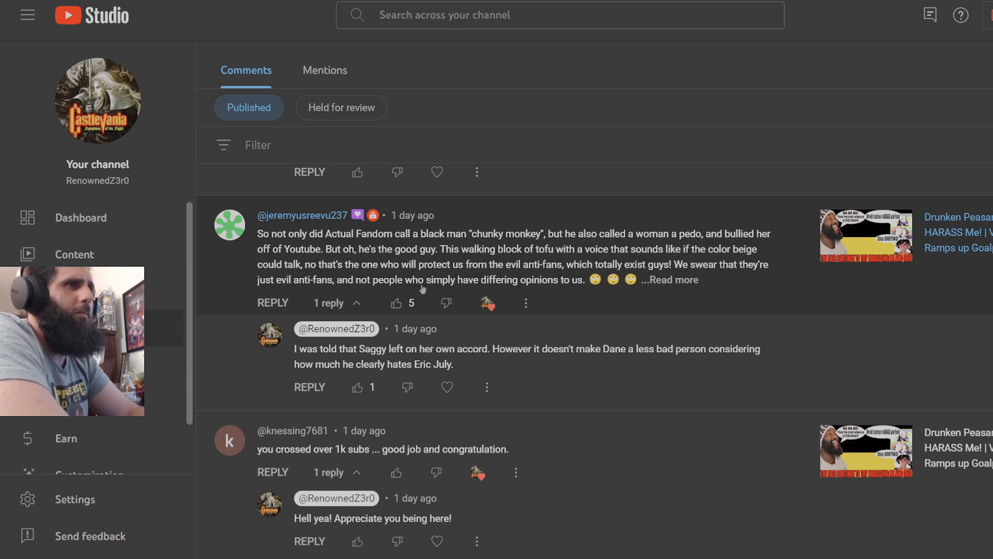
pyautogui.click(669, 279)
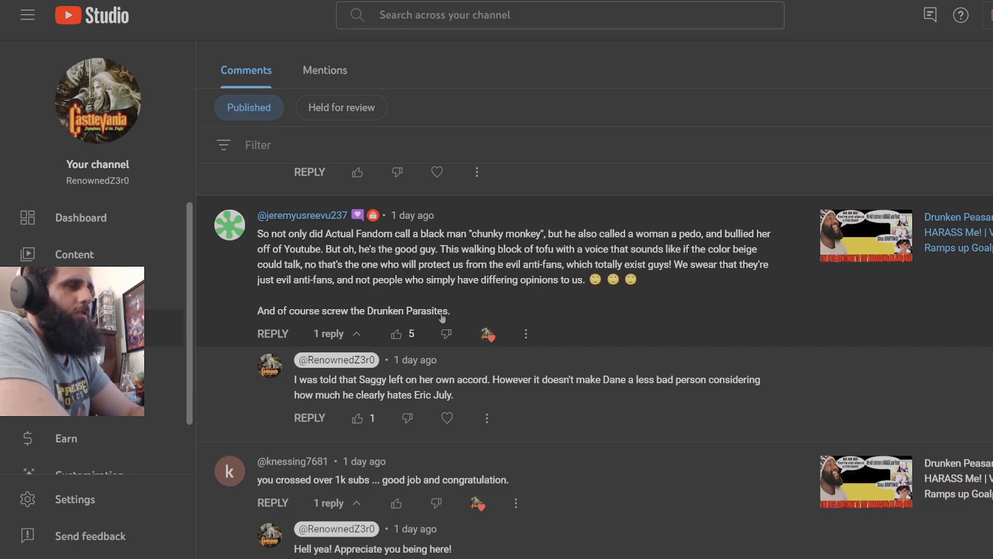
pyautogui.moveTo(584, 362)
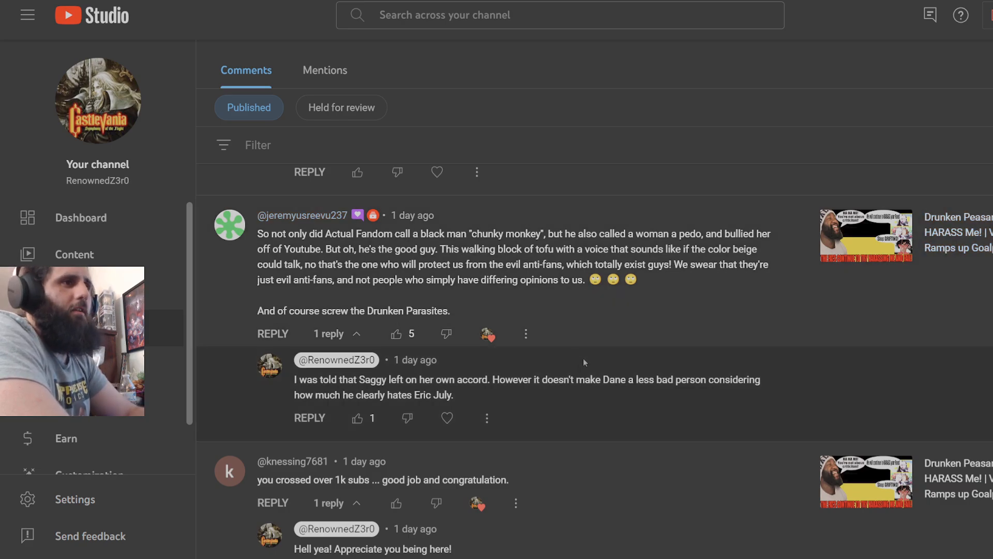
# Step: Scroll down to the 'tisk tisk' homophobic meme comment with its three replies
pyautogui.scroll(-3)
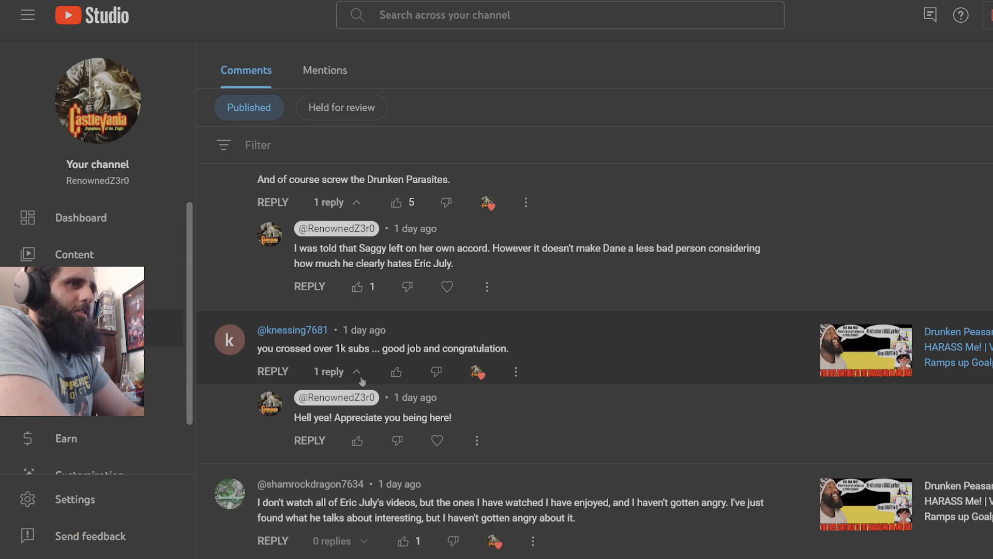
pyautogui.scroll(-3)
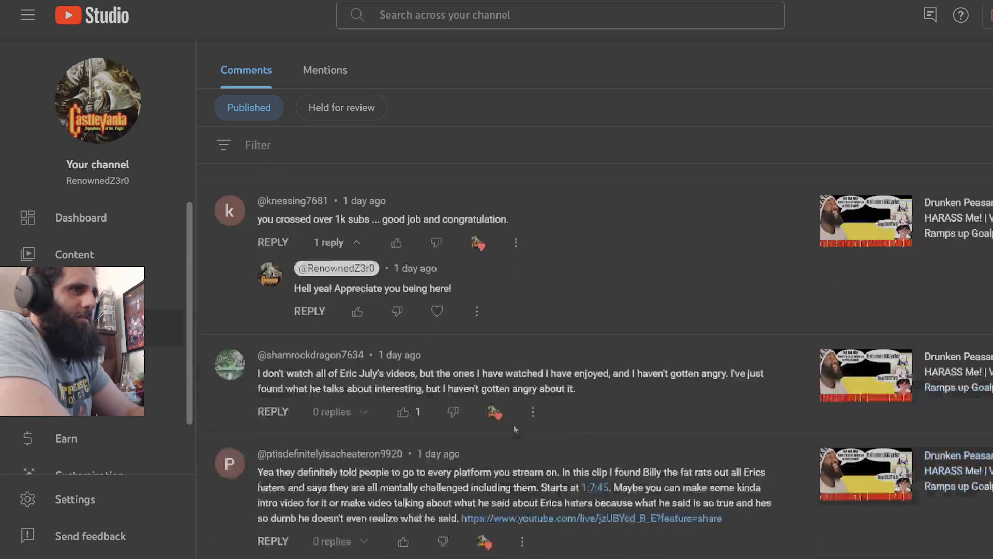
pyautogui.scroll(-3)
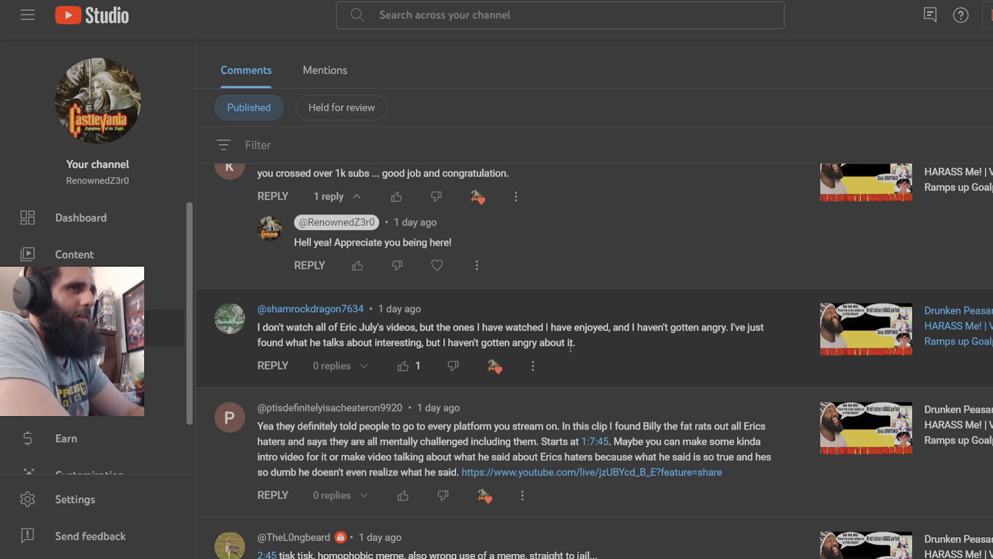
pyautogui.scroll(-3)
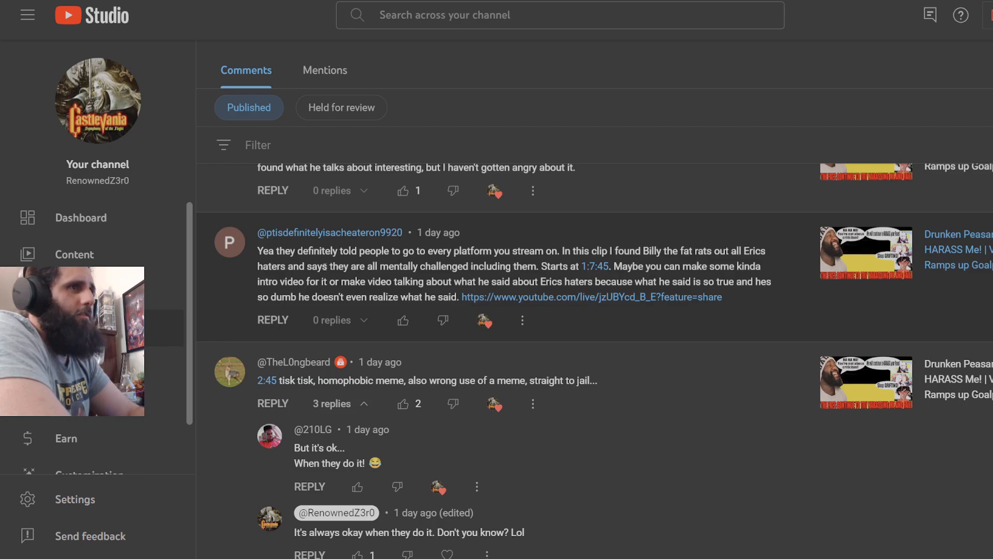
pyautogui.moveTo(637, 275)
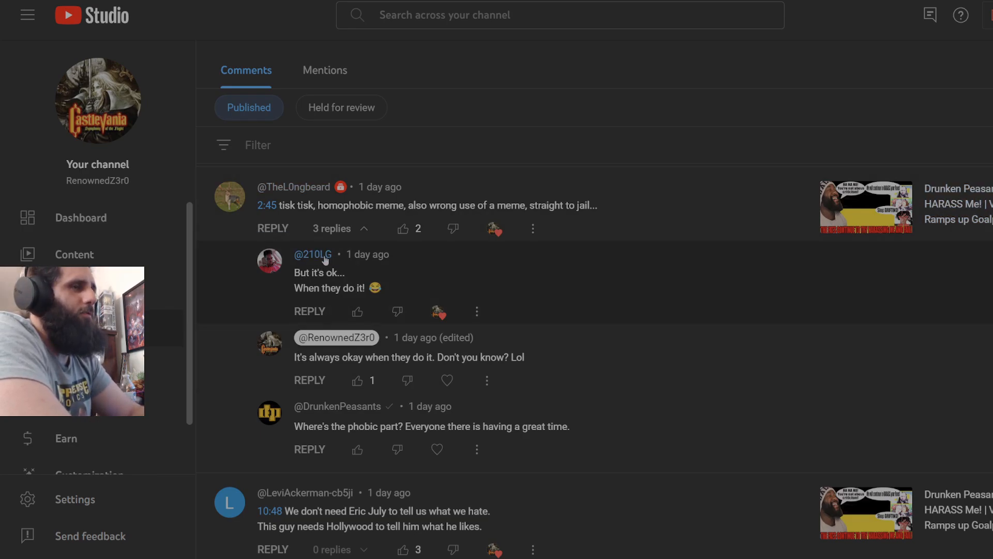
pyautogui.moveTo(663, 311)
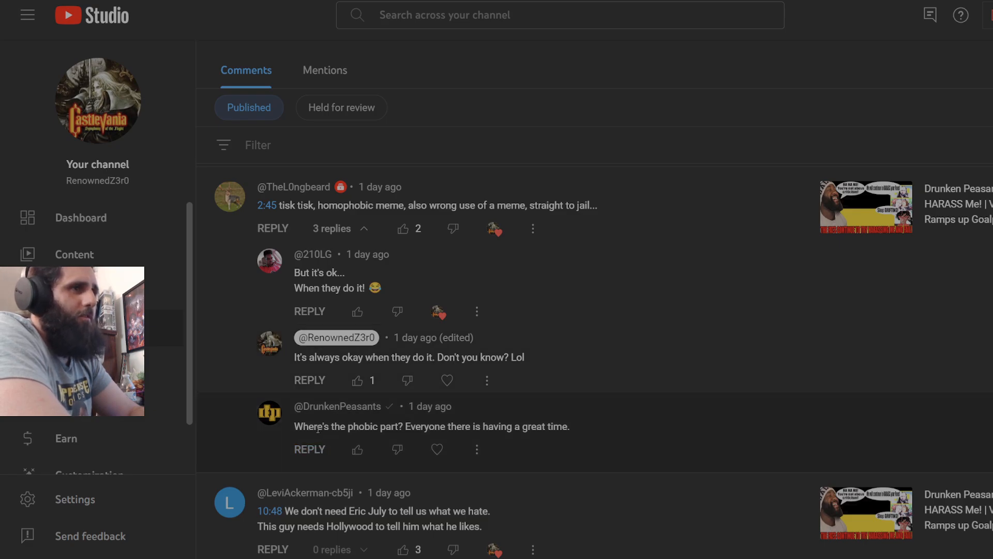
# Step: Scroll past the Hollywood comment to the 'Calm down sturgus' thread ending with the 'Cope.' reply
pyautogui.scroll(-3)
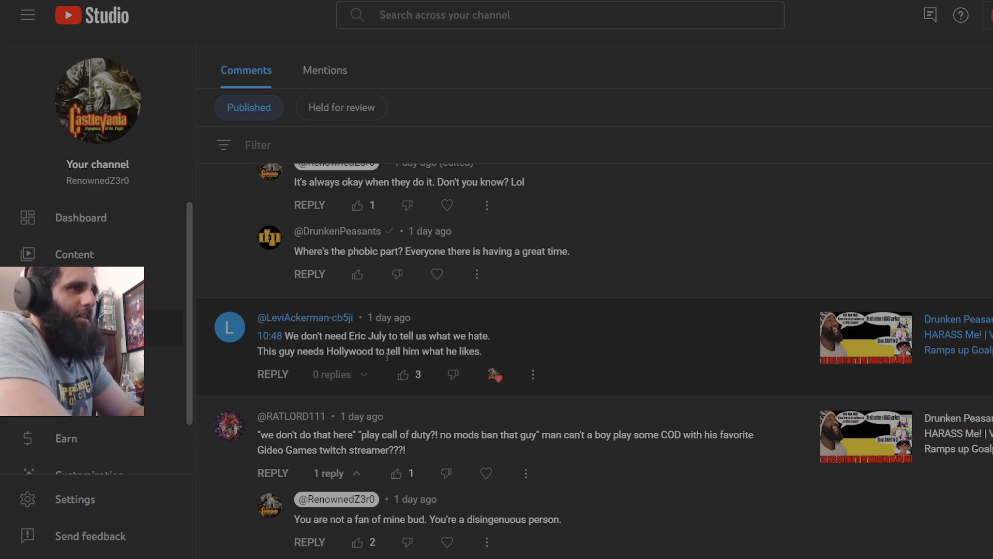
pyautogui.scroll(-3)
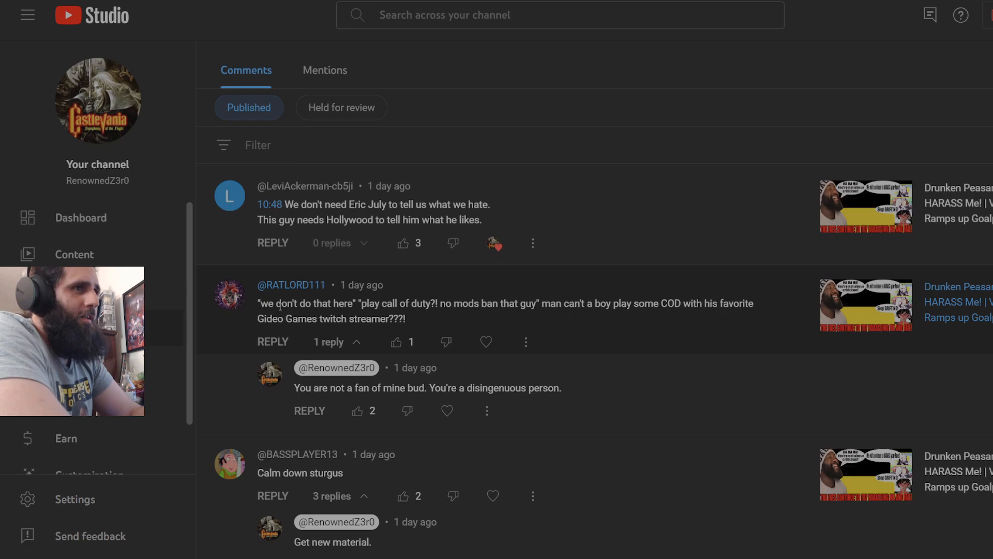
pyautogui.moveTo(606, 345)
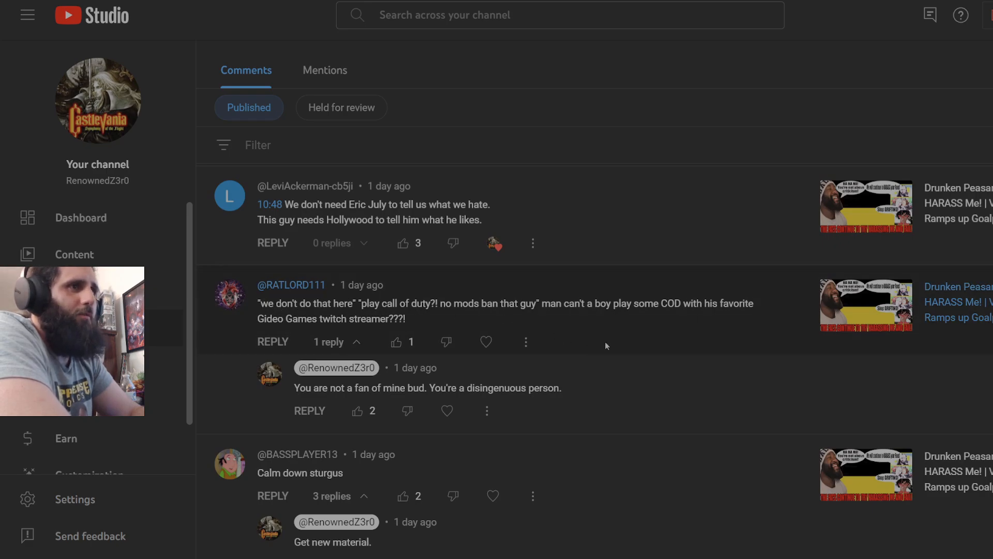
pyautogui.scroll(-3)
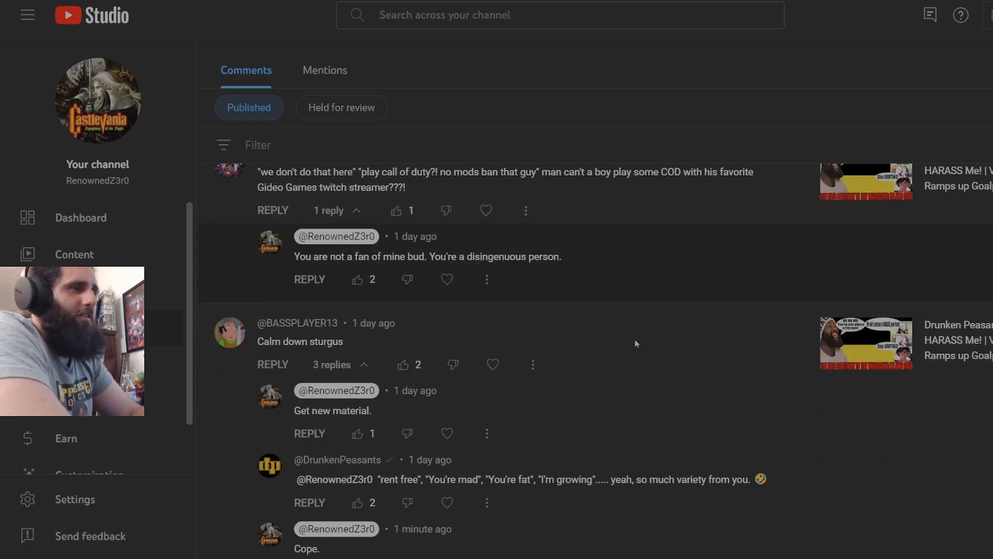
pyautogui.scroll(-3)
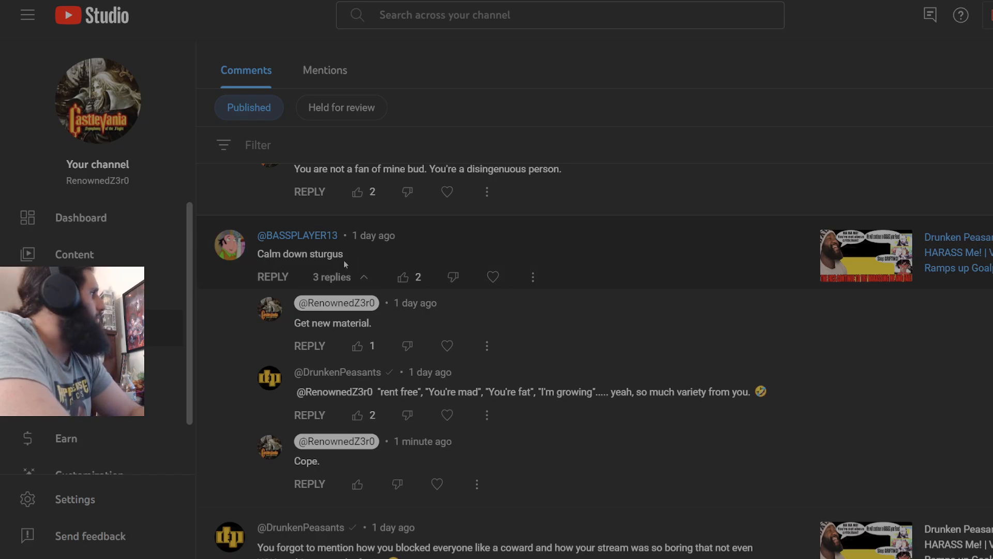
# Step: Select the 'rent free' reply text, then scroll to the 'You forgot to mention' comment with 15 replies
pyautogui.doubleClick(325, 253)
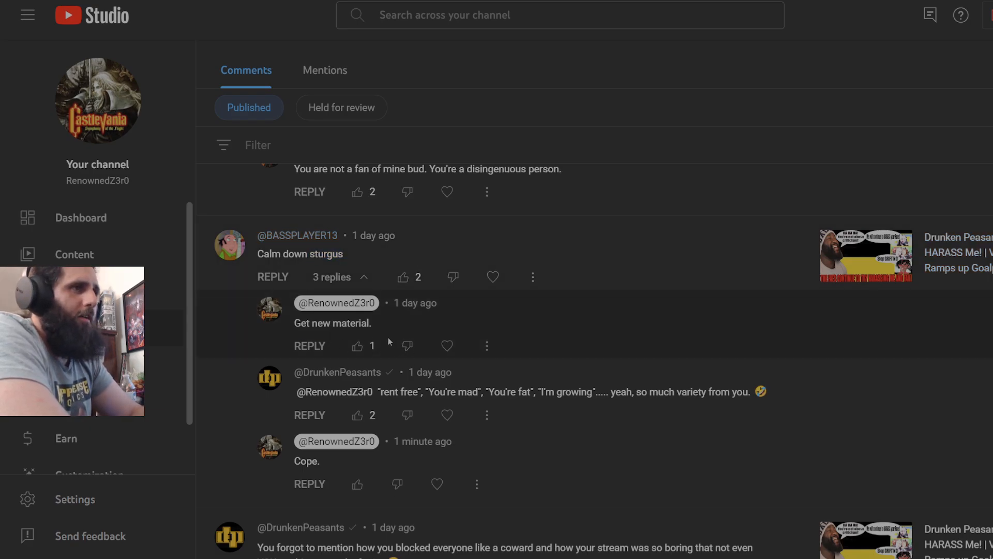
pyautogui.scroll(-3)
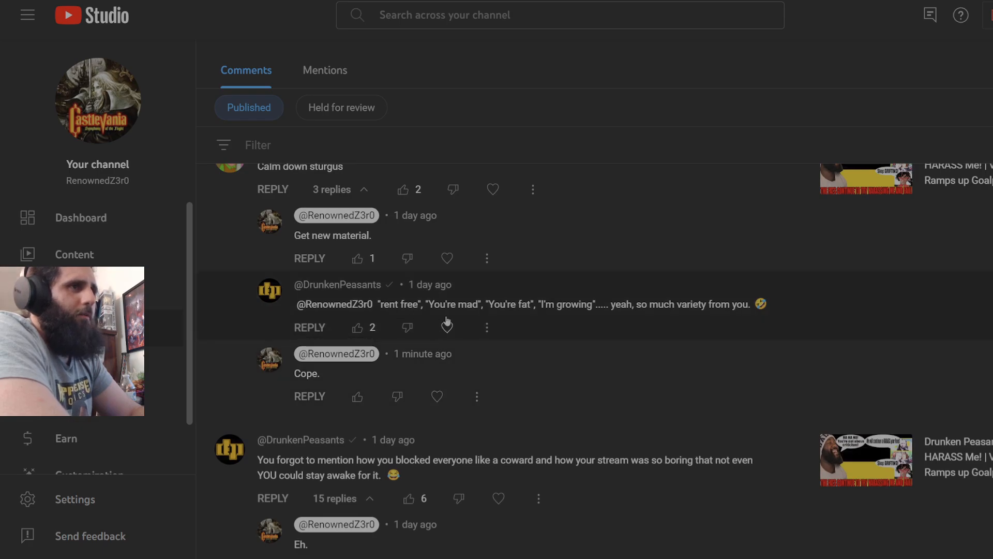
pyautogui.moveTo(765, 315)
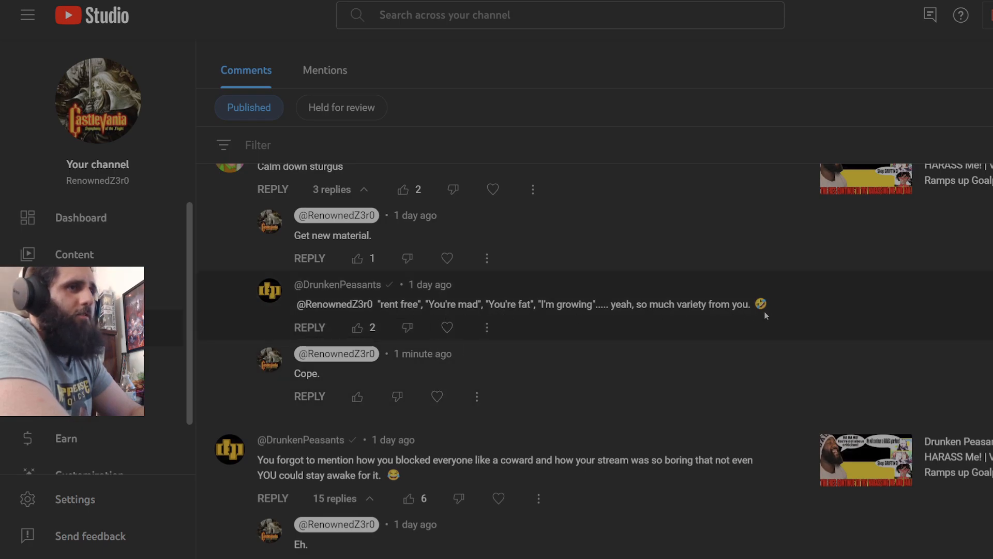
pyautogui.moveTo(608, 304); pyautogui.dragTo(754, 304)
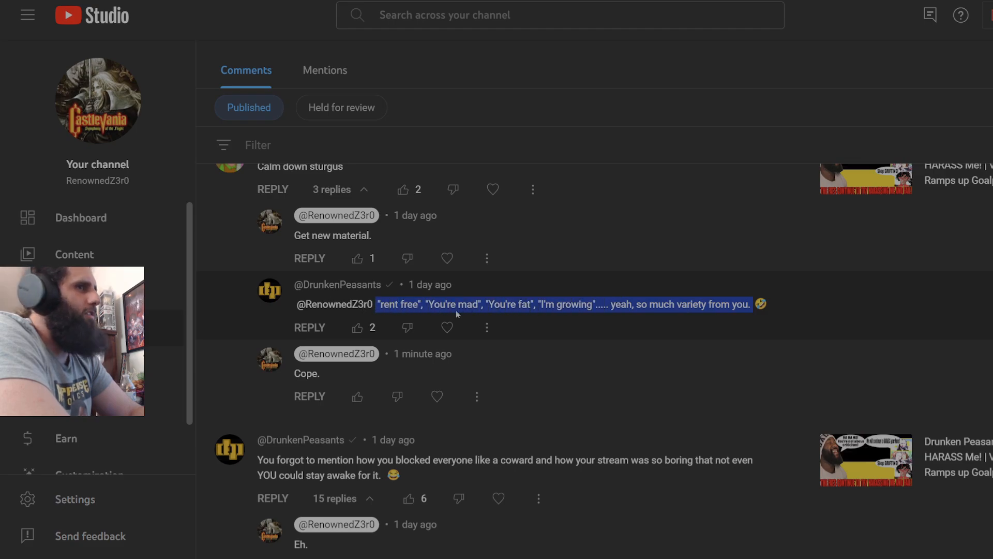
pyautogui.moveTo(238, 339)
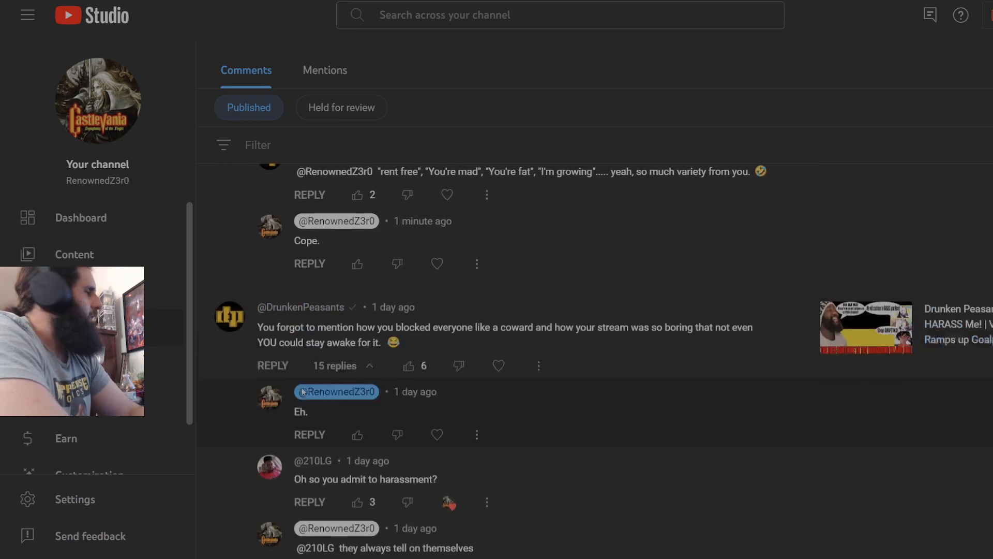
pyautogui.scroll(-3)
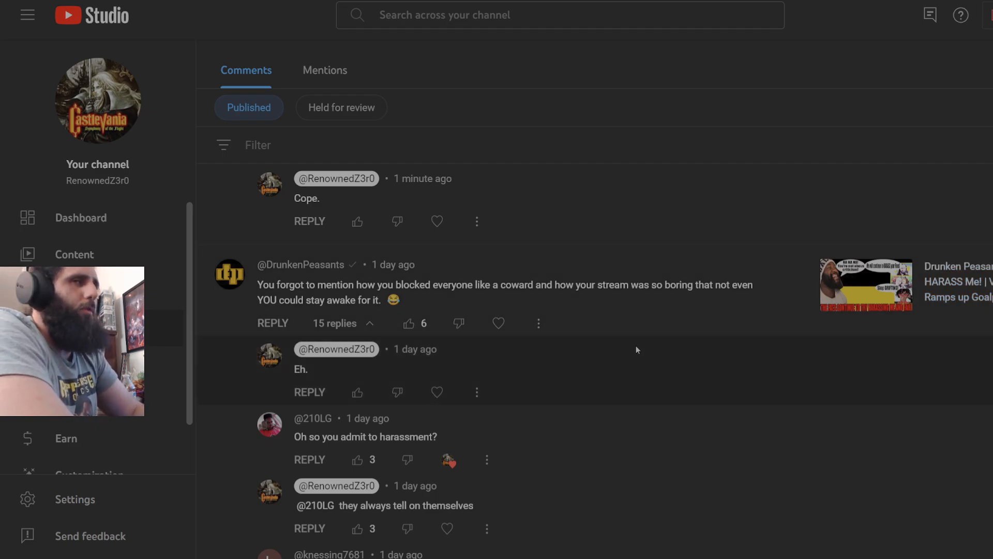
pyautogui.scroll(-3)
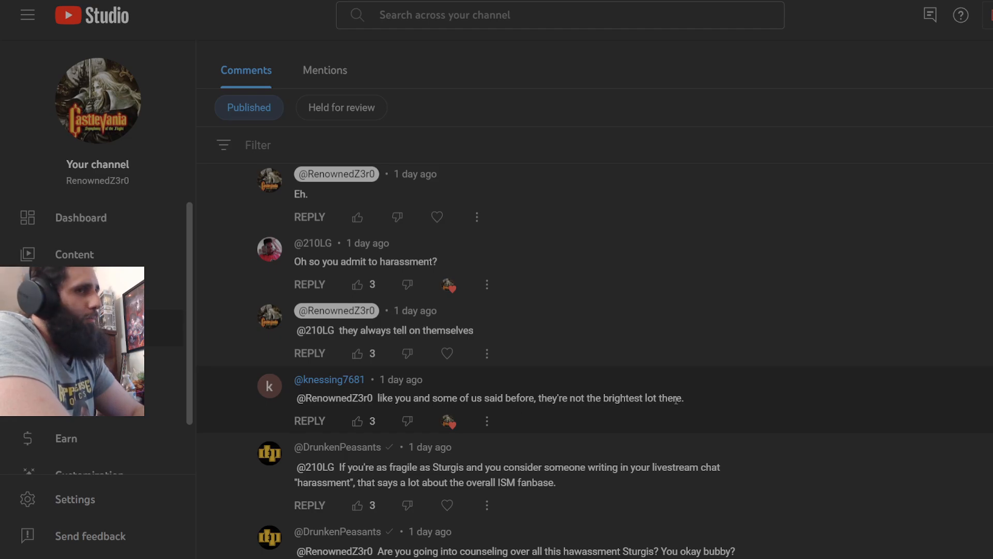
pyautogui.scroll(-3)
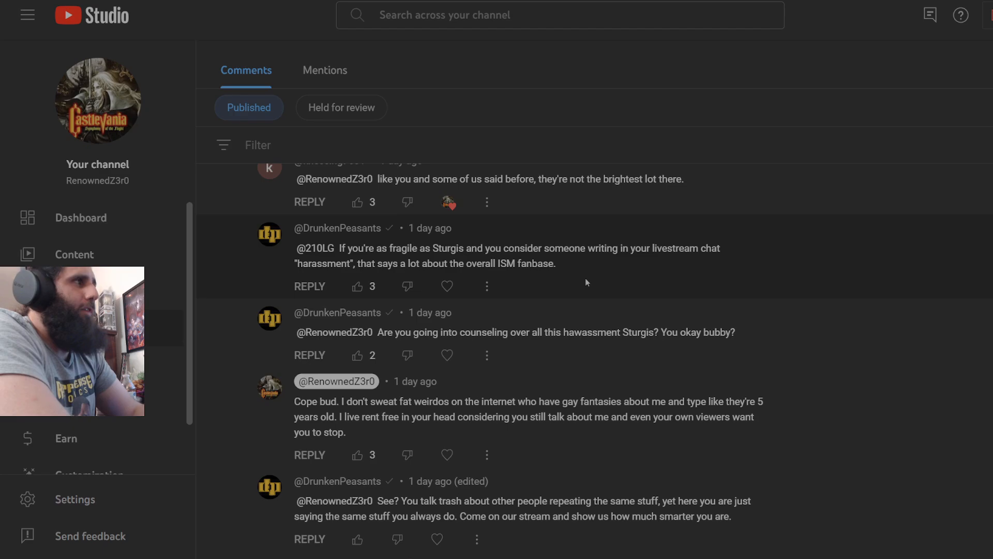
pyautogui.moveTo(723, 298)
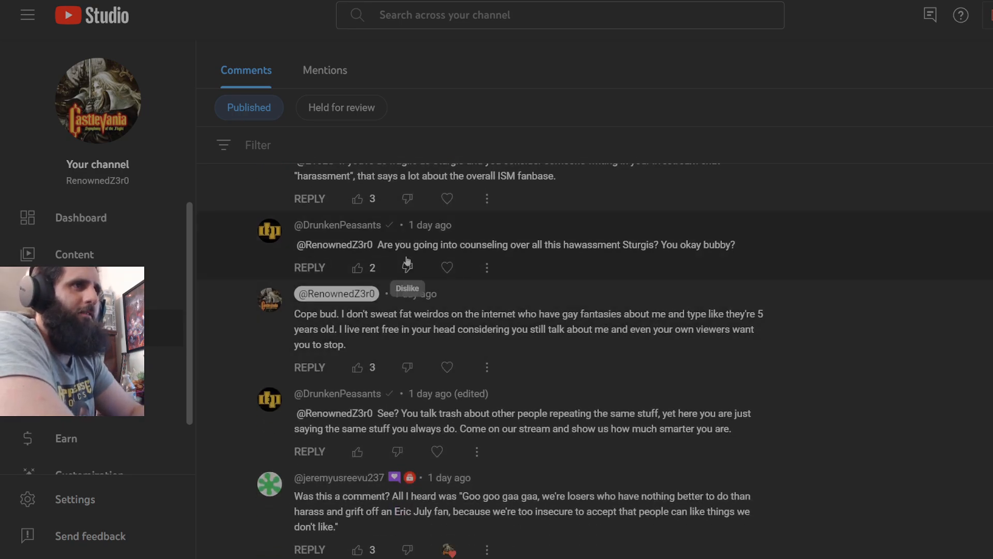
pyautogui.moveTo(499, 245); pyautogui.dragTo(727, 245)
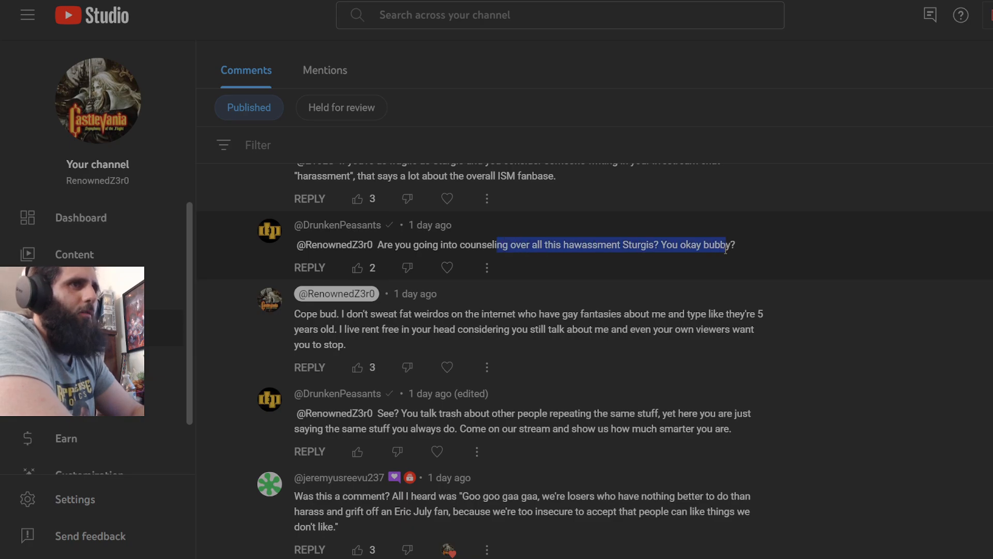
pyautogui.click(650, 275)
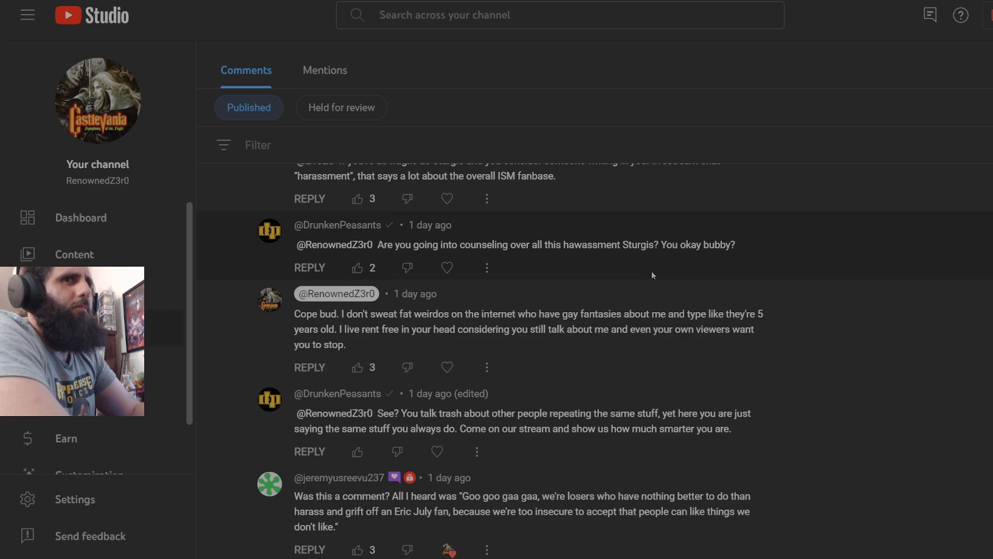
pyautogui.doubleClick(639, 245)
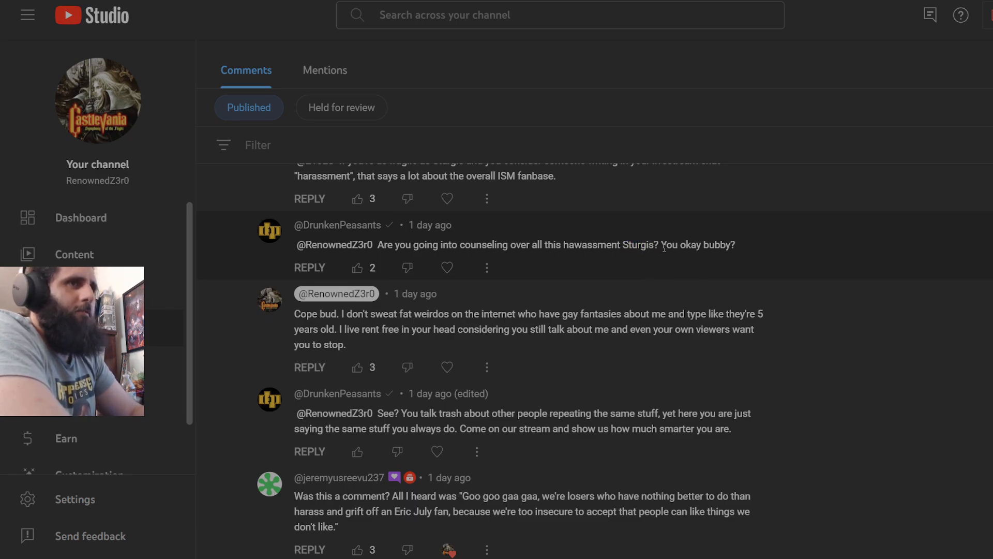
pyautogui.moveTo(693, 244); pyautogui.dragTo(734, 244)
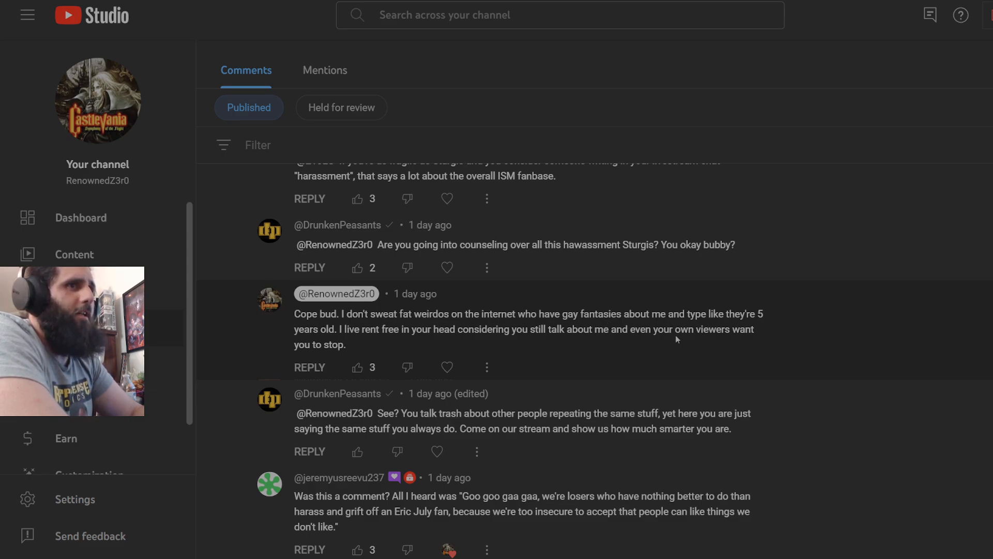
# Step: Scroll slightly to reveal the 'Losers will be losers true til the end.' reply below 'Goo goo gaa gaa'
pyautogui.scroll(-3)
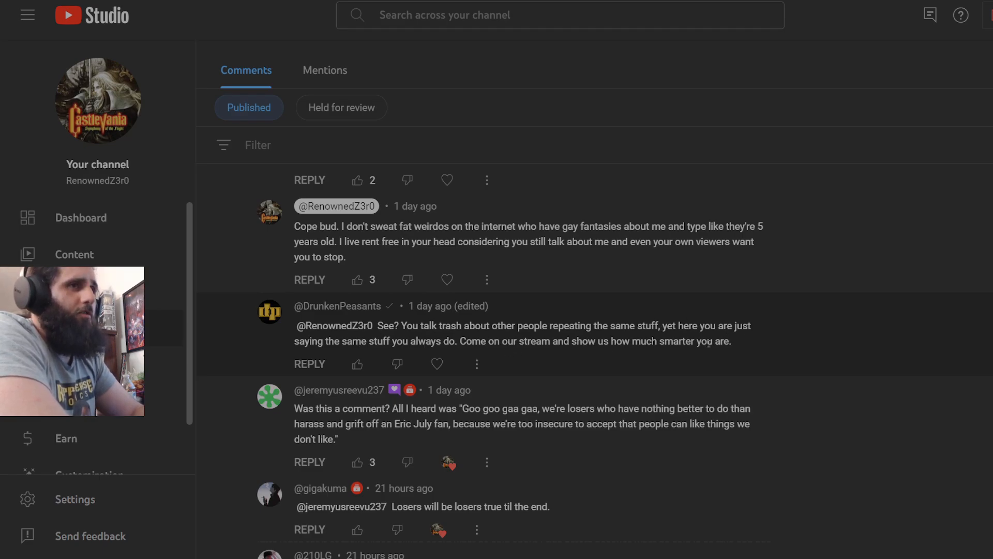
pyautogui.moveTo(787, 354)
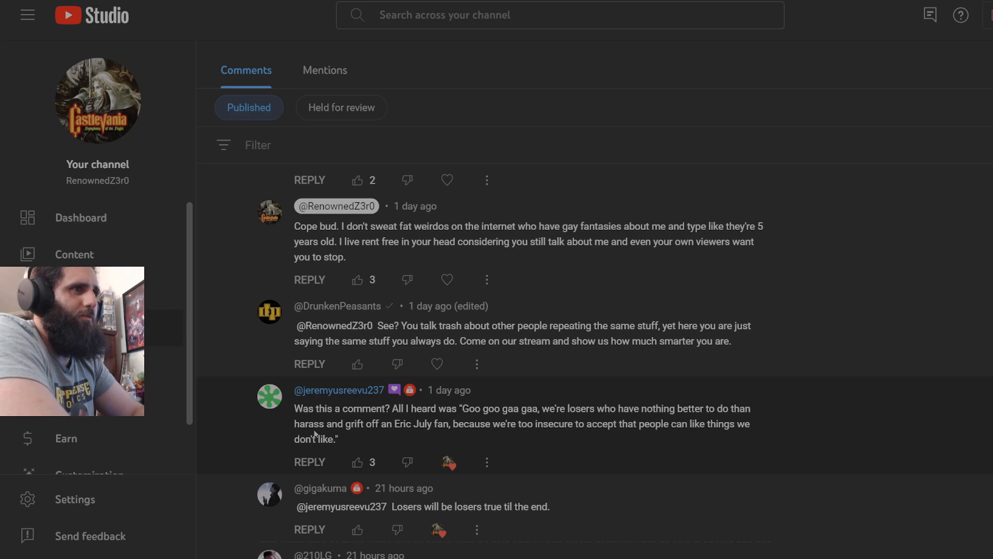
pyautogui.moveTo(374, 400)
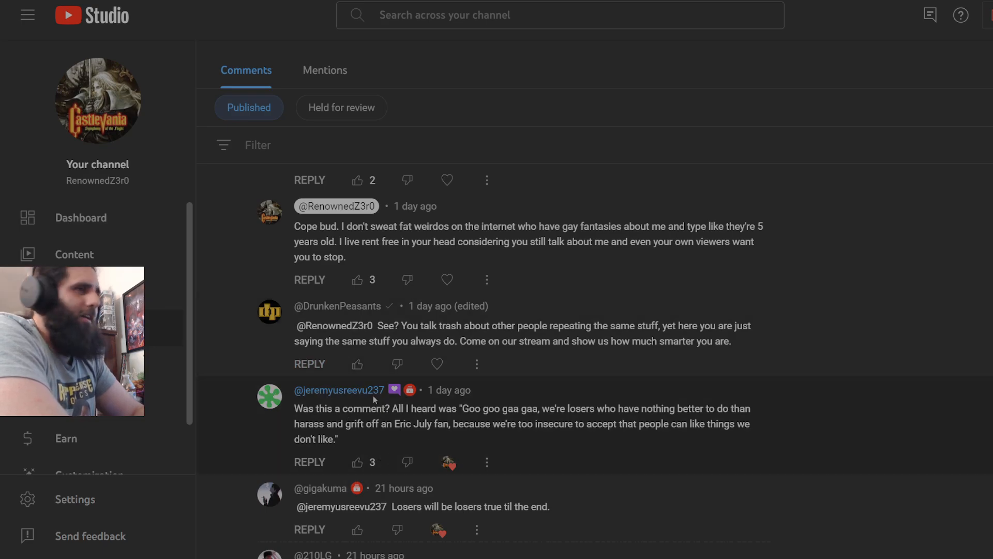
# Step: Scroll past the rest of the reply thread to the next top-level comments about Drunken Peasants
pyautogui.scroll(-3)
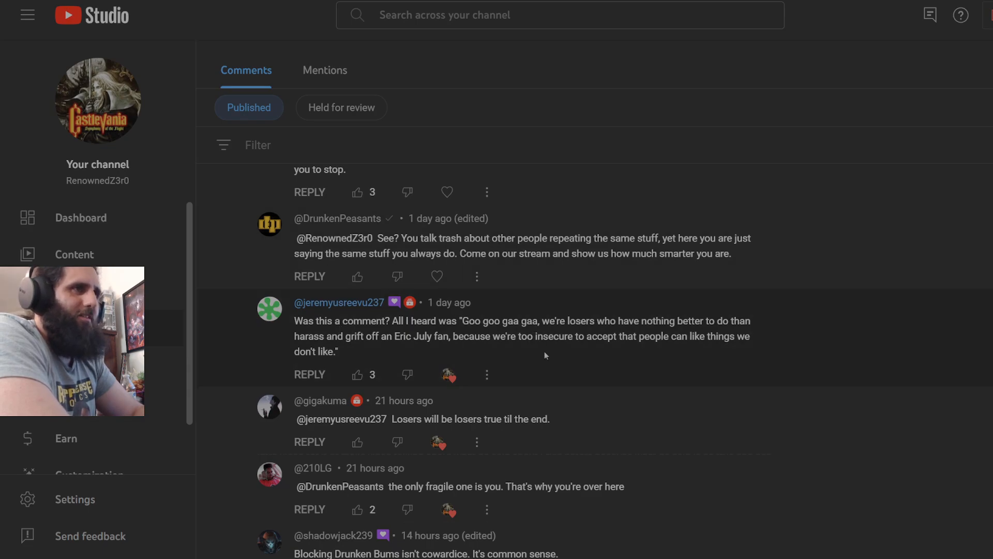
pyautogui.scroll(-3)
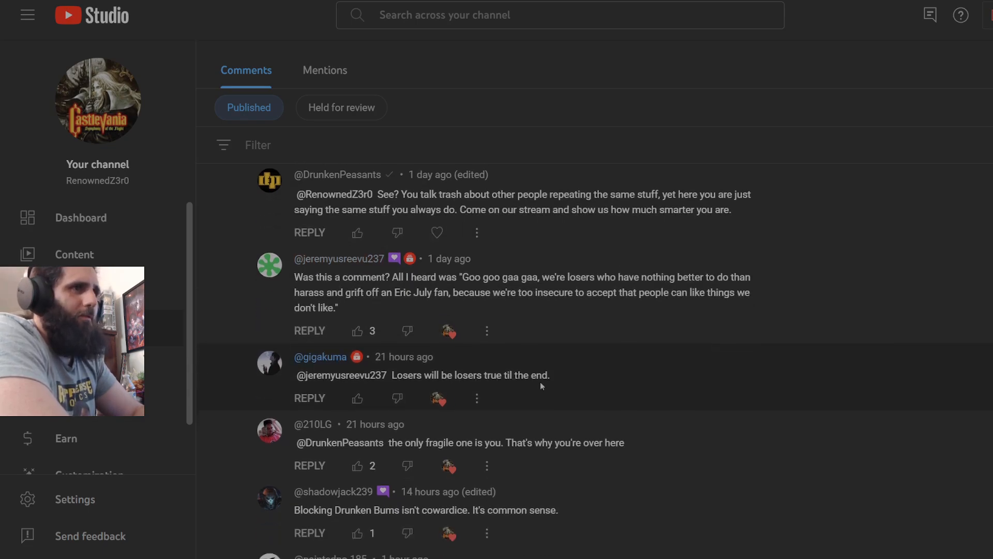
pyautogui.scroll(-3)
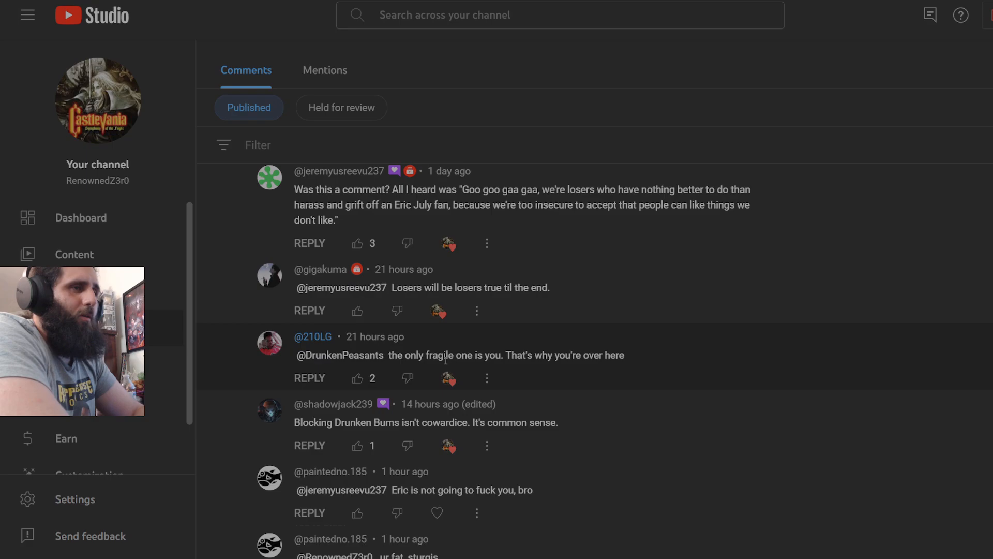
pyautogui.scroll(-3)
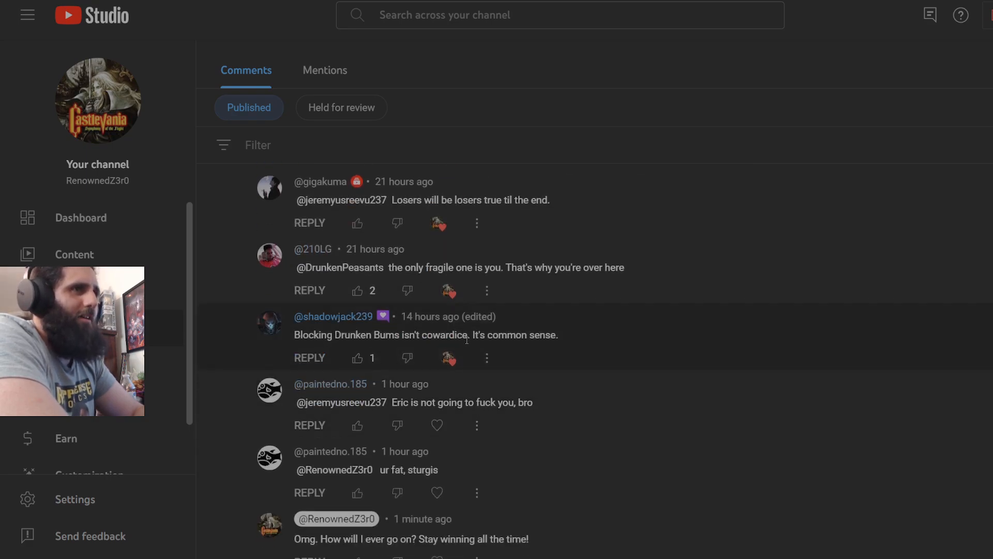
pyautogui.scroll(-3)
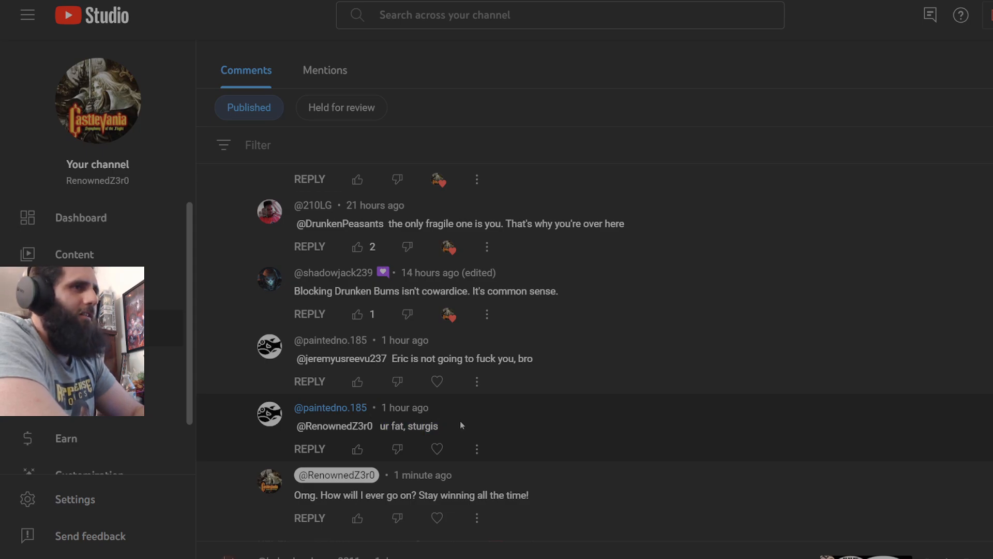
pyautogui.moveTo(472, 429)
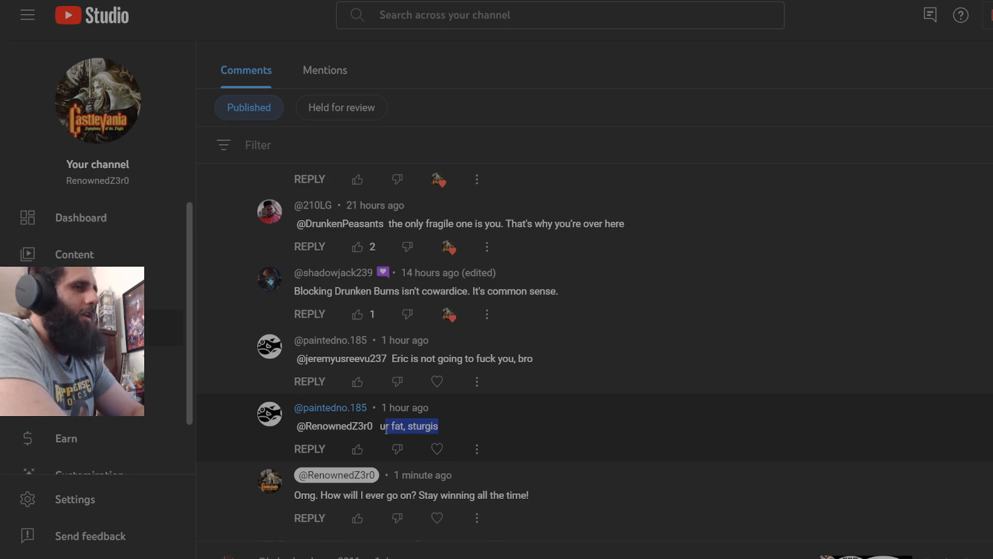
pyautogui.scroll(-3)
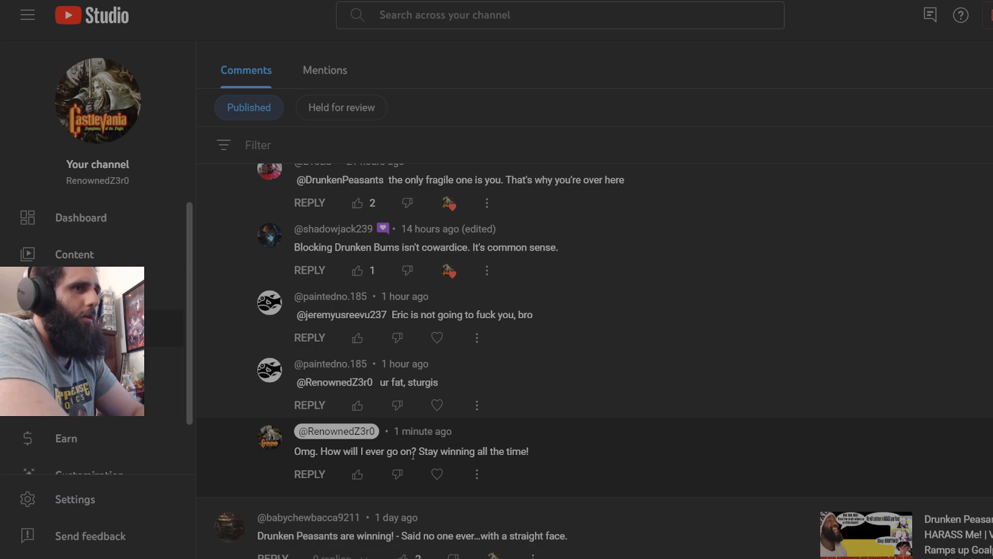
pyautogui.scroll(-3)
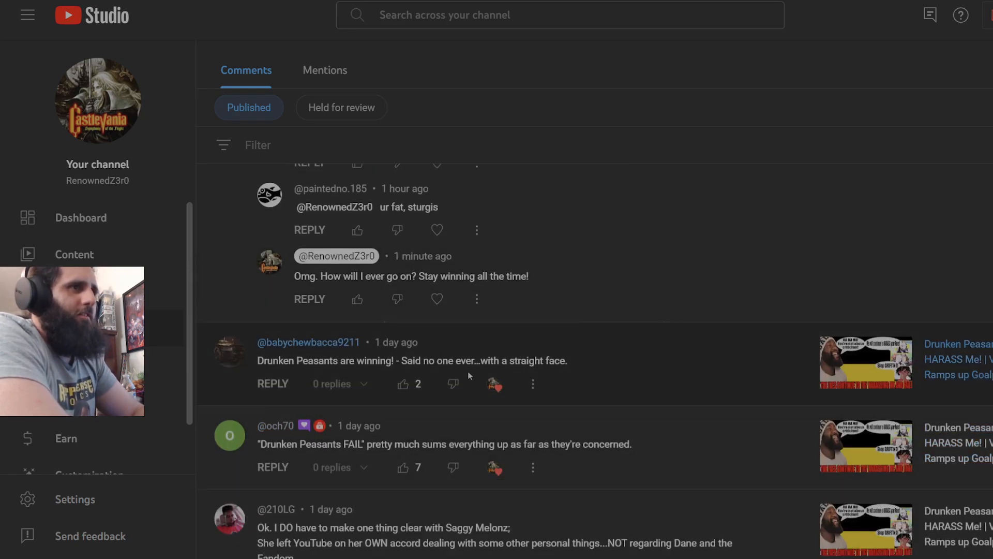
pyautogui.scroll(-3)
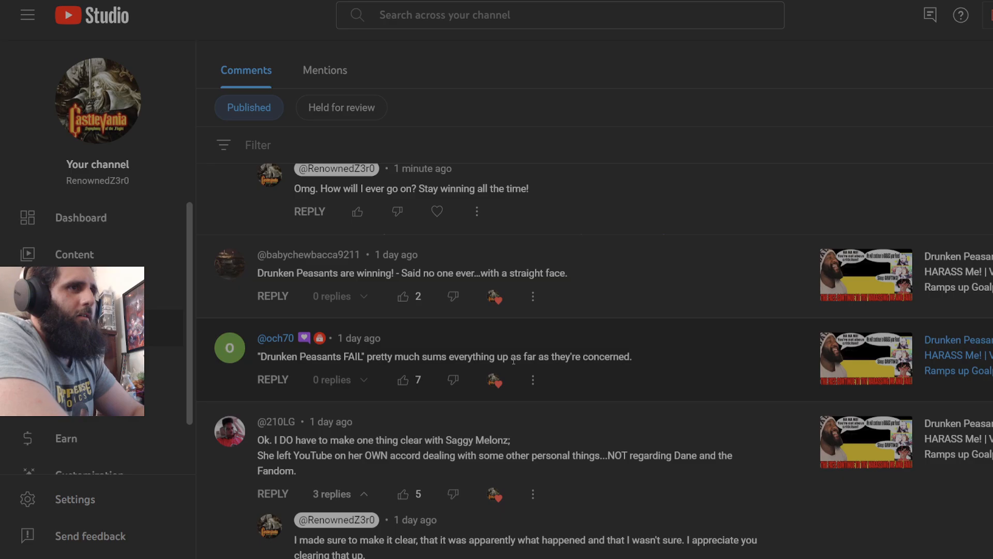
pyautogui.scroll(-3)
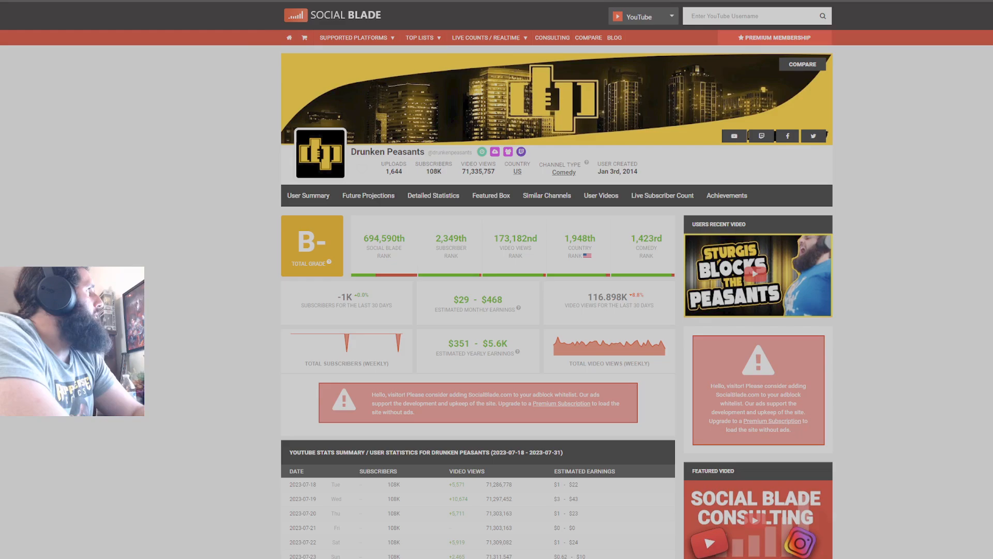
pyautogui.moveTo(462, 275)
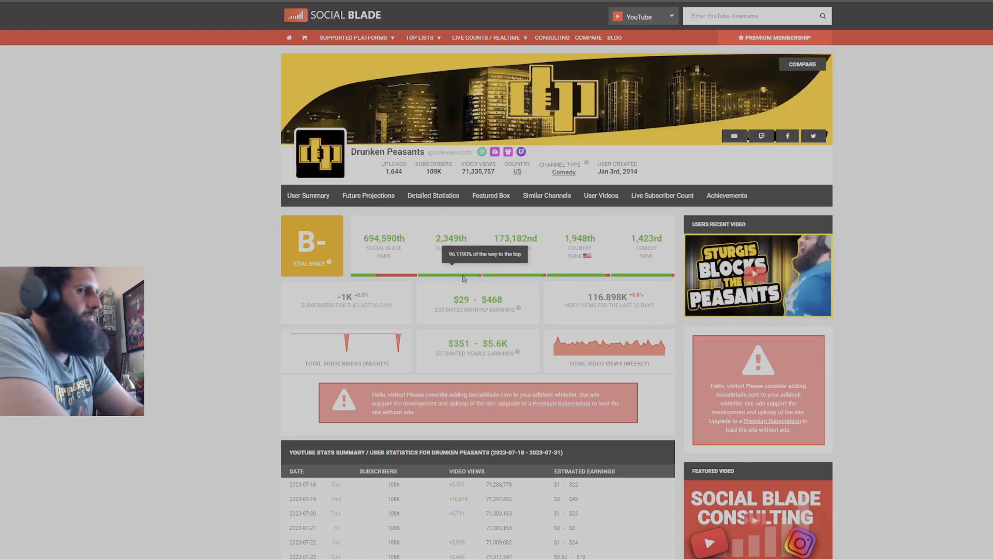
# Step: Scroll to the Drunken Peasants daily stats table for 2023-07-18 to 2023-07-31, then switch to the RenownedZ3r0 page
pyautogui.scroll(-3)
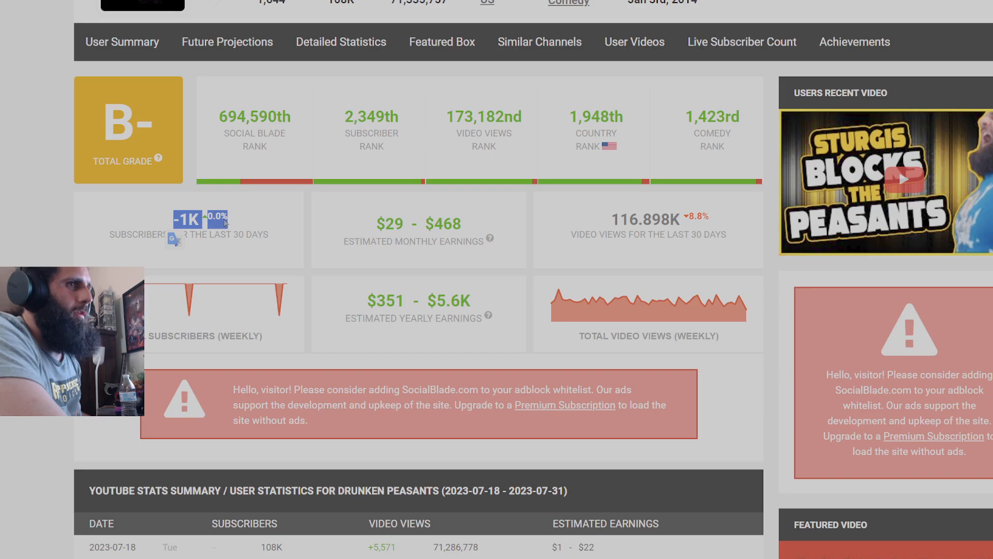
pyautogui.scroll(-3)
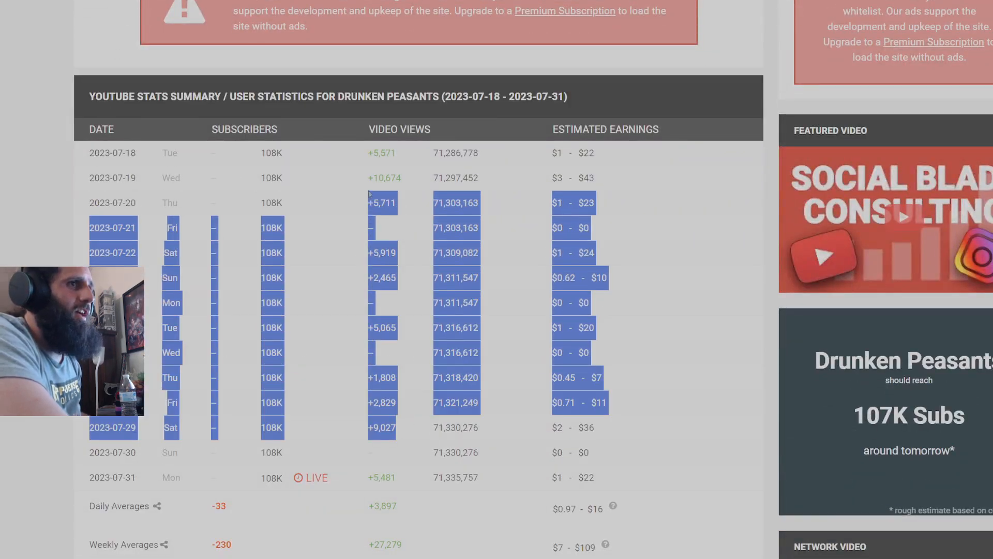
pyautogui.click(416, 259)
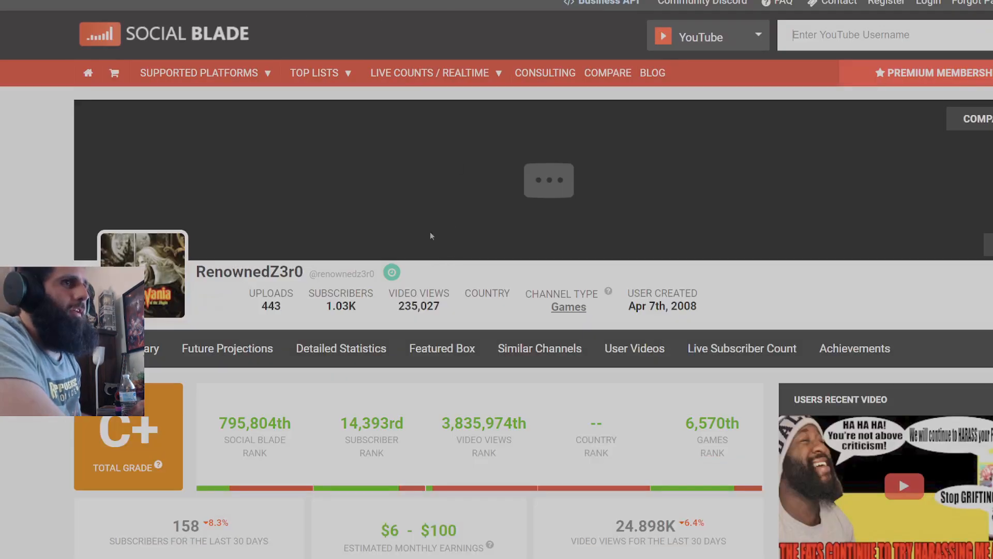
# Step: Scroll past the RenownedZ3r0 summary to the monthly gained views and subscribers history charts
pyautogui.scroll(-3)
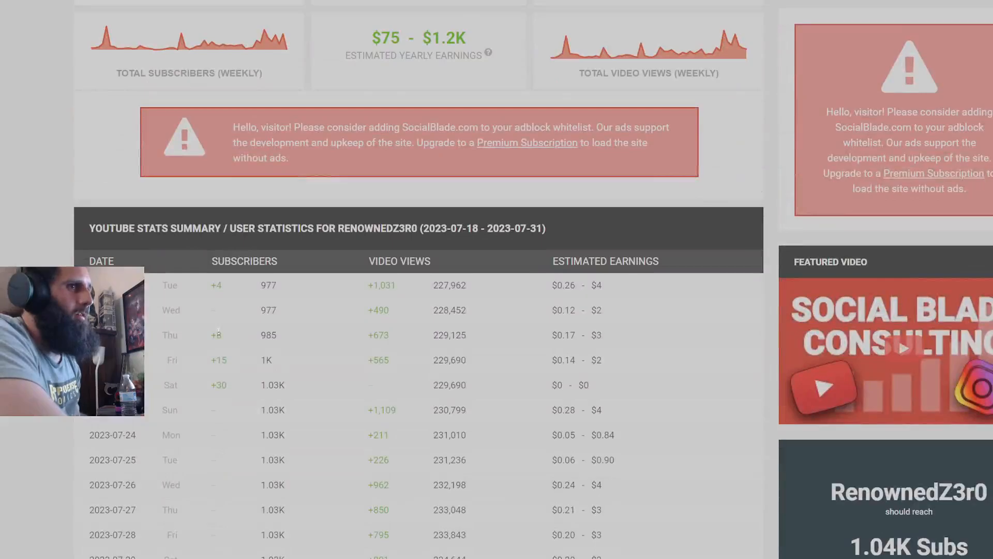
pyautogui.moveTo(255, 371)
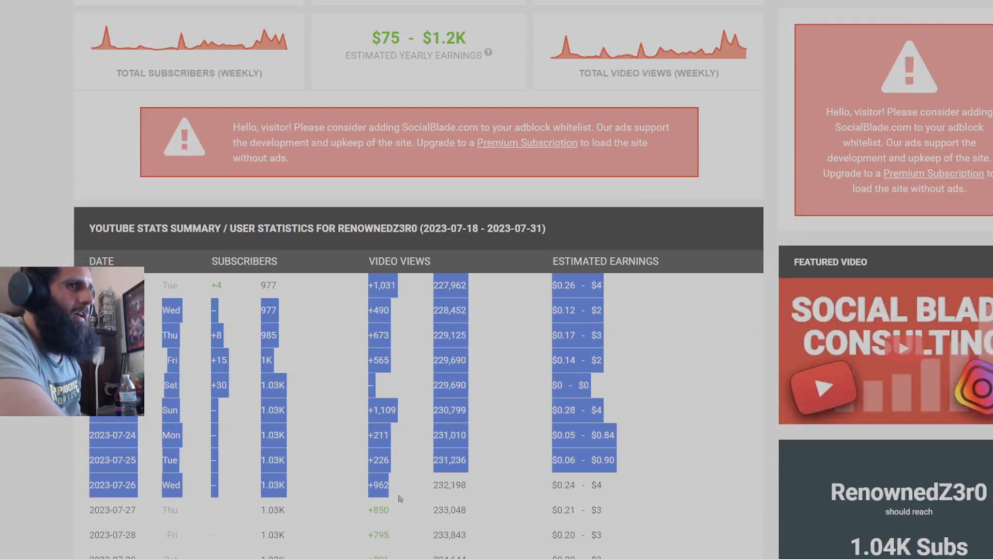
pyautogui.scroll(-3)
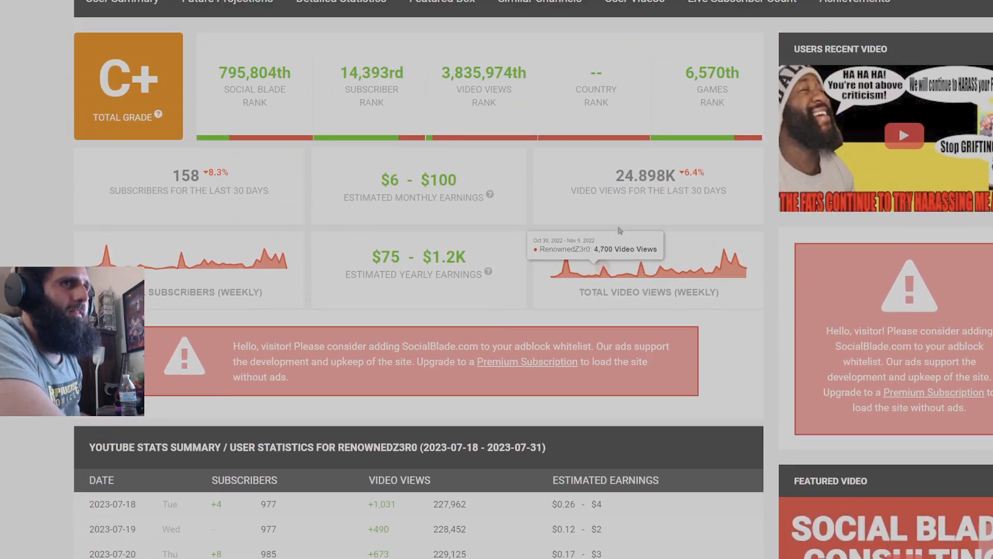
pyautogui.moveTo(745, 200)
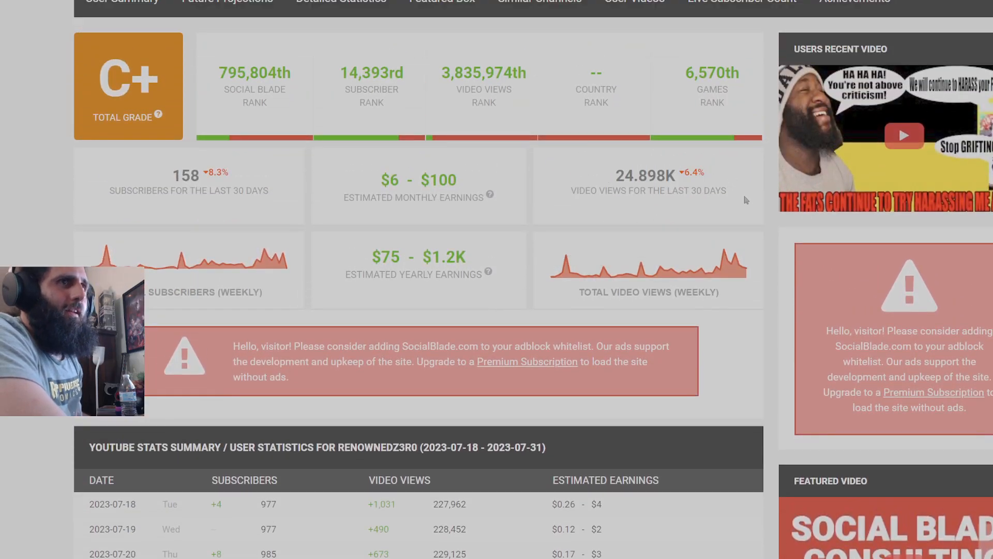
pyautogui.scroll(-3)
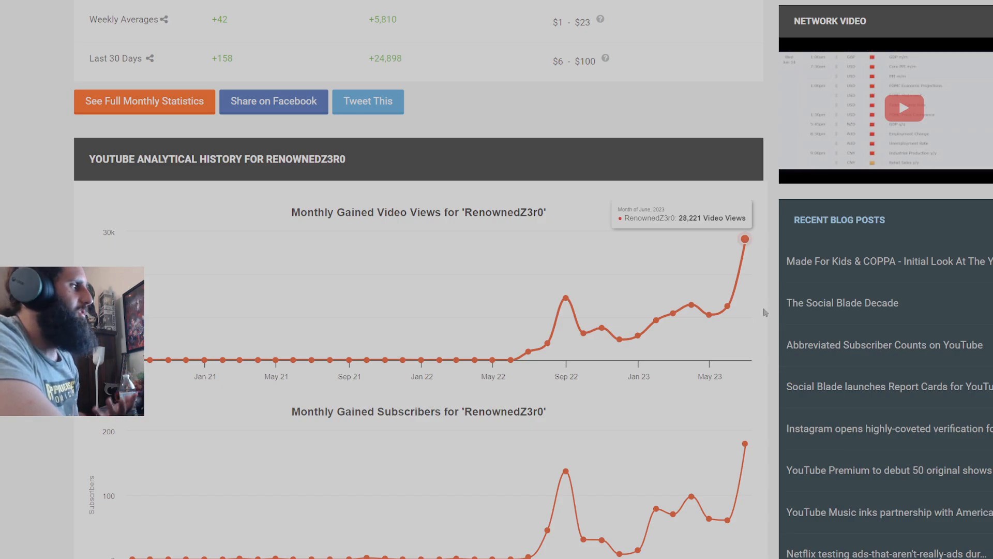
pyautogui.moveTo(744, 443)
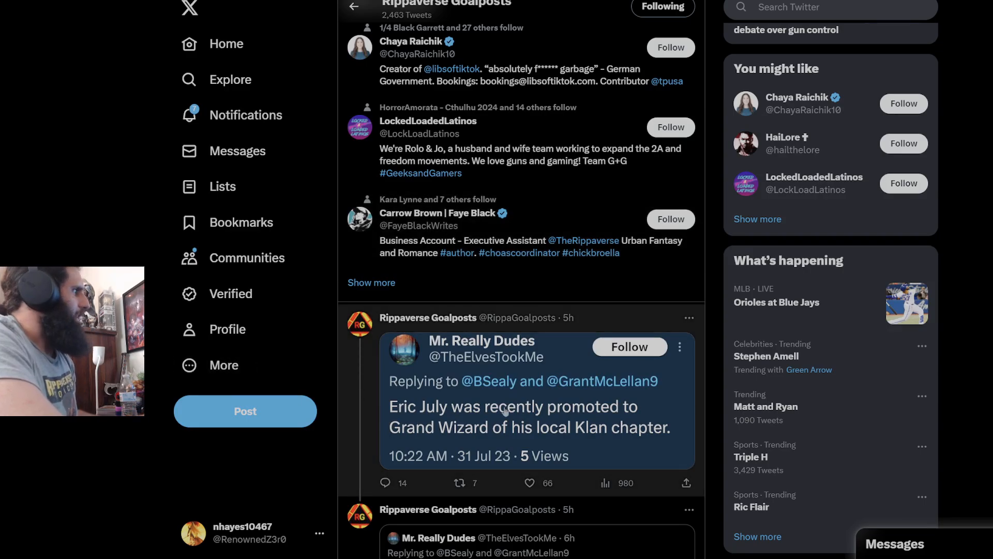
pyautogui.moveTo(594, 440)
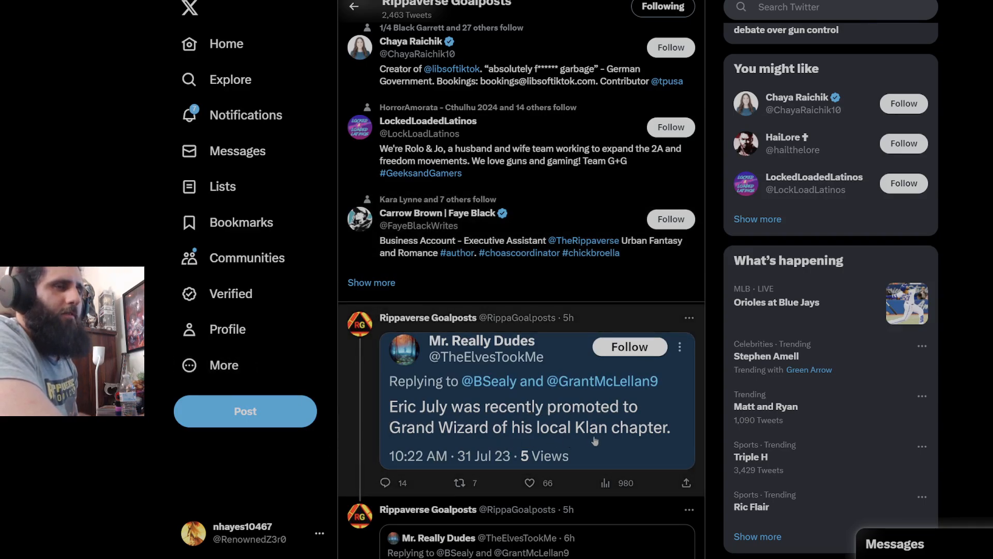
# Step: Scroll the Rippaverse Goalposts feed down to the Matthew Canna ISOM #2 40.2% retention-rate quote tweets
pyautogui.scroll(-3)
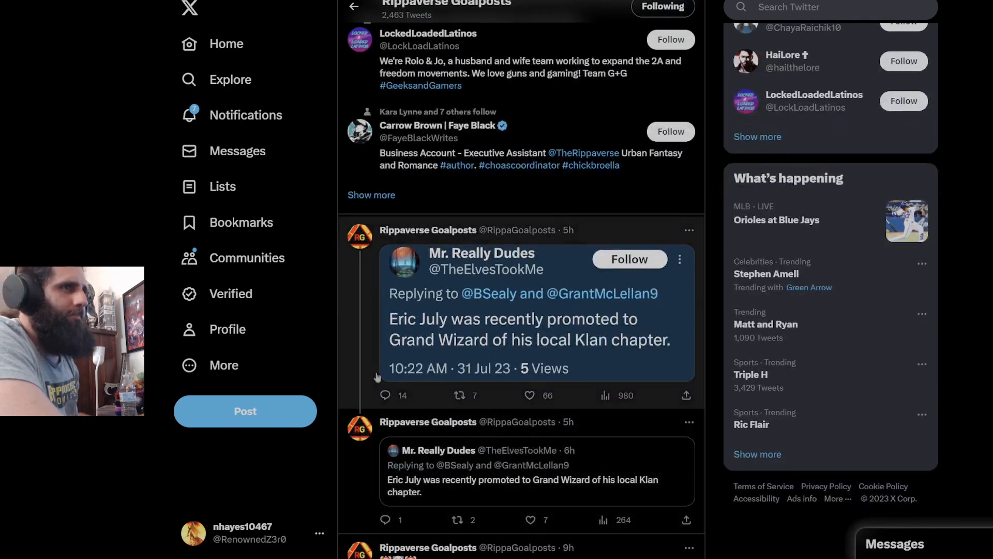
pyautogui.scroll(-3)
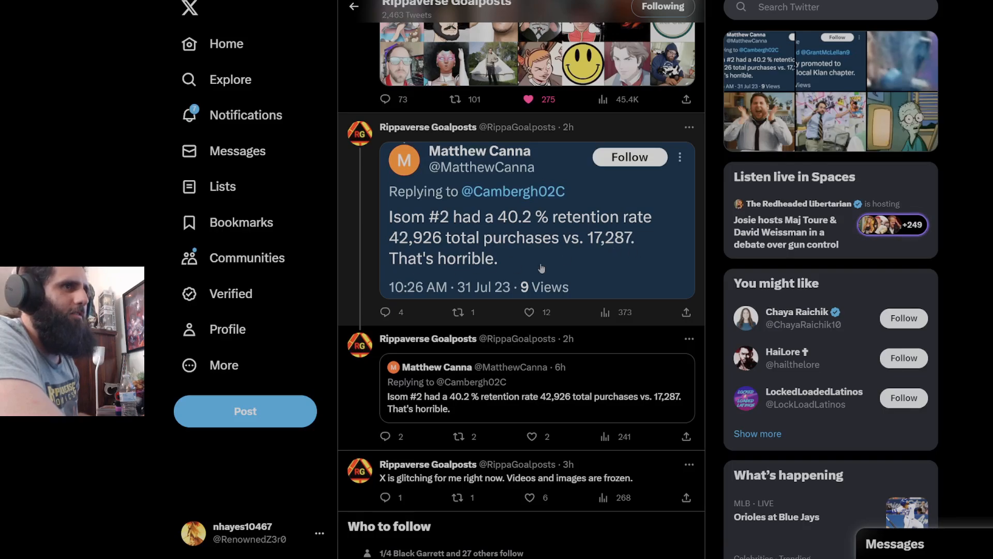
pyautogui.moveTo(569, 272)
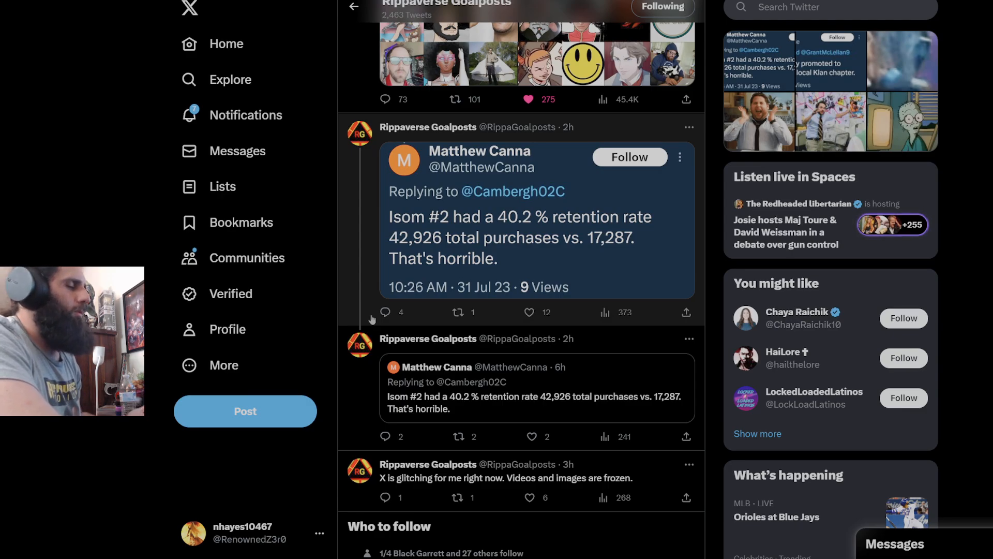
pyautogui.scroll(-3)
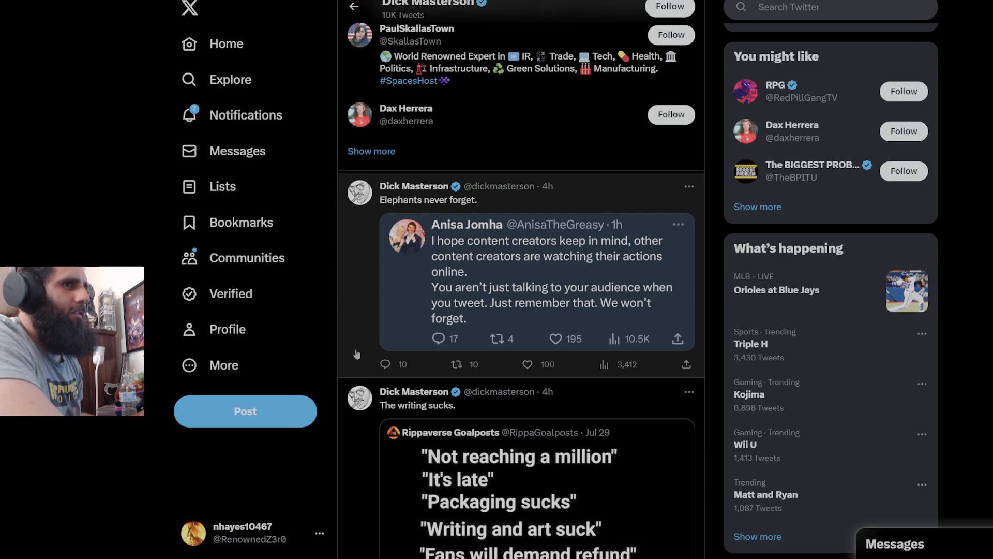
# Step: Scroll Dick Masterson's timeline toward the 'What a stupid and fat thing to say' quote post
pyautogui.scroll(-3)
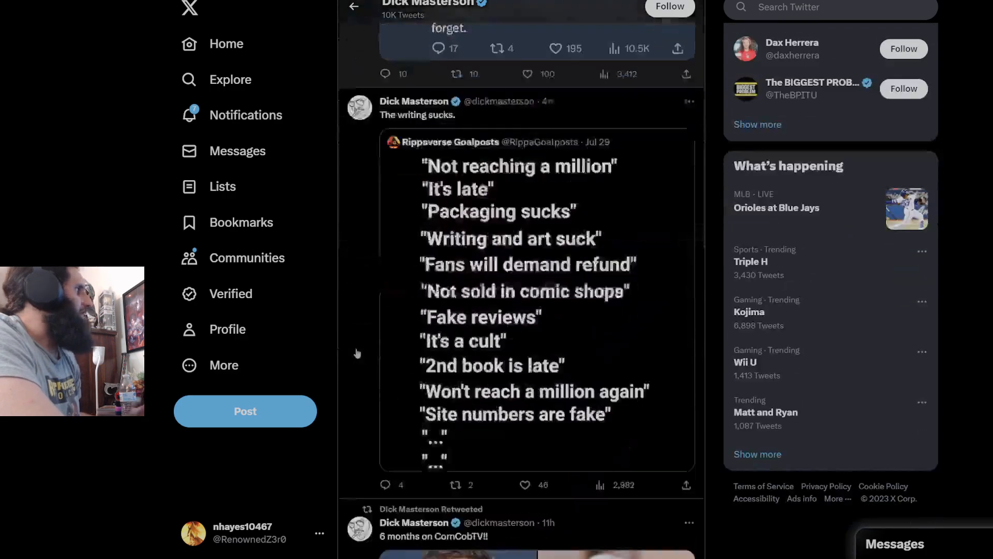
pyautogui.scroll(-3)
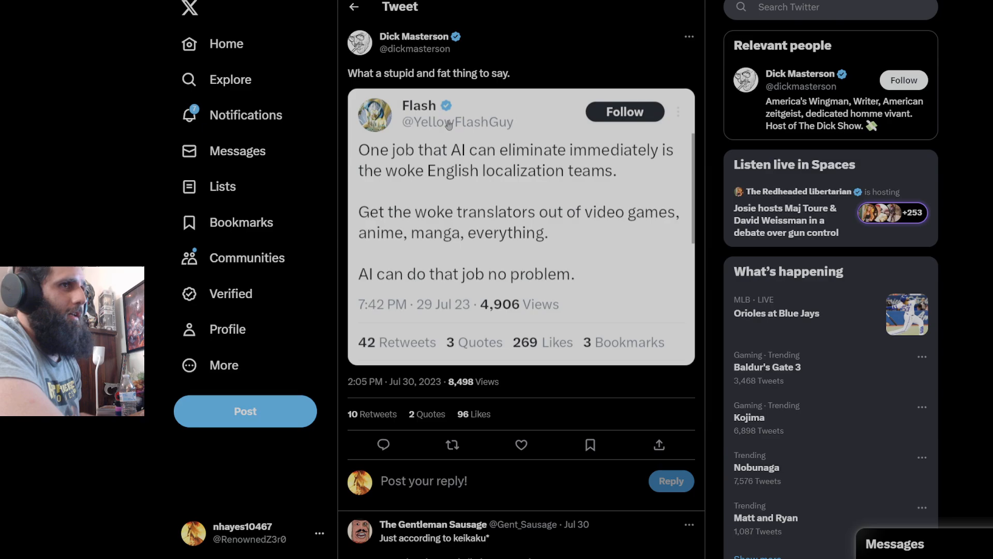
pyautogui.moveTo(499, 185)
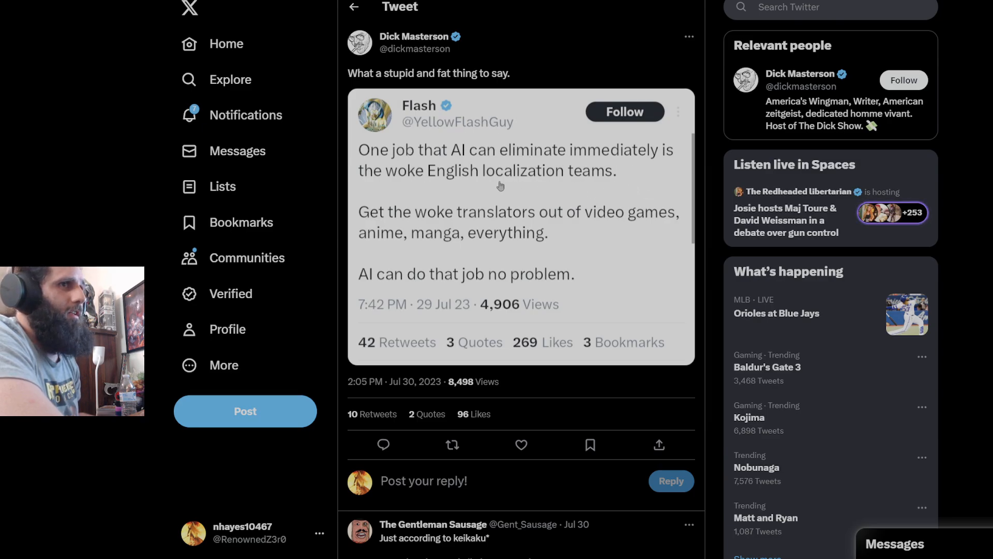
pyautogui.moveTo(596, 187)
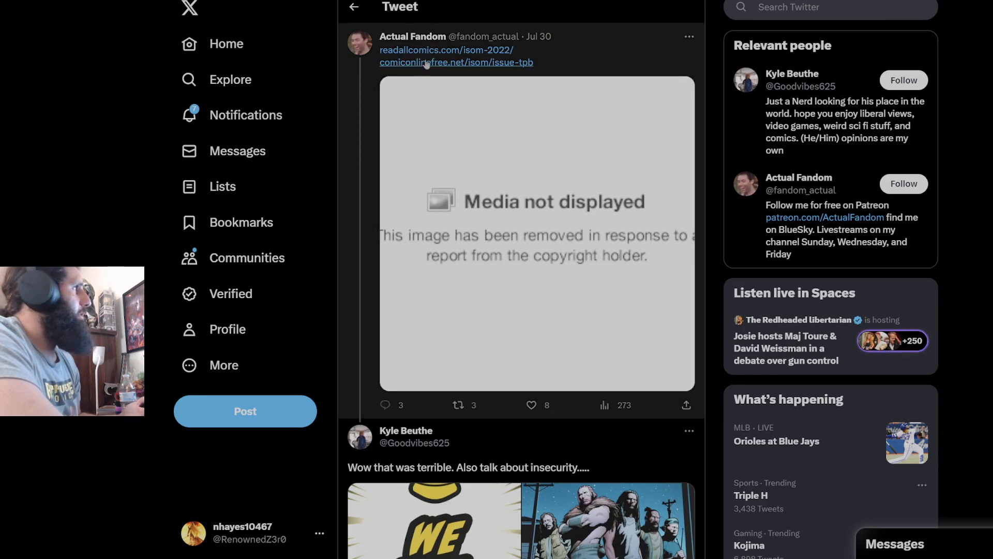
pyautogui.scroll(-3)
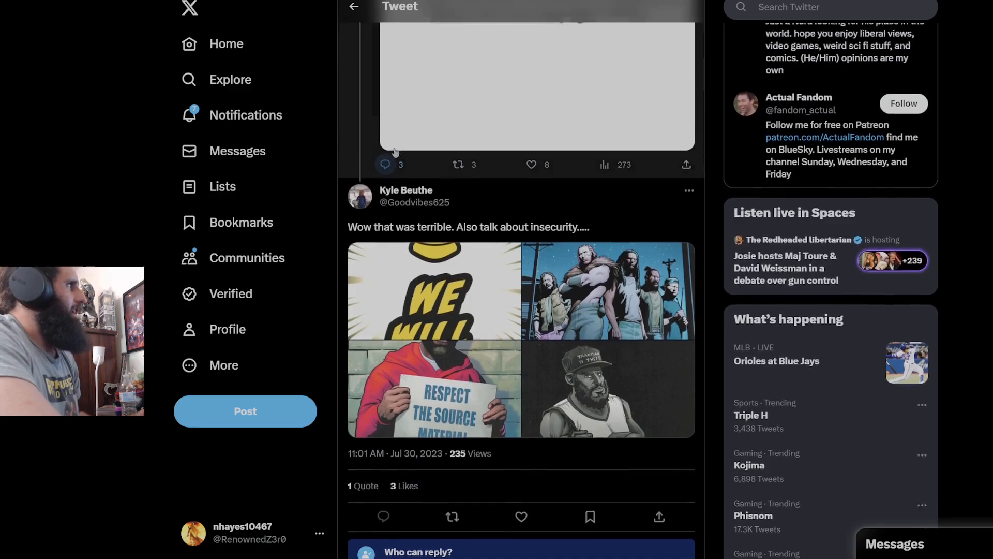
pyautogui.scroll(-3)
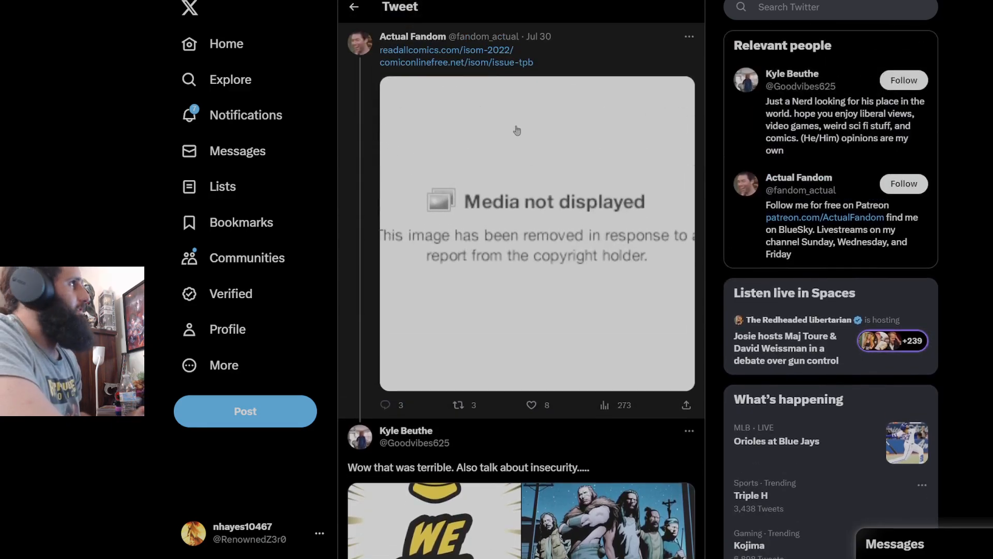
pyautogui.scroll(-3)
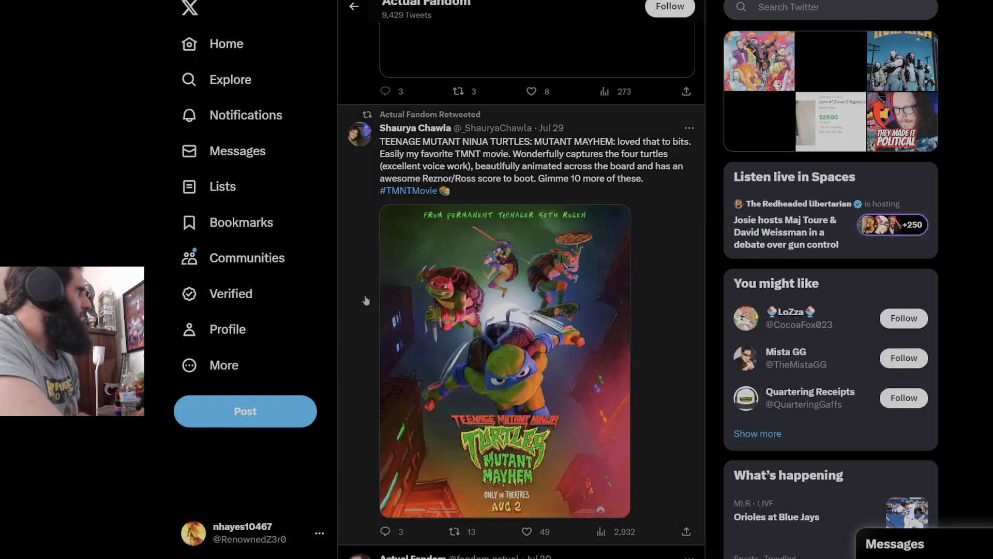
pyautogui.scroll(-3)
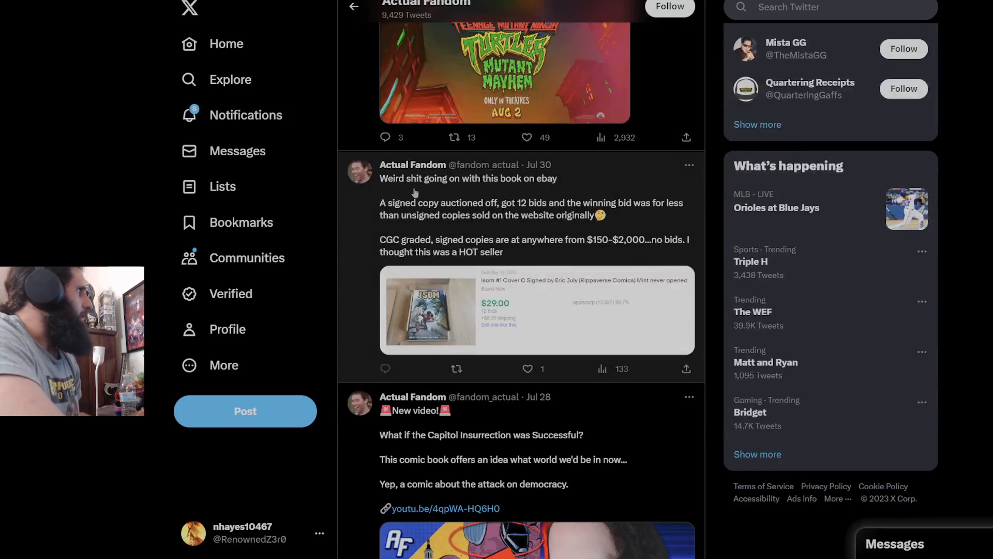
pyautogui.moveTo(476, 208)
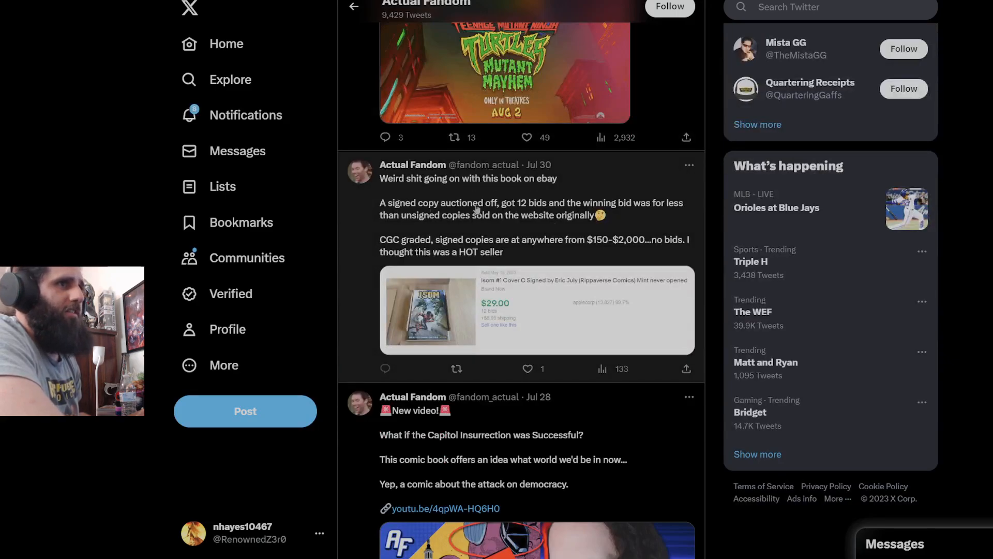
pyautogui.moveTo(641, 213)
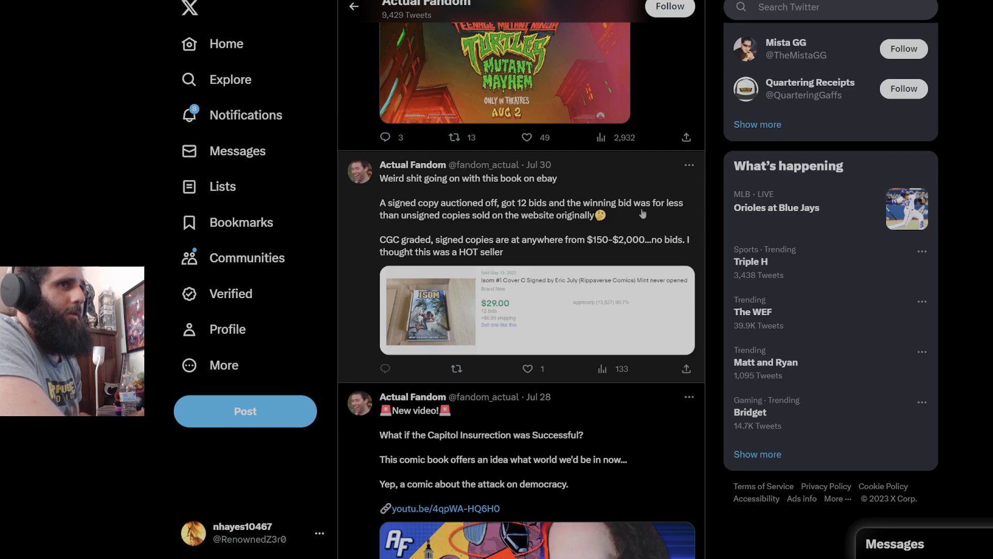
pyautogui.moveTo(590, 226)
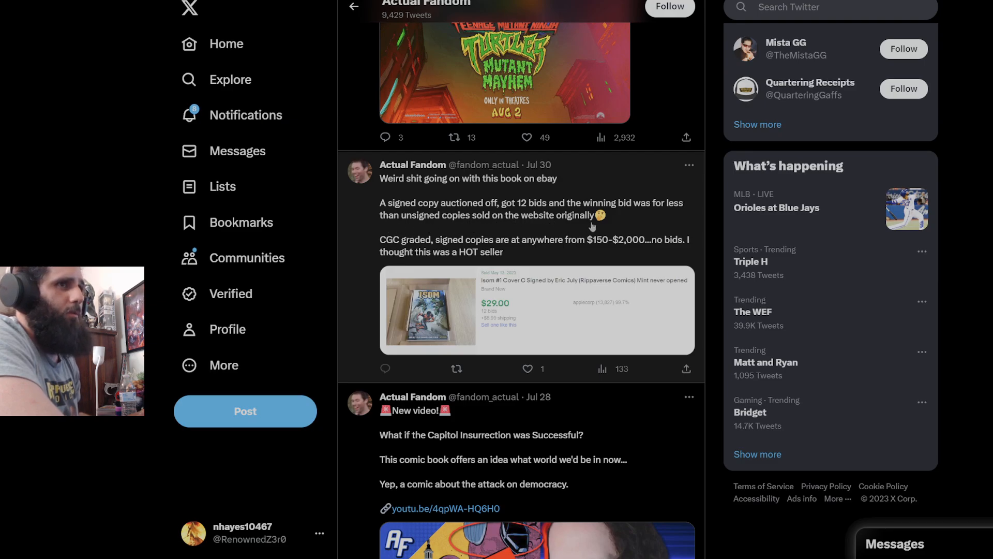
pyautogui.moveTo(498, 250)
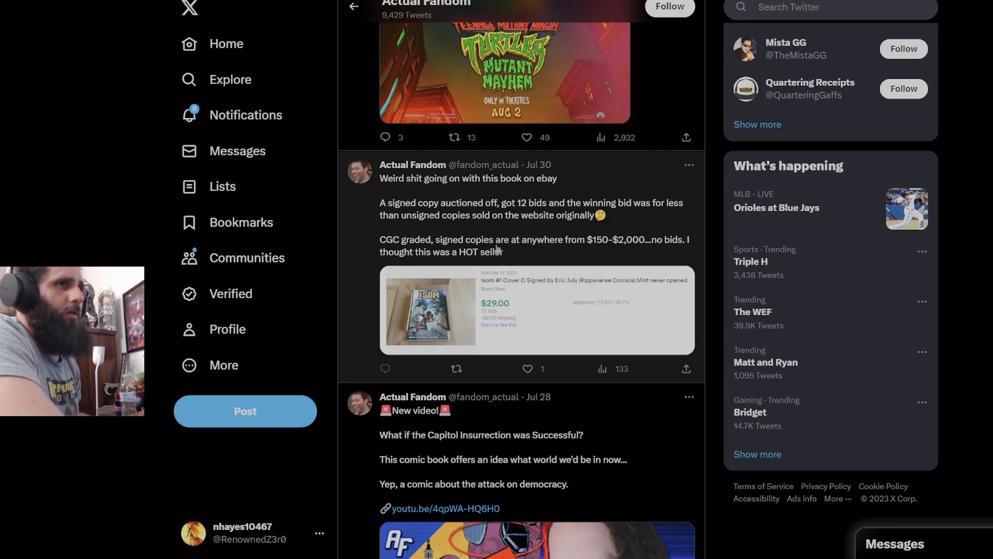
pyautogui.moveTo(665, 242)
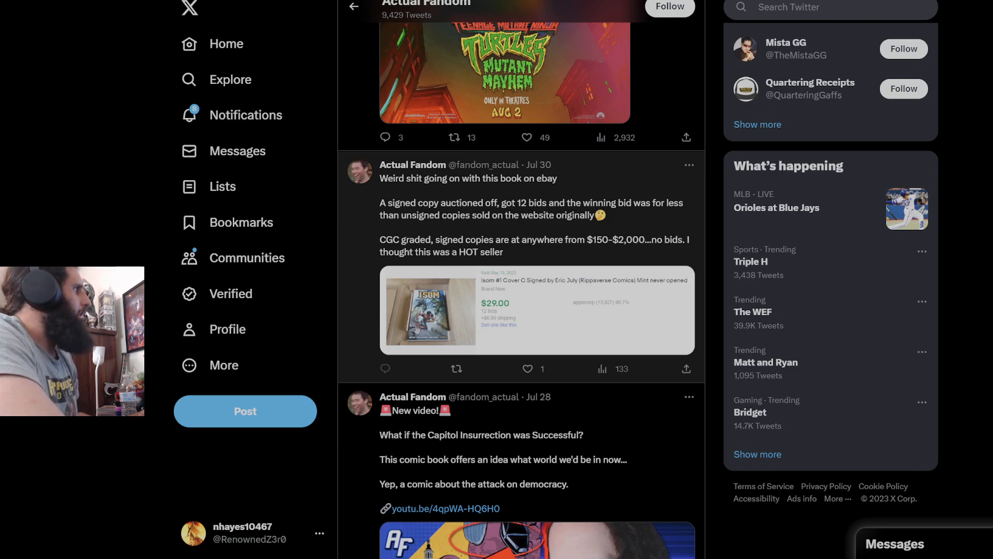
pyautogui.moveTo(372, 322)
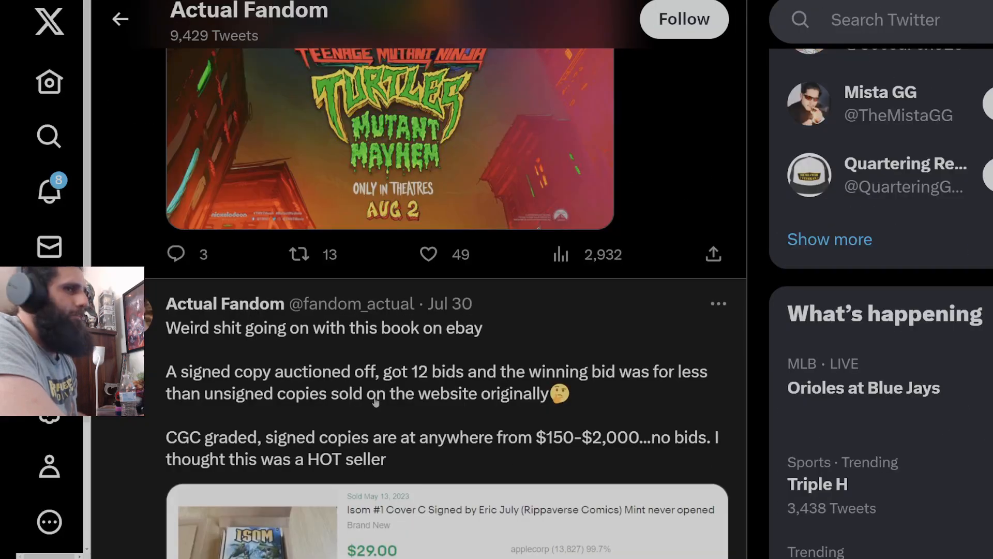
pyautogui.scroll(-3)
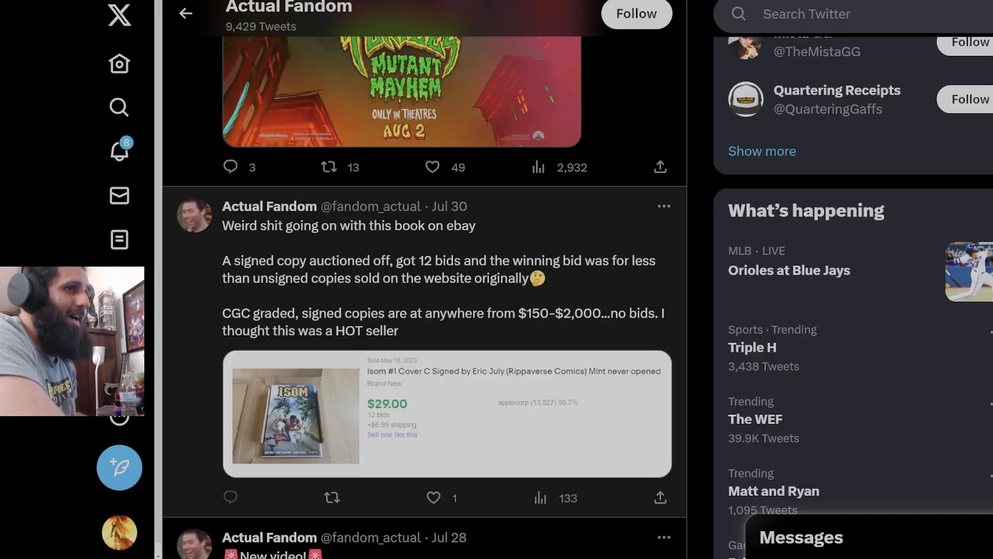
pyautogui.scroll(-3)
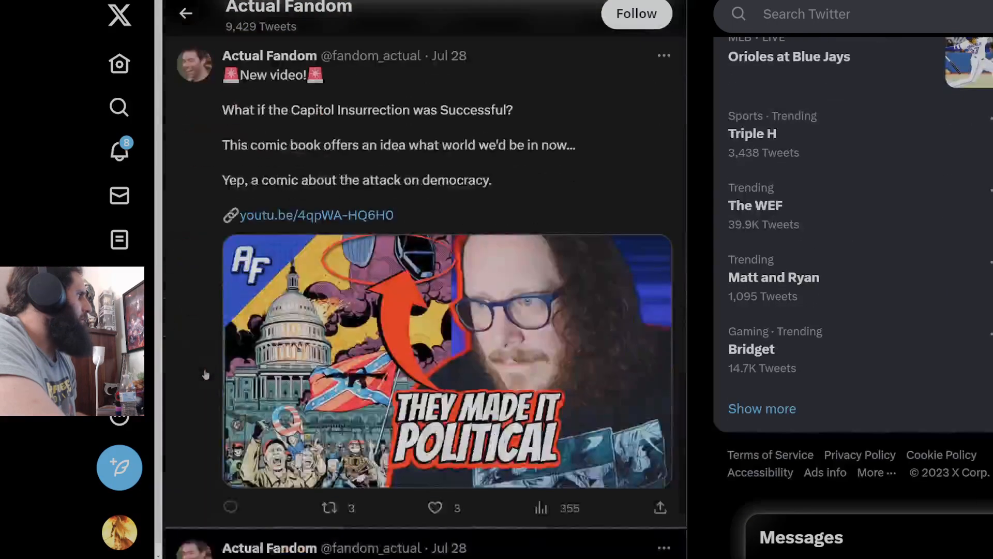
pyautogui.scroll(-3)
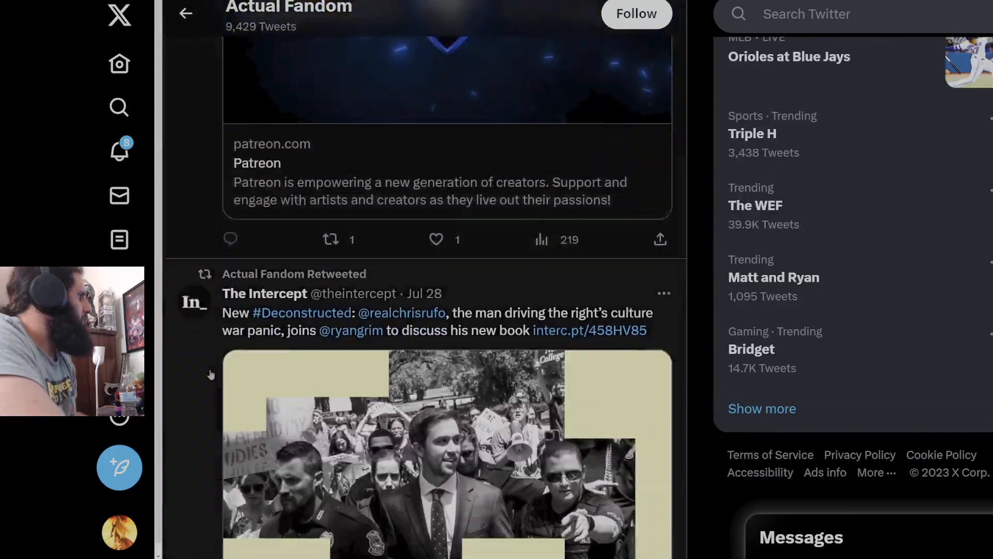
pyautogui.scroll(-3)
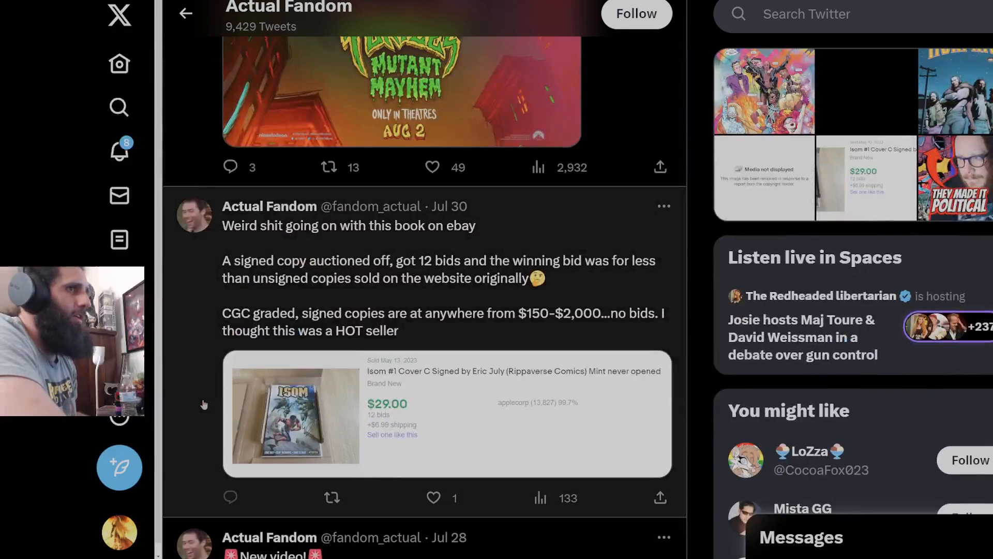
pyautogui.scroll(-3)
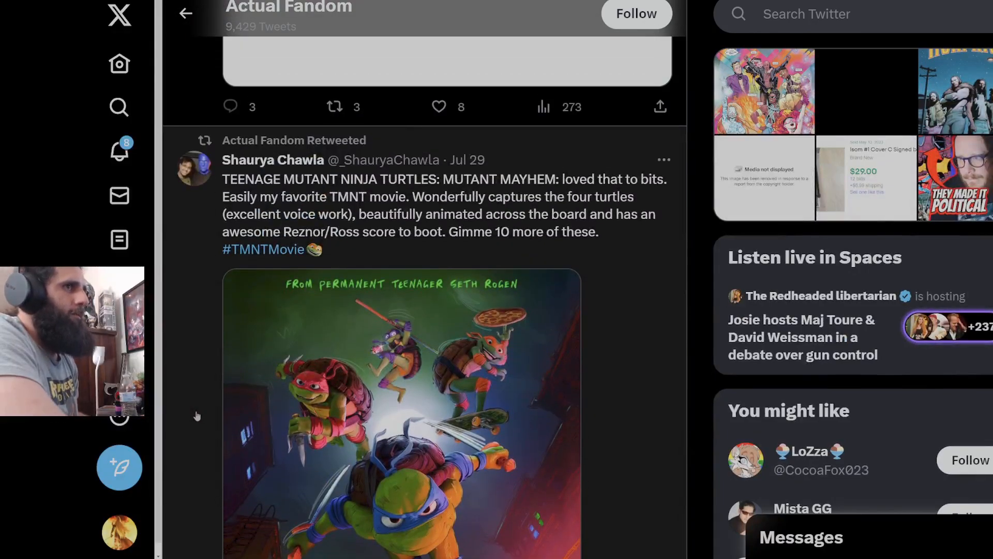
pyautogui.scroll(-3)
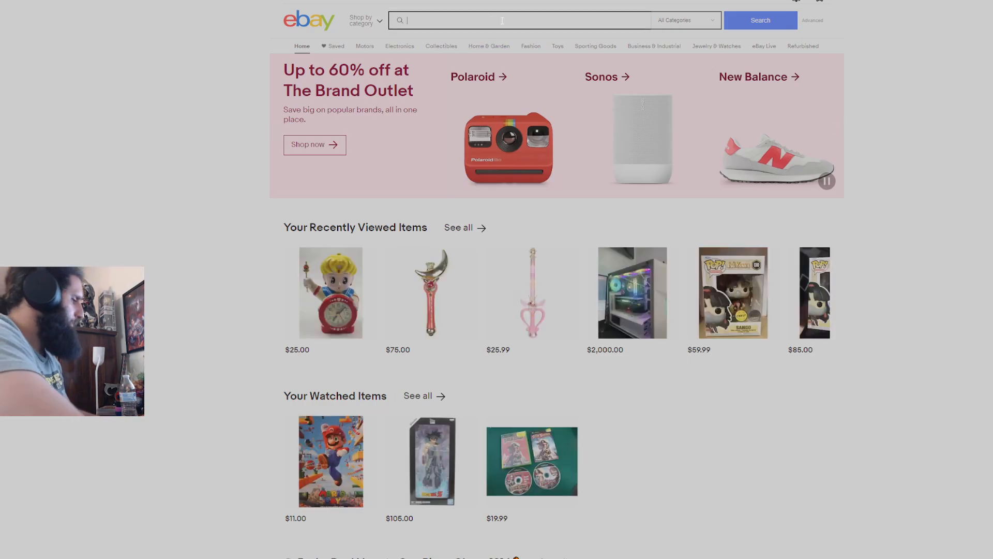
# Step: Search eBay for 'ISOM #1' and view the recently sold listings, led by a $150 signed copy
pyautogui.write('ISOM #1')
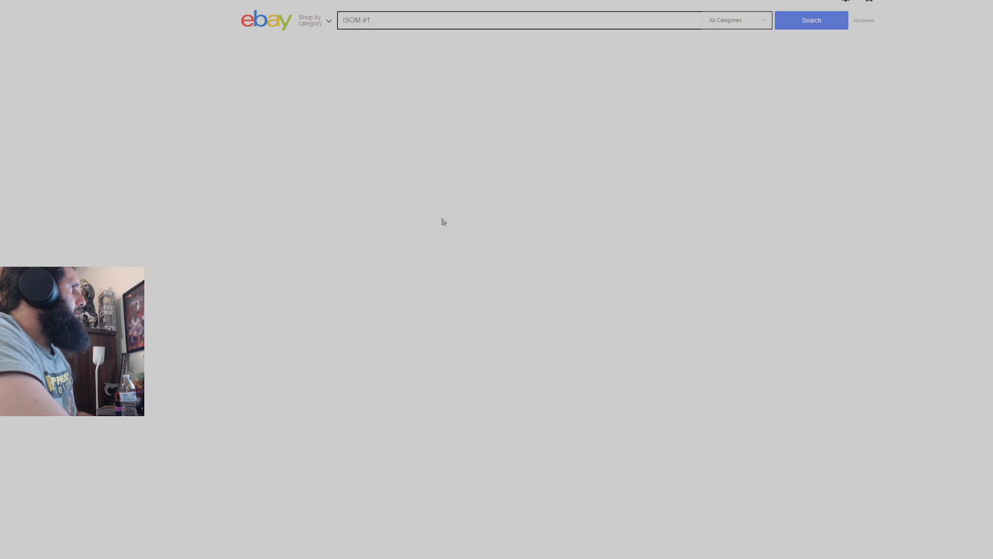
pyautogui.click(811, 20)
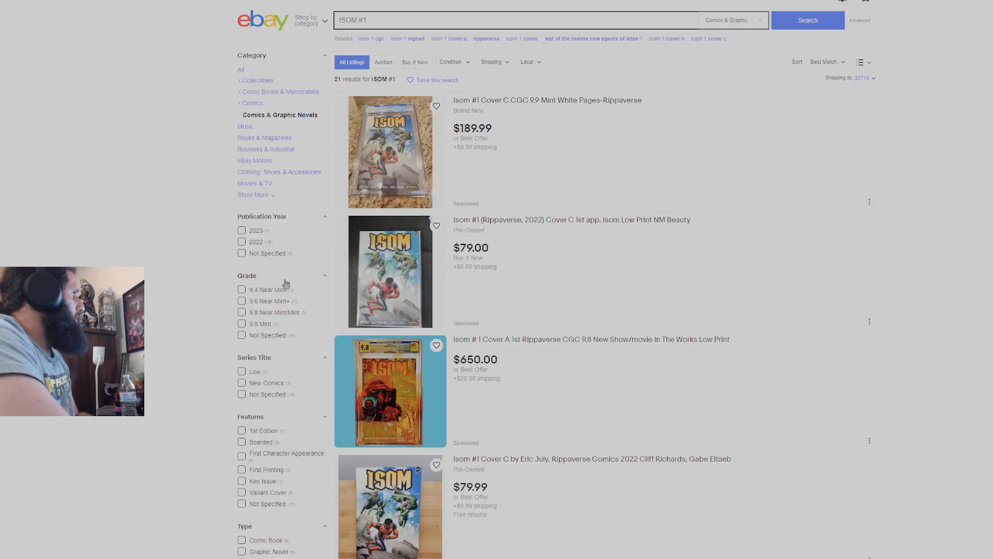
pyautogui.scroll(-3)
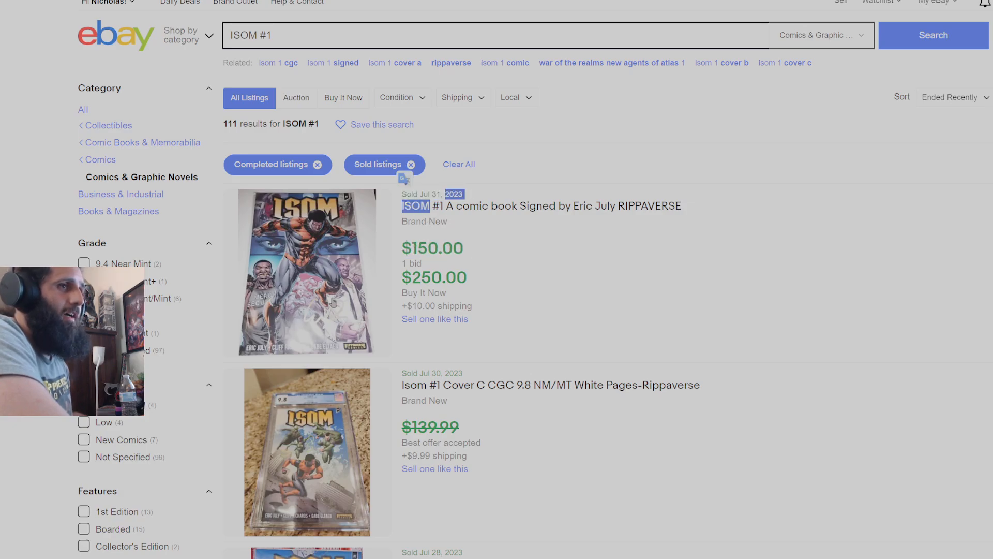
pyautogui.scroll(-3)
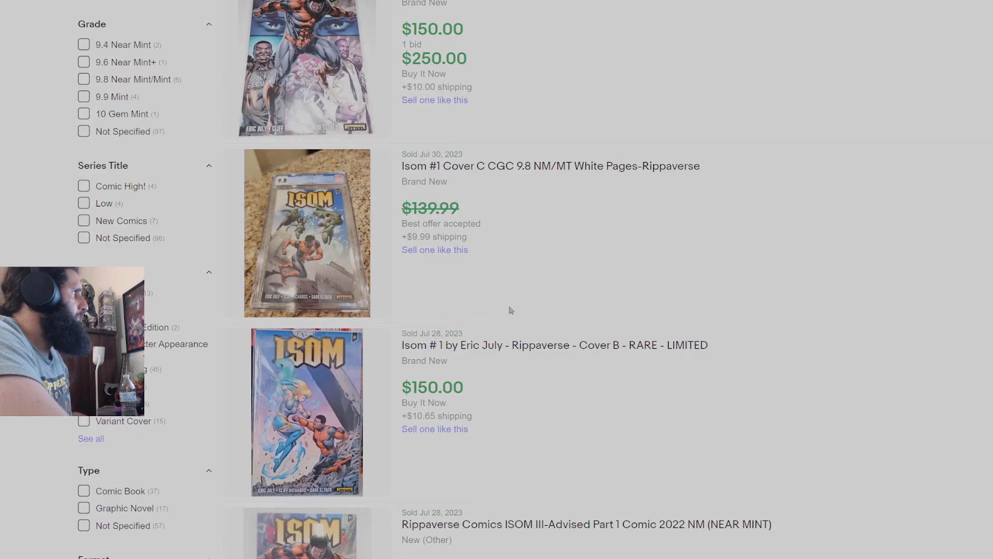
pyautogui.scroll(-3)
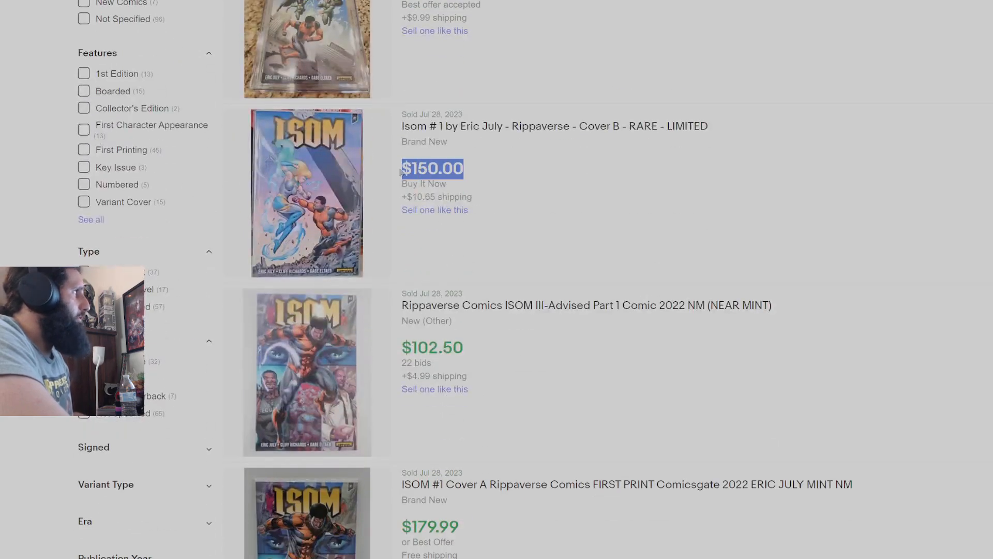
pyautogui.scroll(-3)
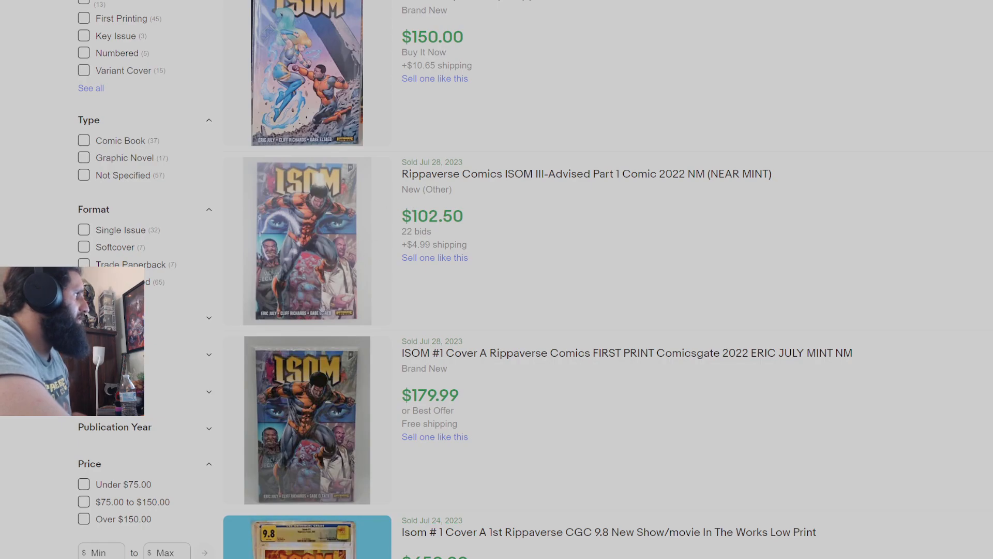
pyautogui.scroll(-3)
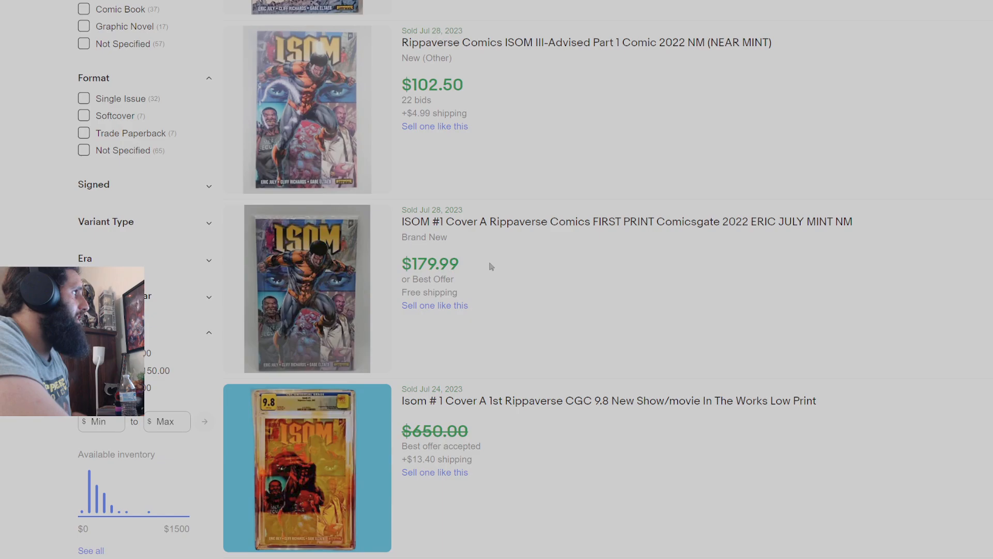
pyautogui.moveTo(480, 327)
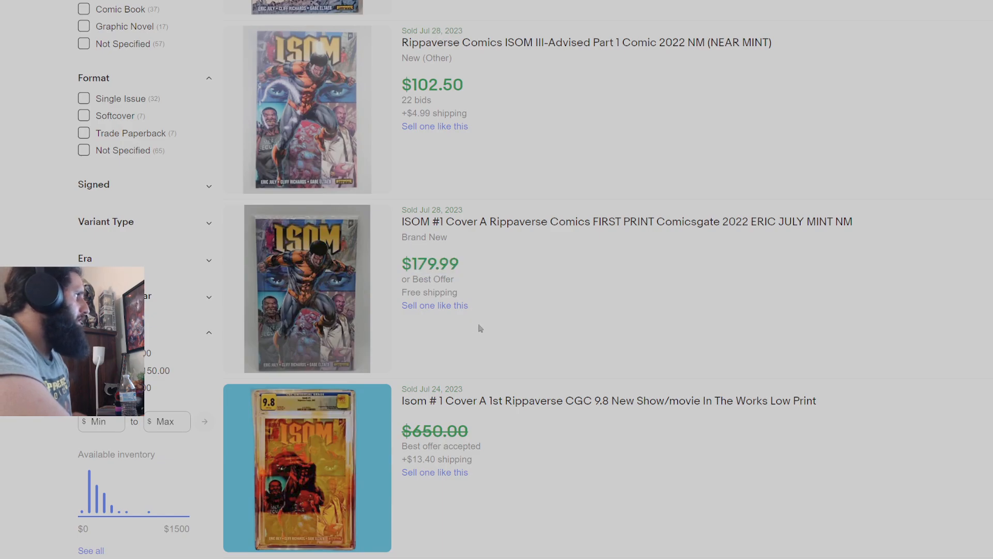
pyautogui.scroll(-3)
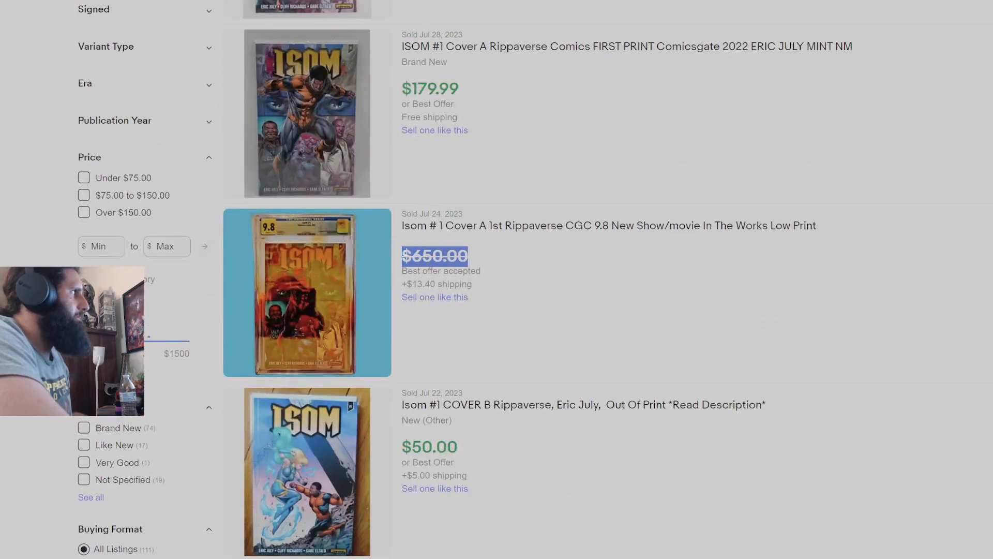
pyautogui.scroll(-3)
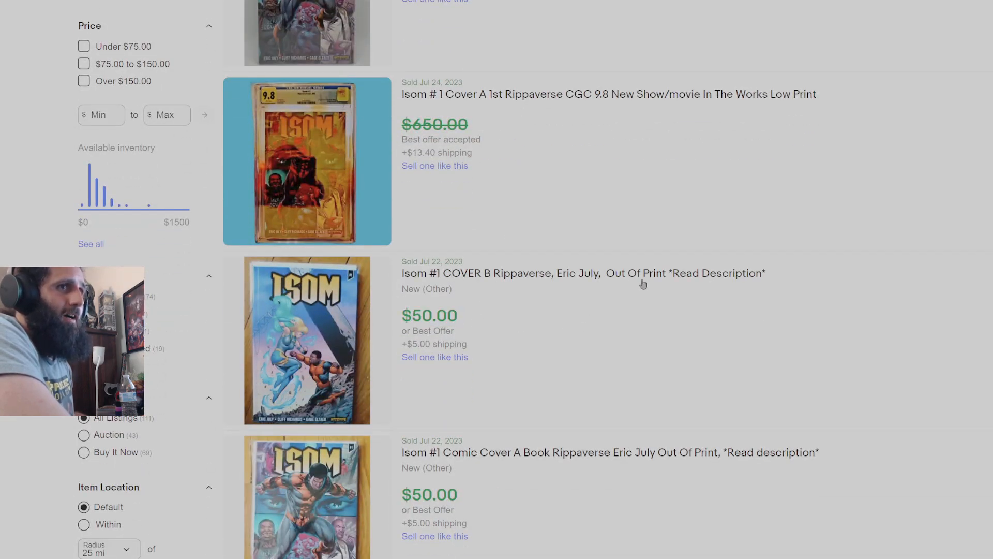
pyautogui.scroll(-3)
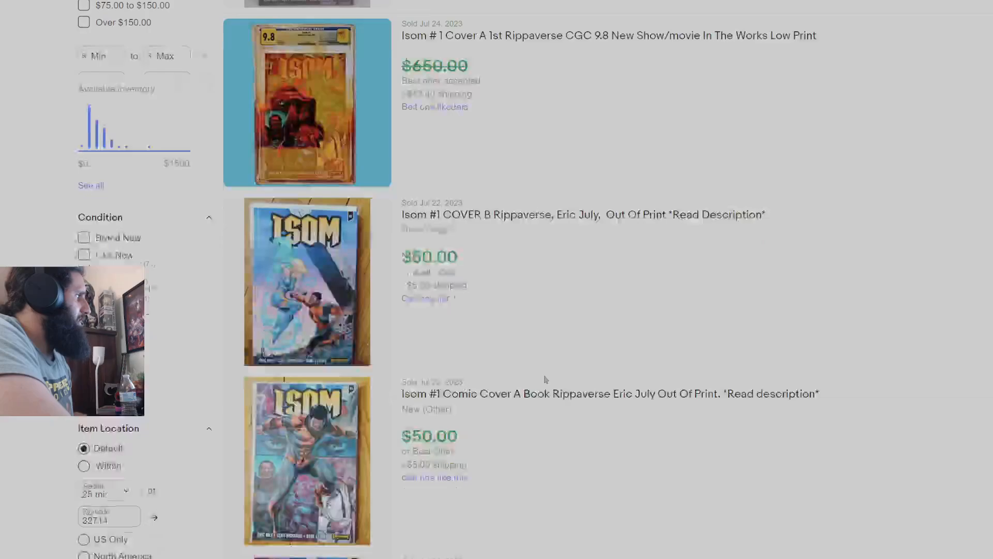
pyautogui.scroll(-3)
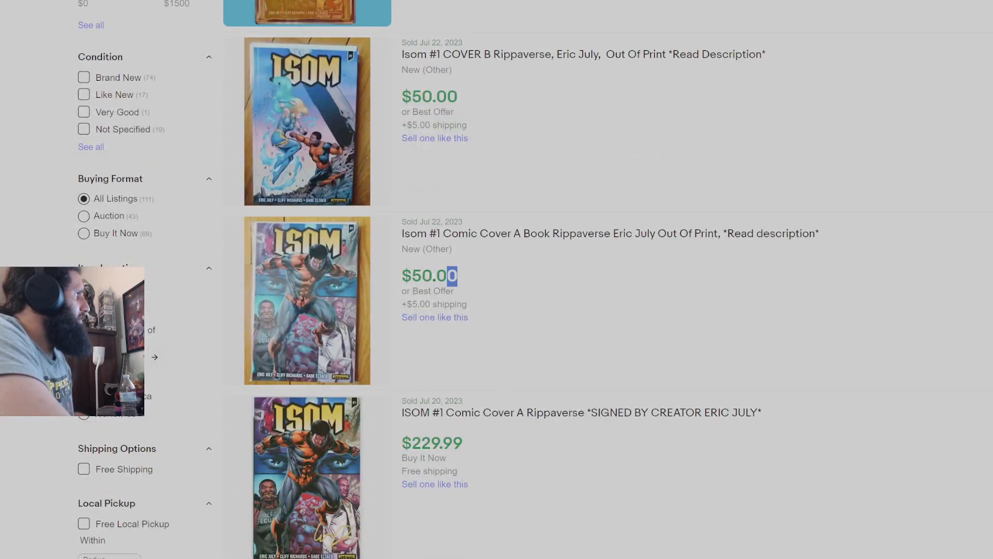
pyautogui.scroll(-3)
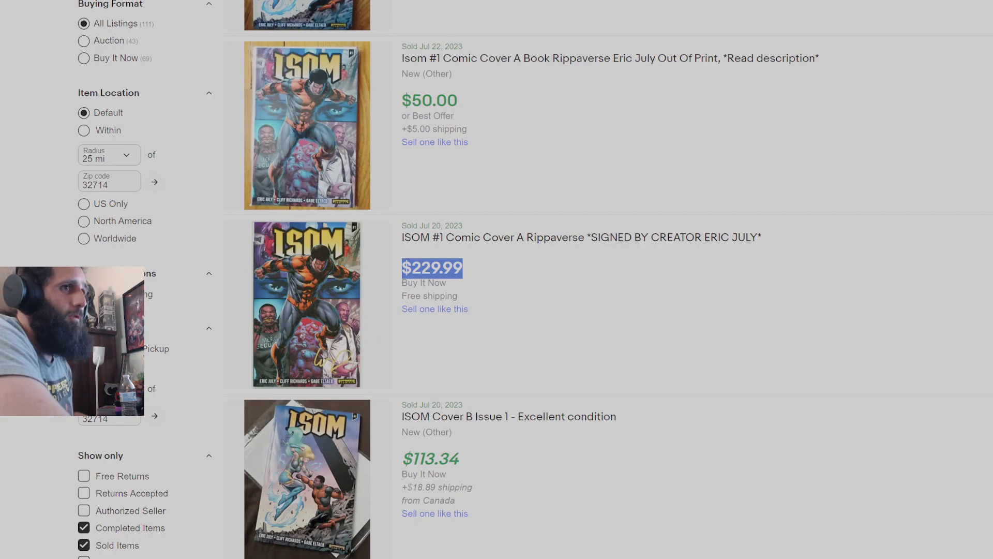
pyautogui.scroll(-3)
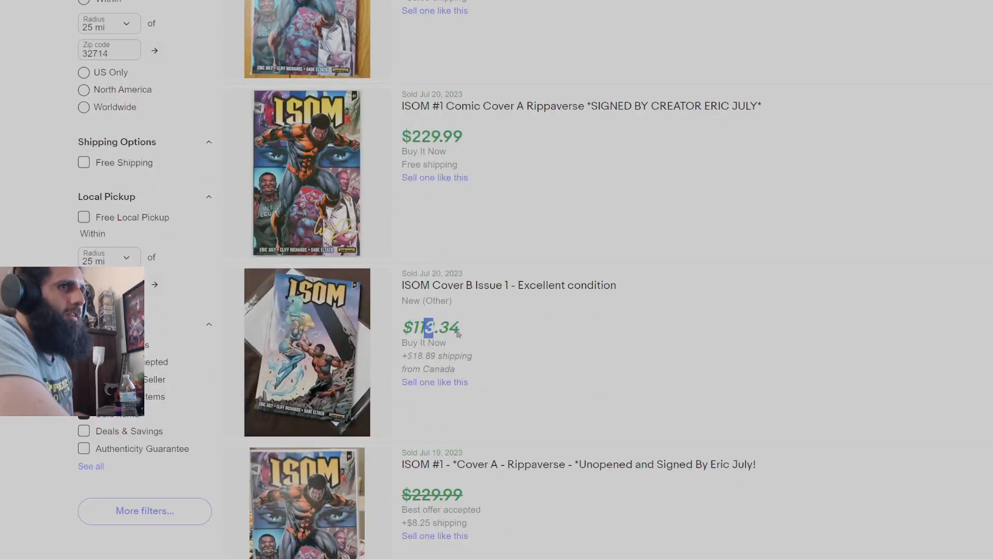
pyautogui.scroll(-3)
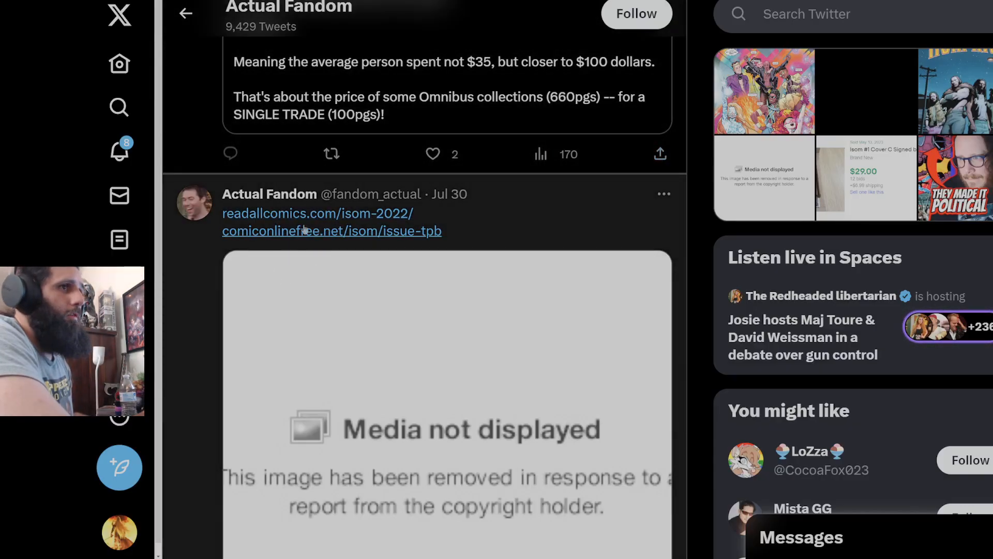
# Step: Scroll down Actual Fandom's timeline to the 'Who to follow' block below a highly viewed post
pyautogui.scroll(-3)
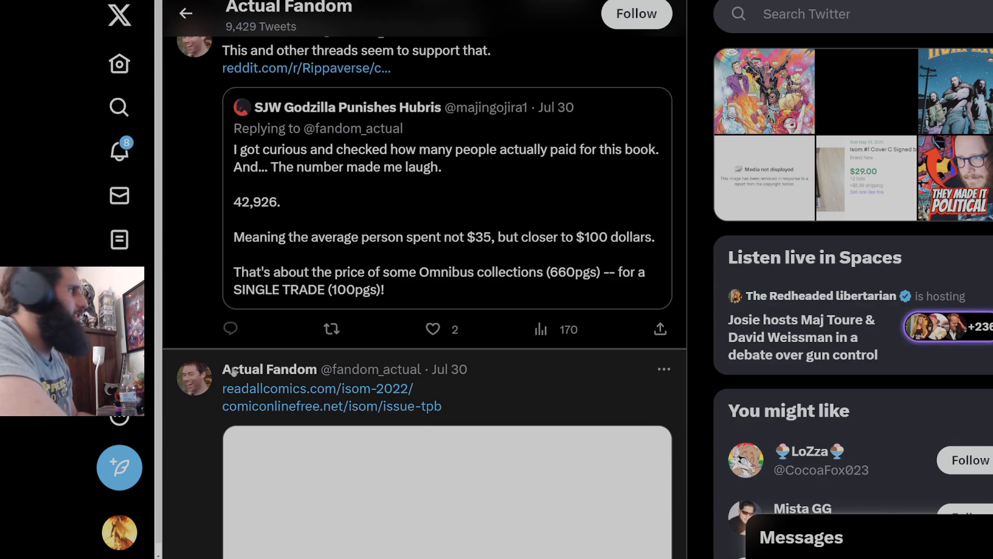
pyautogui.scroll(-3)
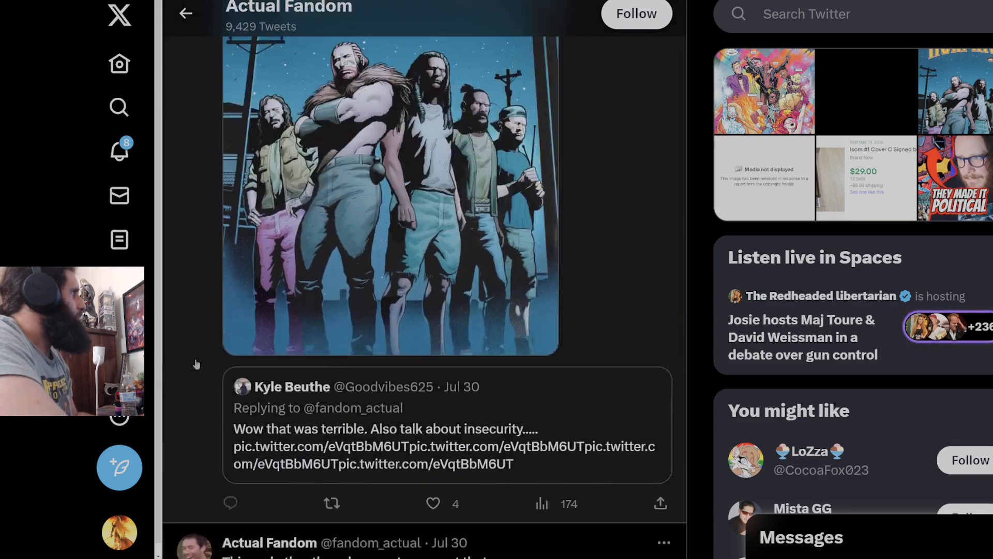
pyautogui.scroll(-3)
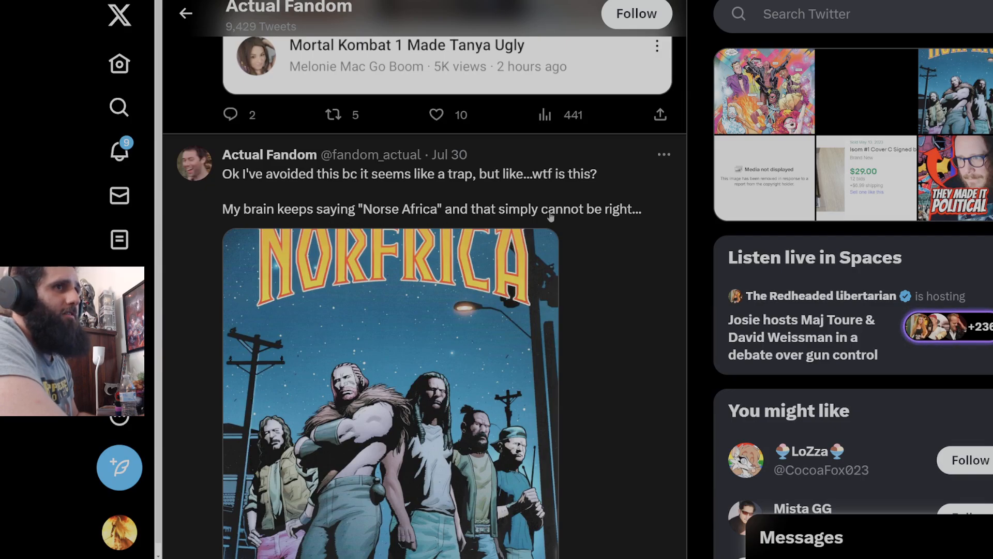
pyautogui.moveTo(196, 308)
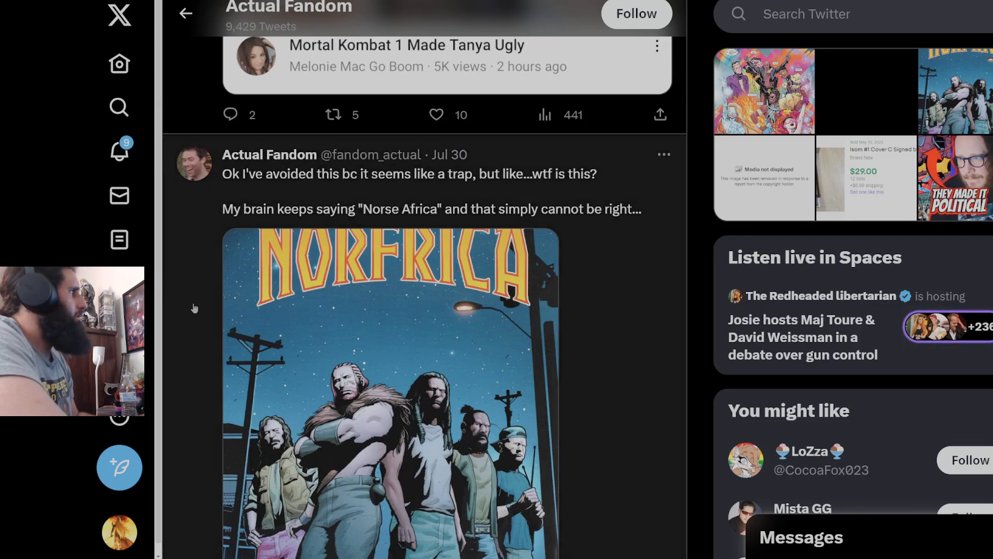
pyautogui.moveTo(169, 322)
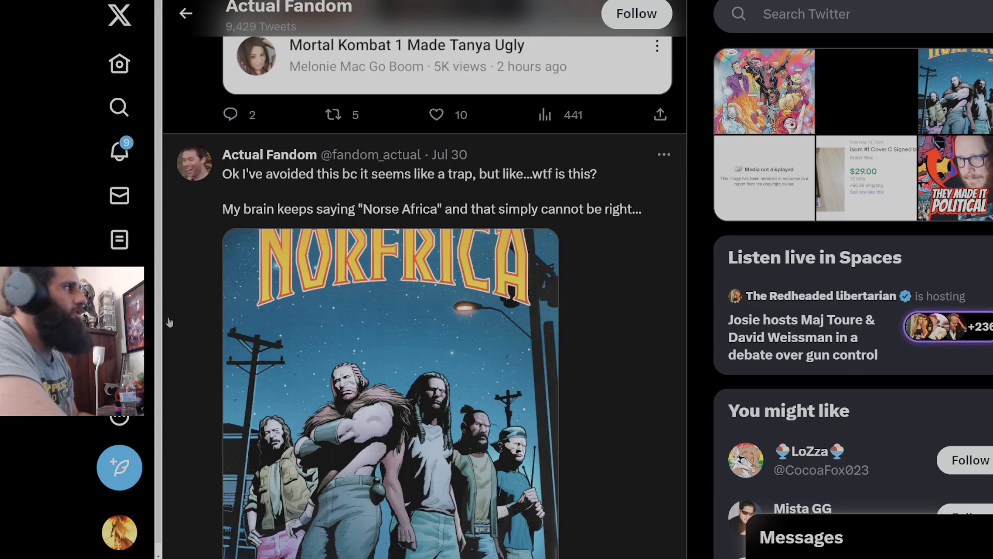
pyautogui.scroll(-3)
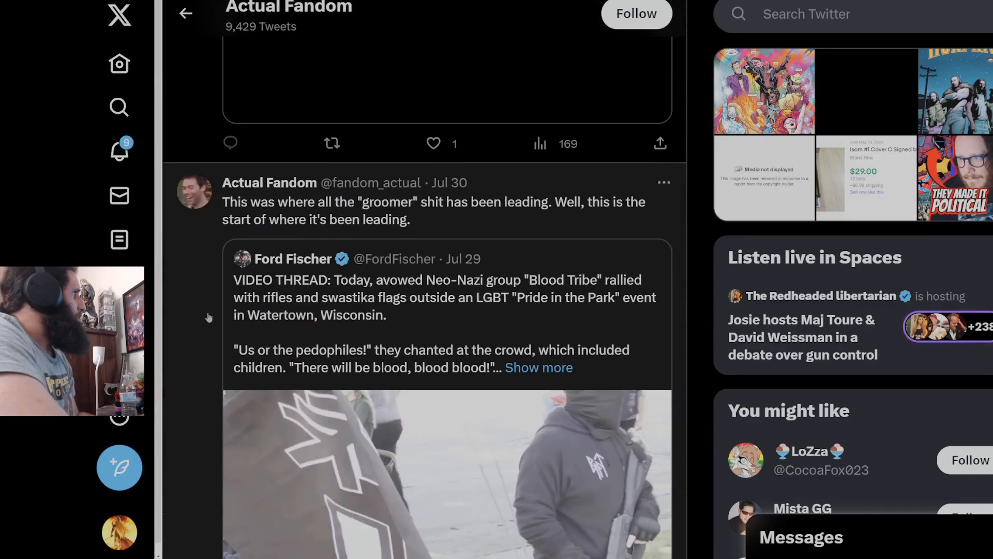
pyautogui.scroll(3)
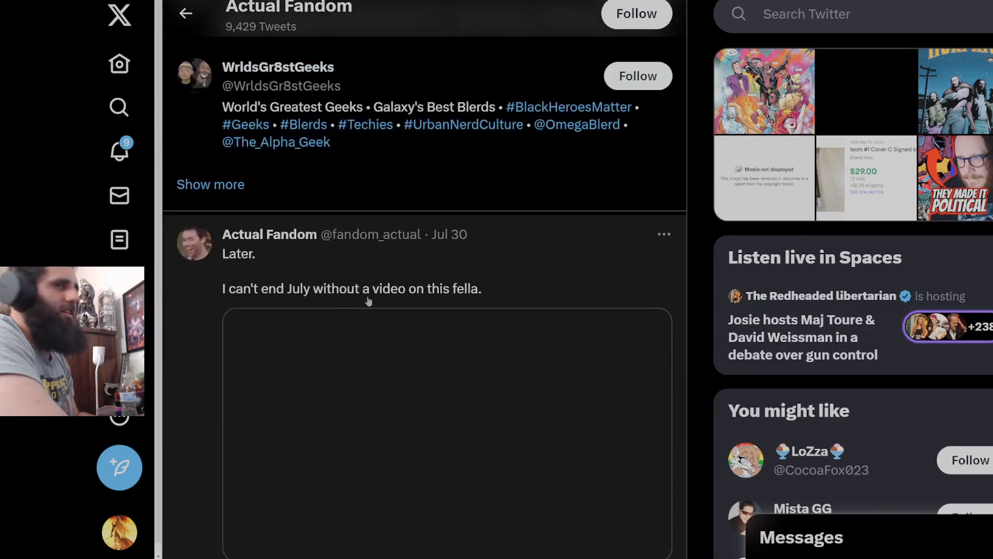
pyautogui.scroll(-3)
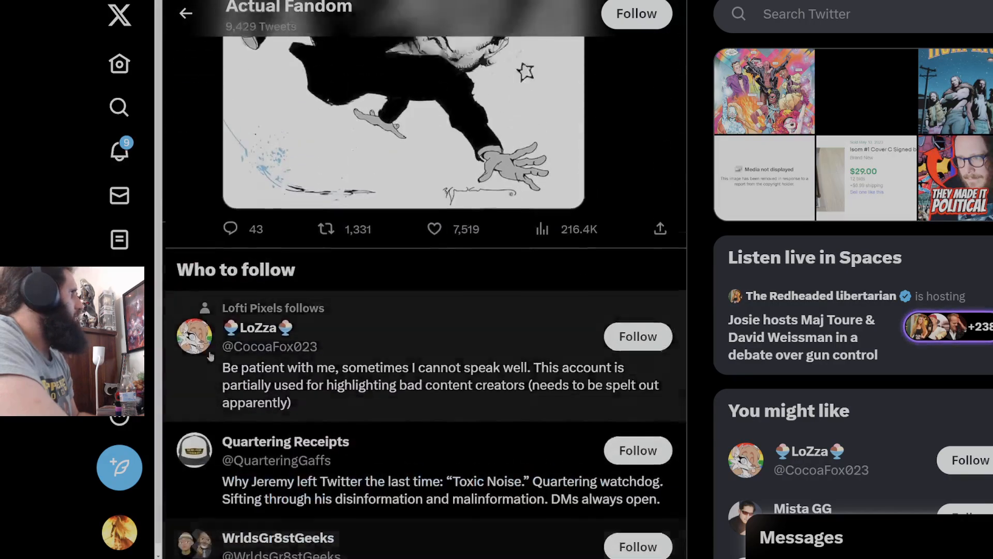